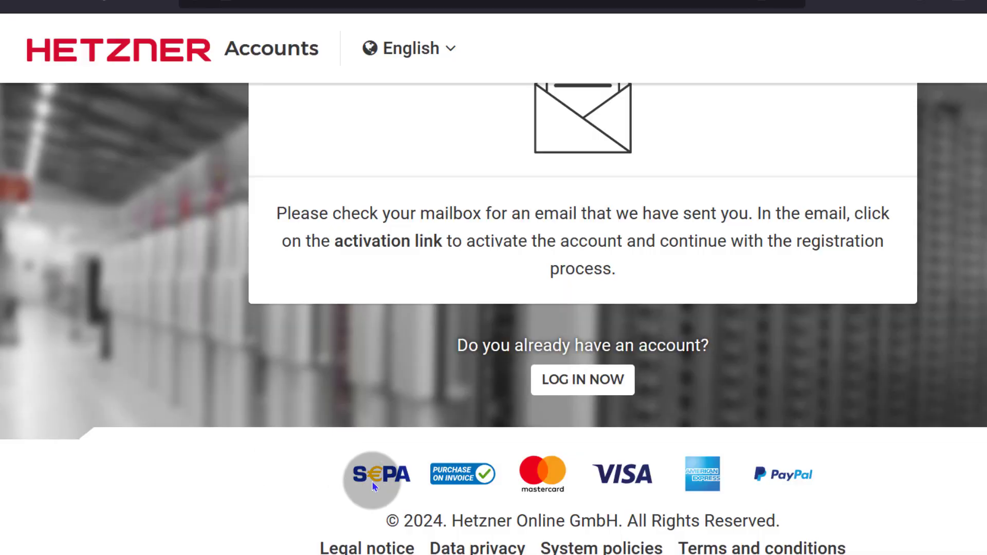
mouse_move(847, 473)
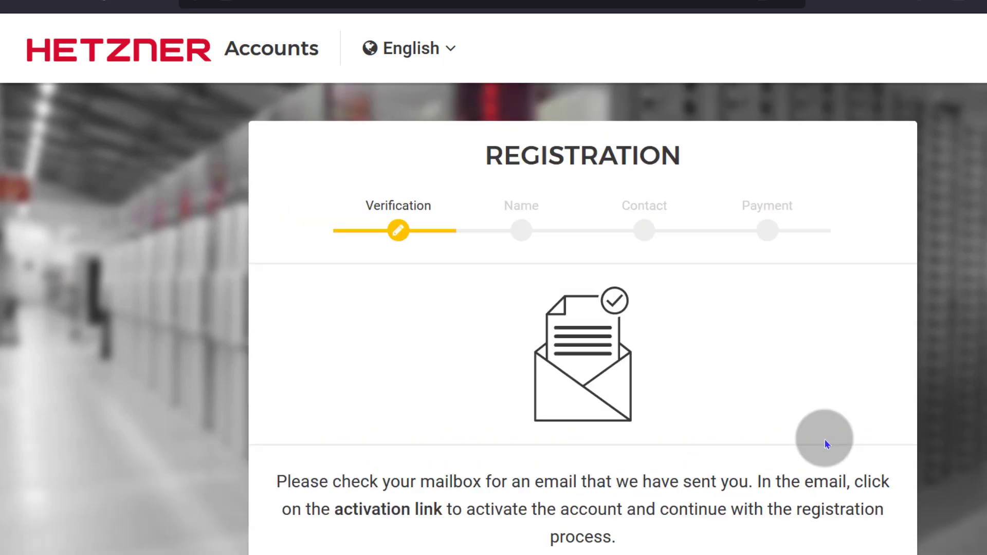
mouse_move(499, 221)
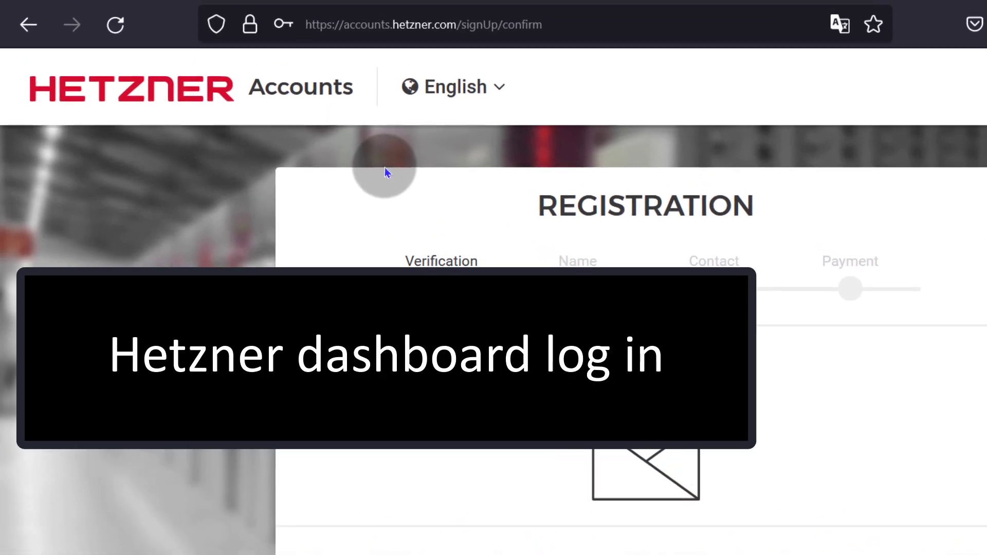
Step: Sign in to Hetzner Accounts and show the services menu with Robot, Cloud and DNS
click(422, 26)
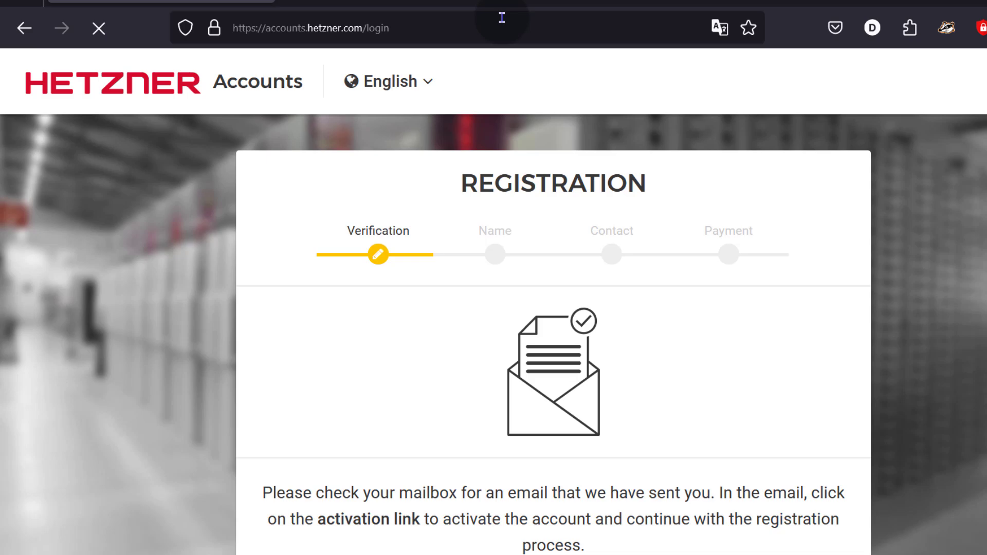
click(23, 27)
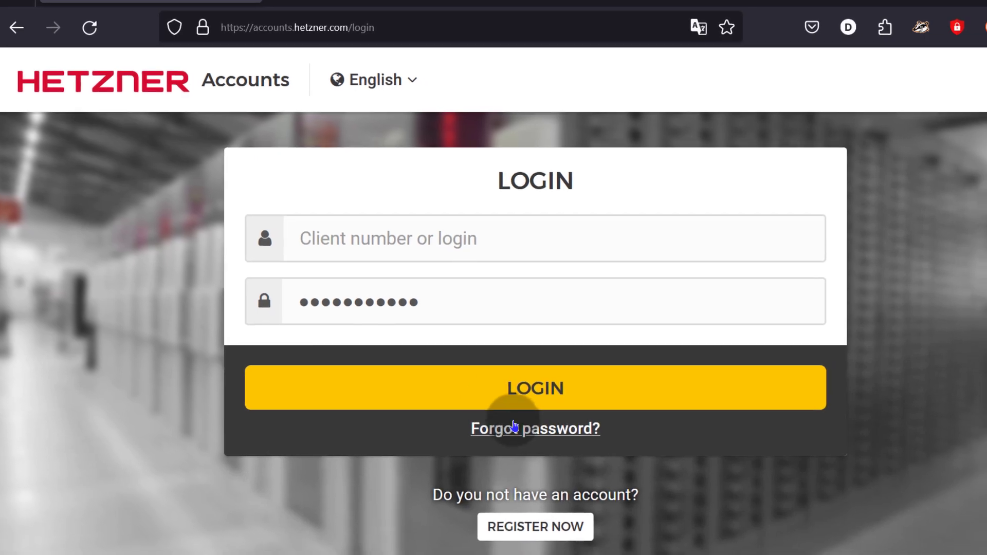
click(535, 388)
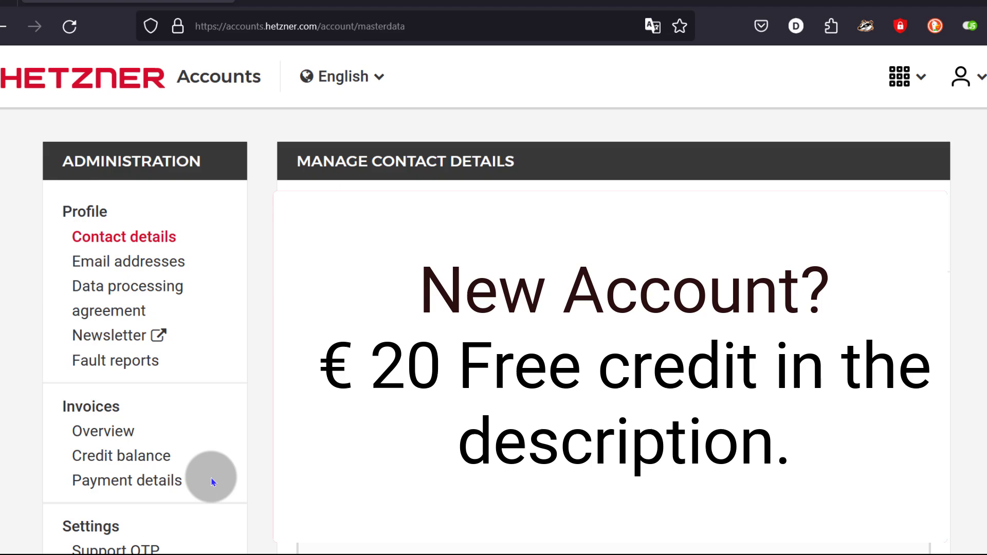
mouse_move(205, 401)
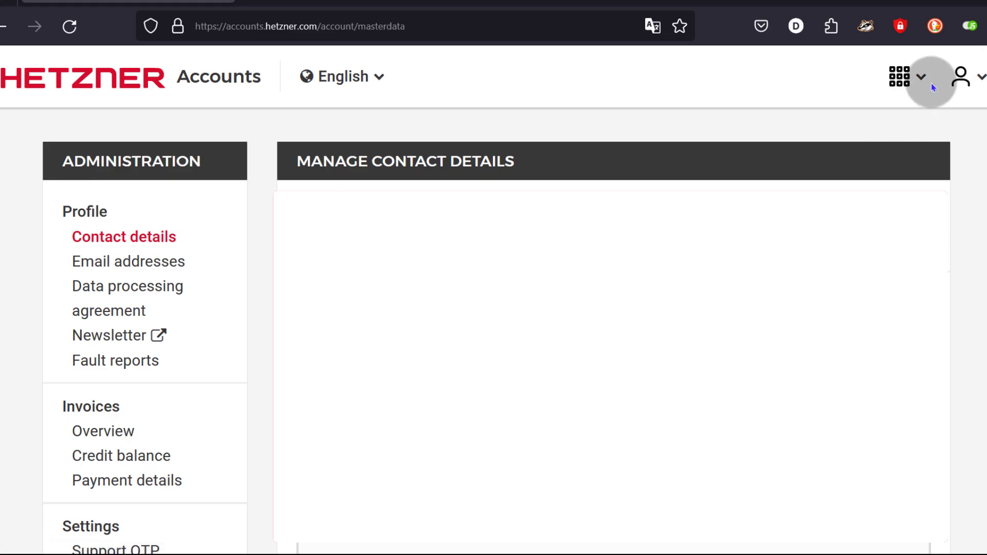
click(904, 76)
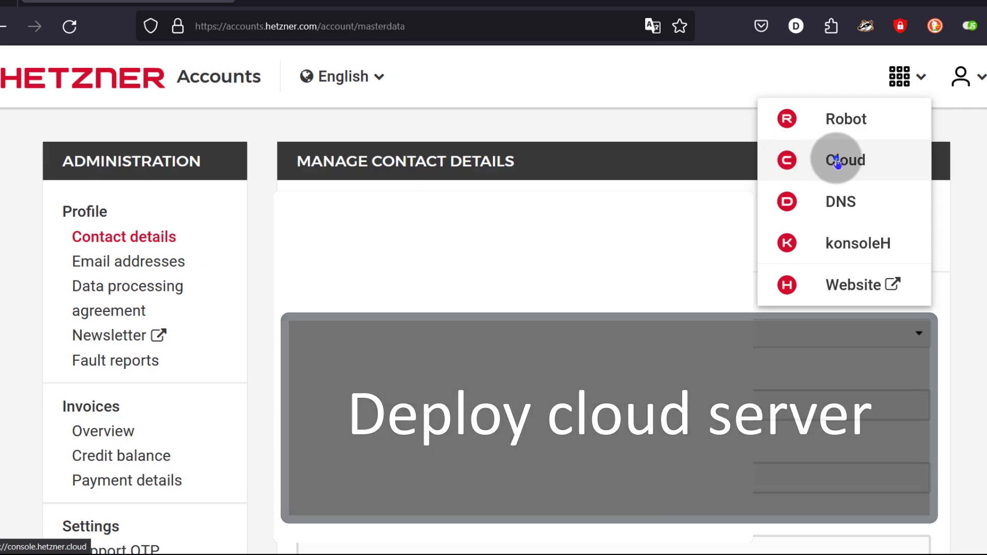
Step: Go to Cloud Console from the services menu and select the Test project
click(844, 159)
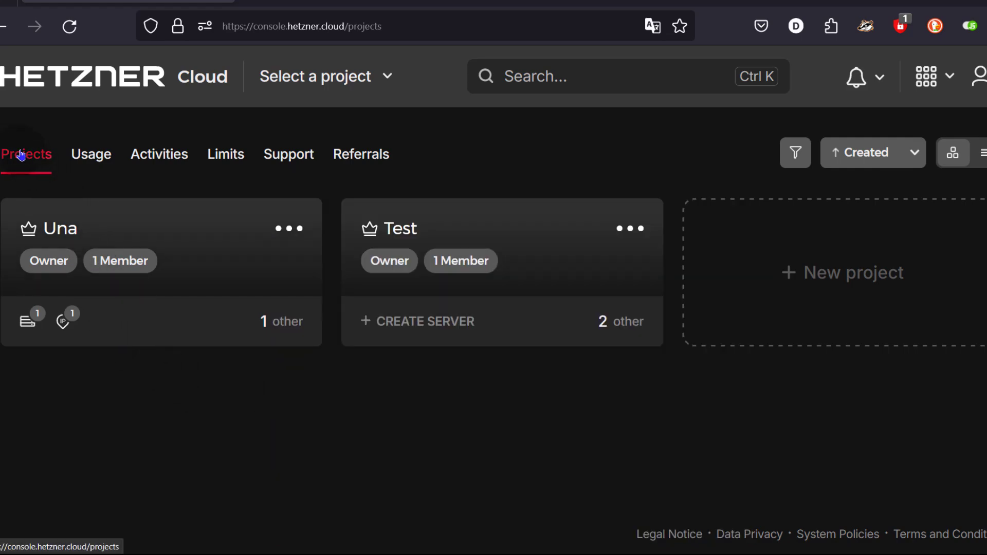
mouse_move(420, 415)
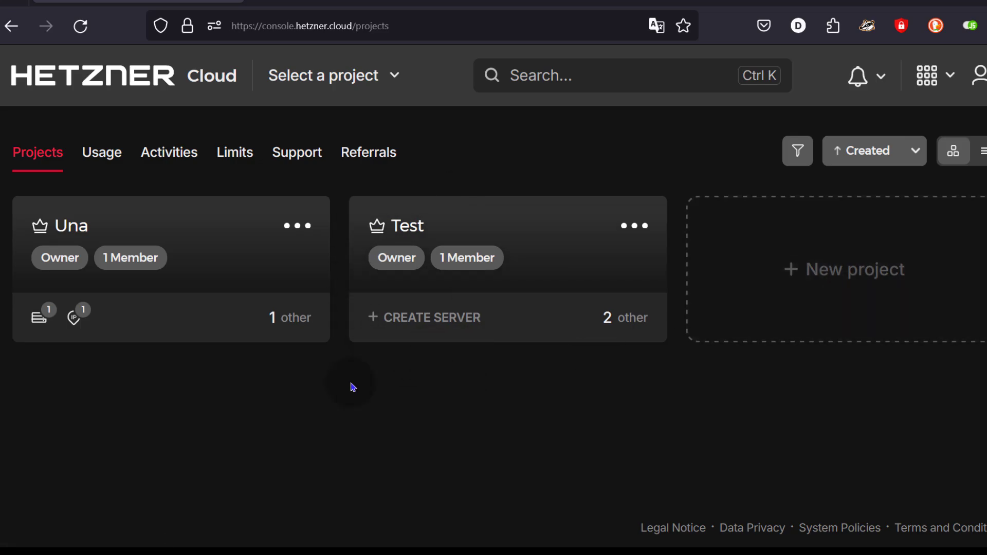
click(844, 269)
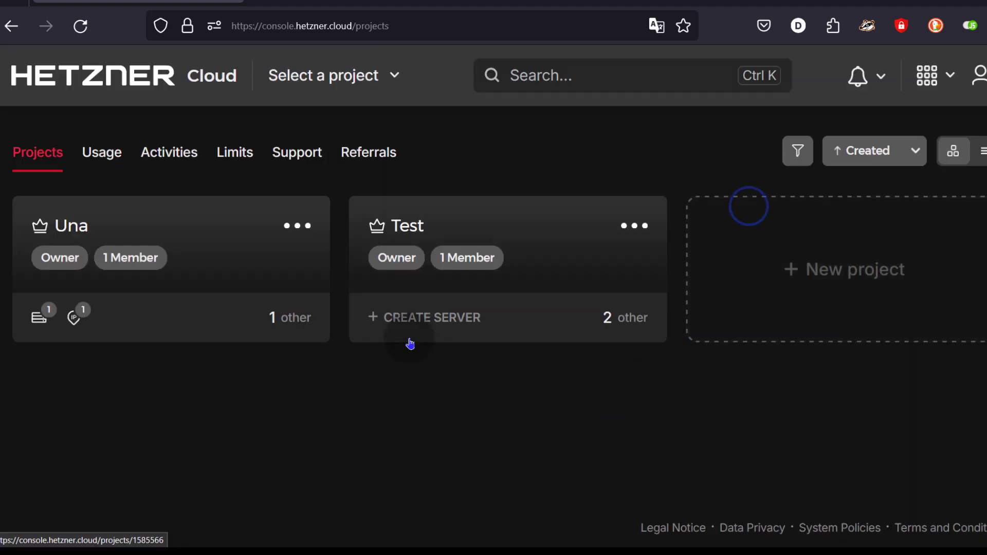
mouse_move(416, 386)
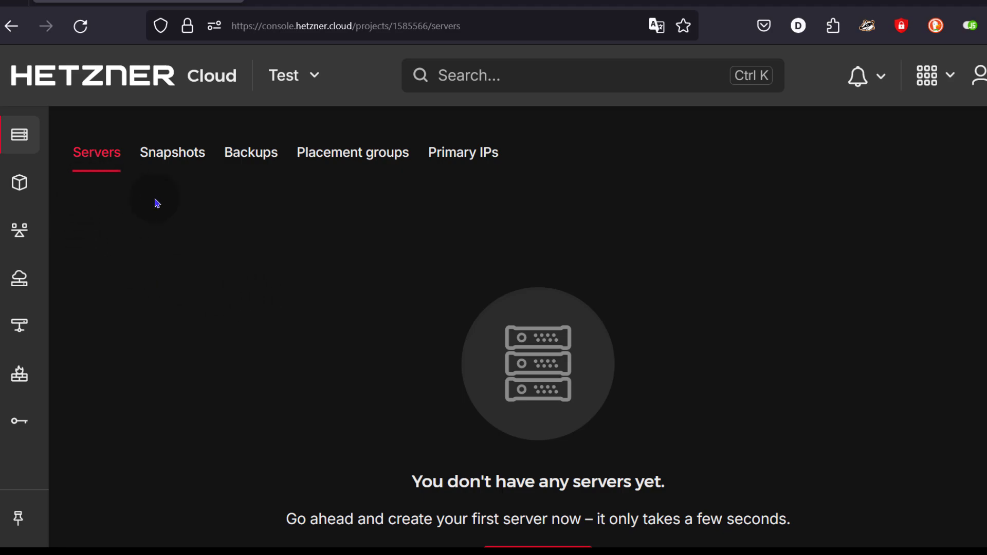
mouse_move(172, 152)
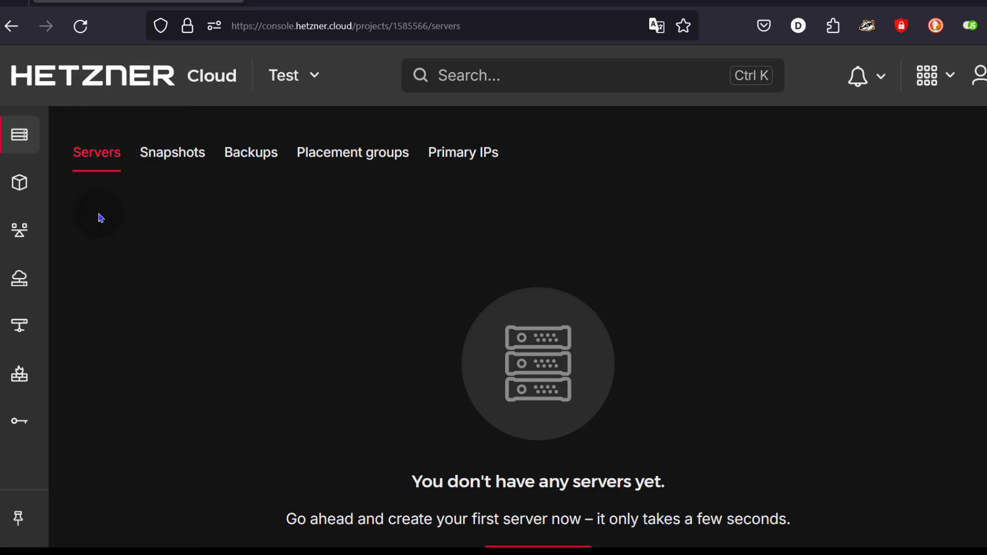
mouse_move(98, 202)
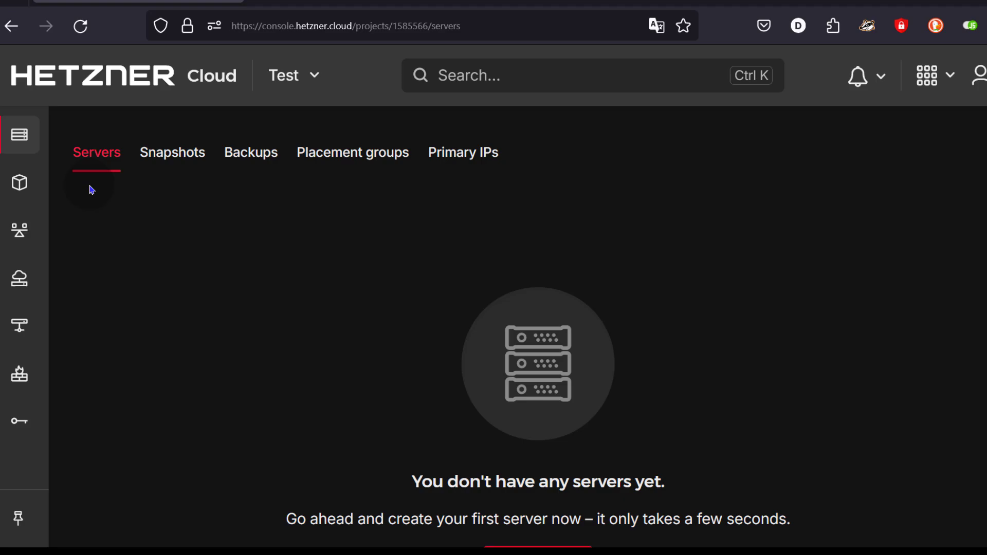
mouse_move(91, 159)
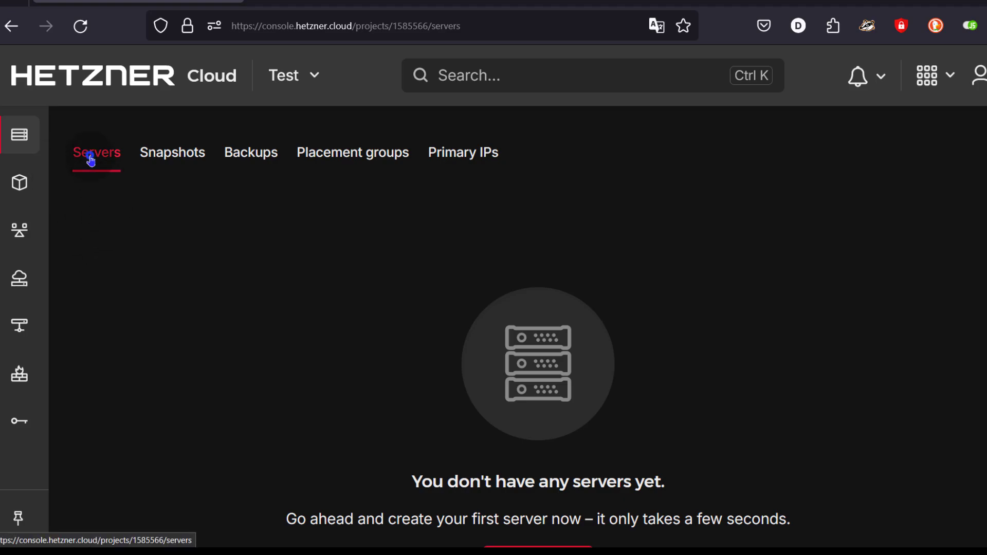
Step: Scroll the Test project page to view its empty server list
scroll(down, 3)
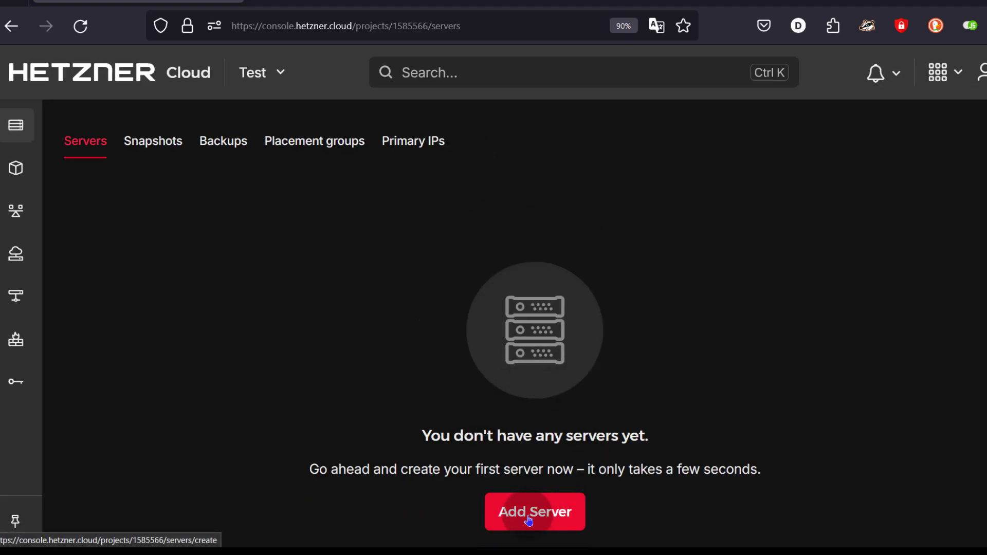
Step: Begin creating a new server and choose Falkenstein as its location
click(535, 512)
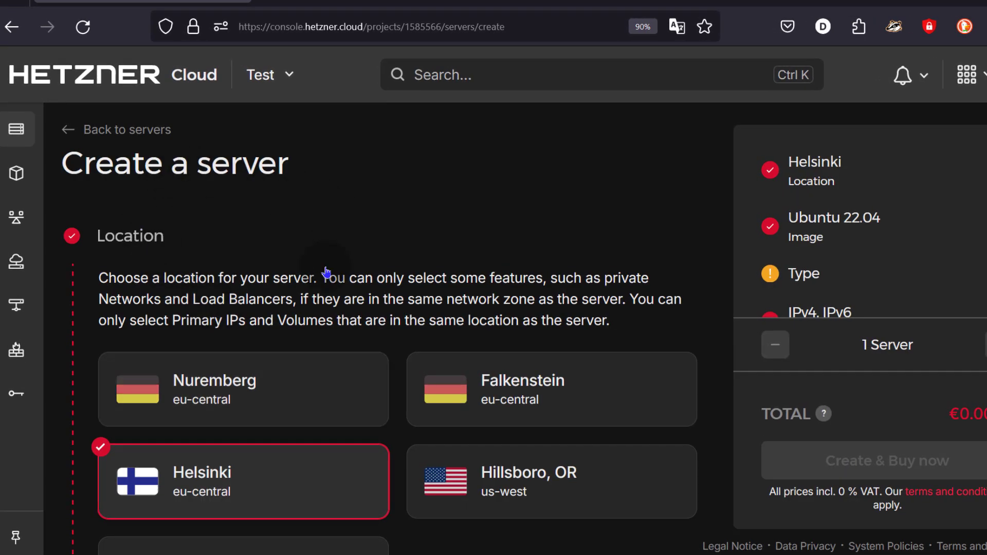
scroll(down, 3)
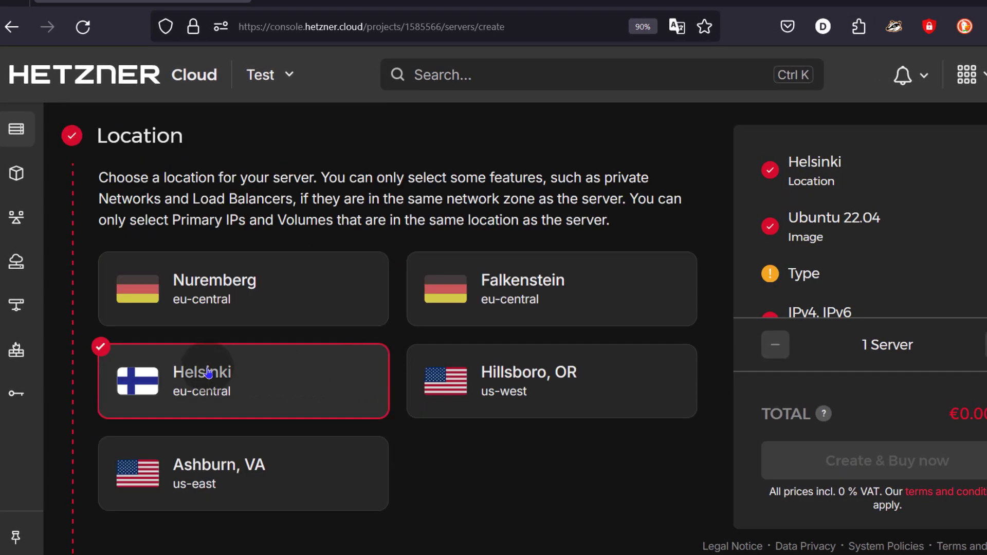
mouse_move(523, 293)
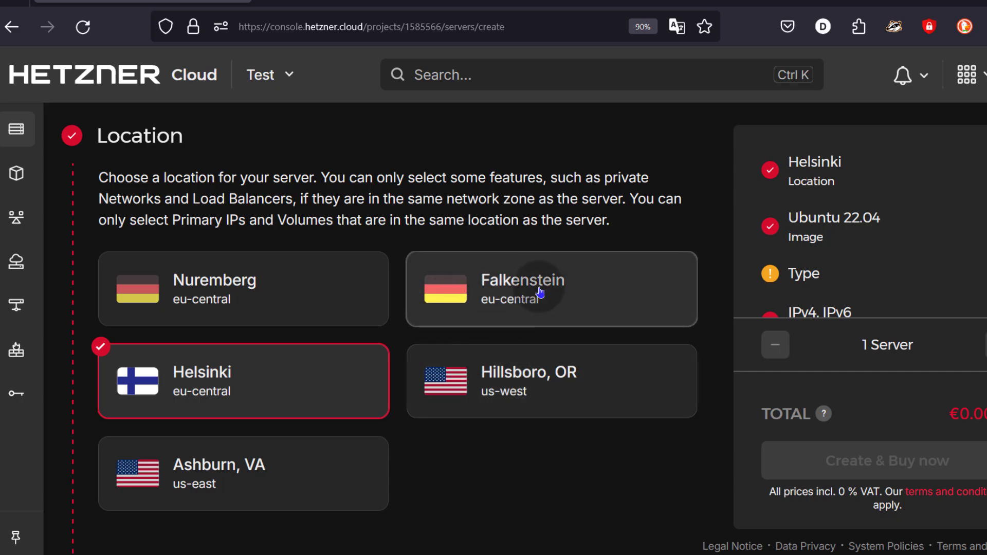
click(551, 289)
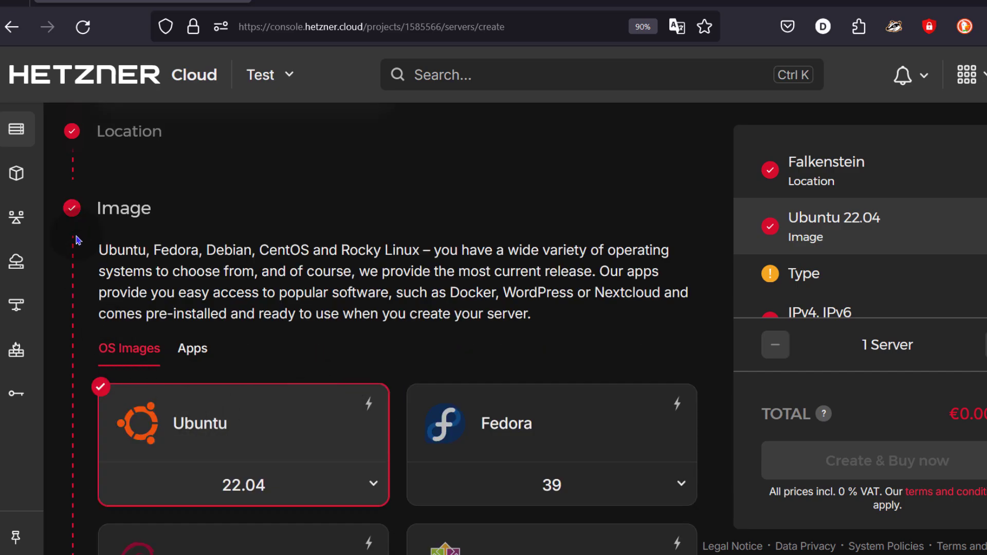
Step: Browse the Debian and Ubuntu versions and pick Ubuntu 22.04 as the image
scroll(down, 3)
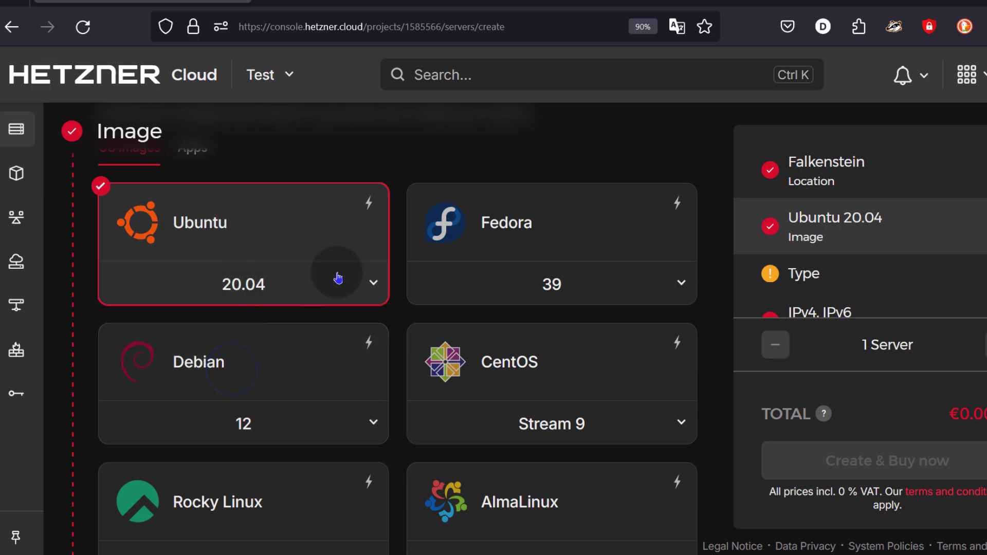
click(373, 225)
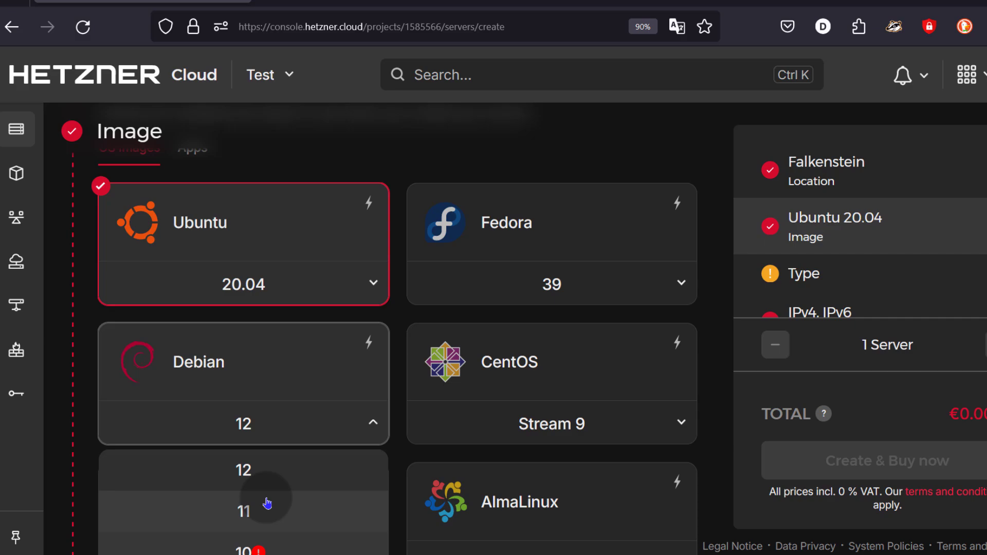
mouse_move(722, 323)
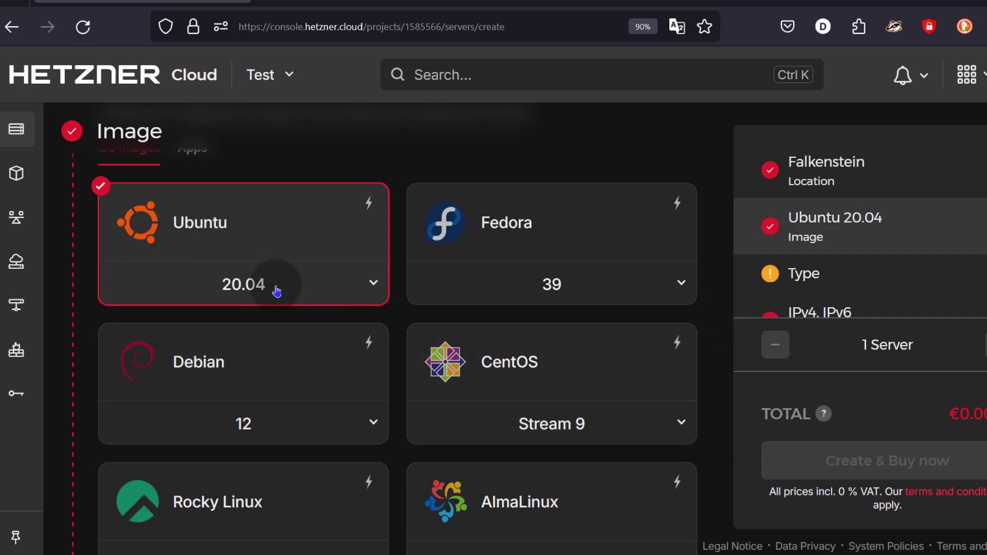
click(243, 284)
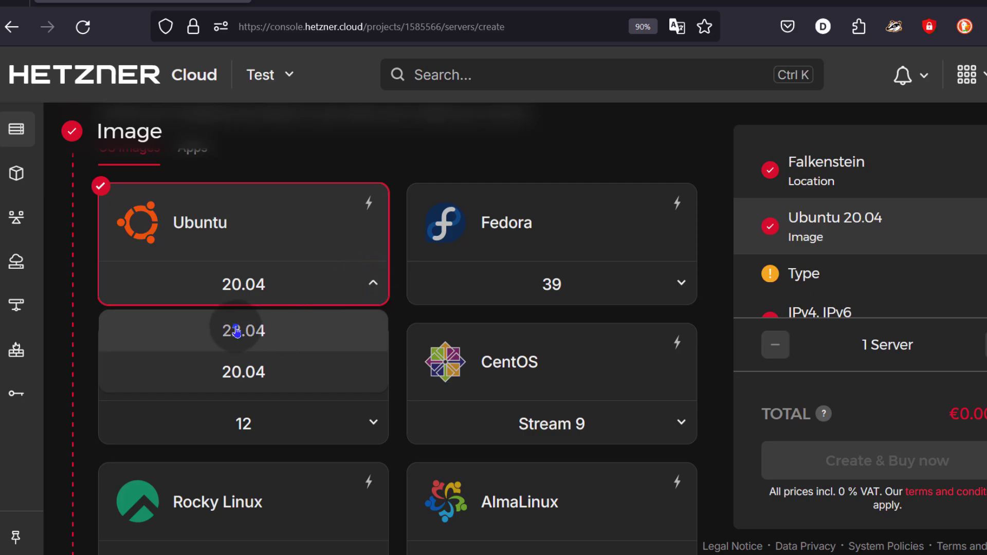
click(243, 331)
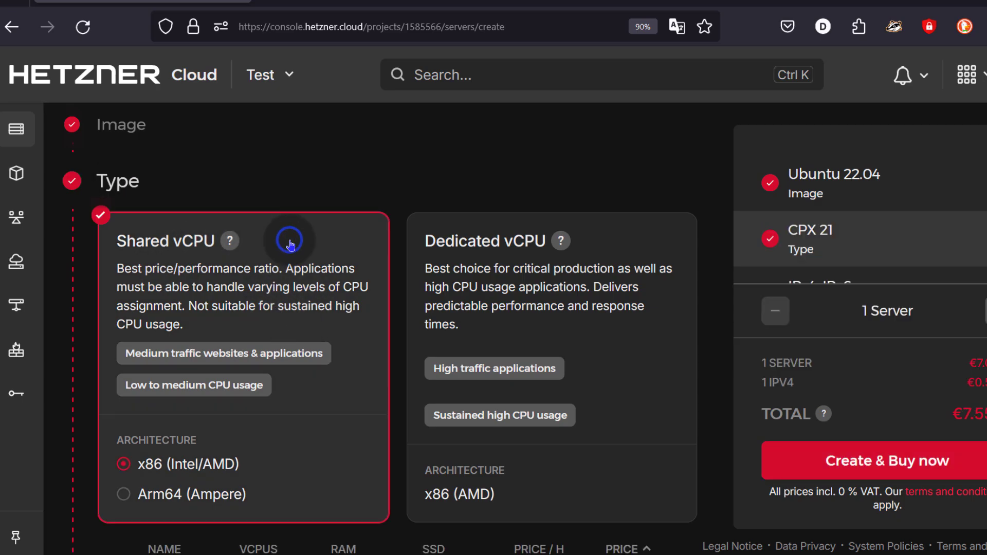
scroll(down, 3)
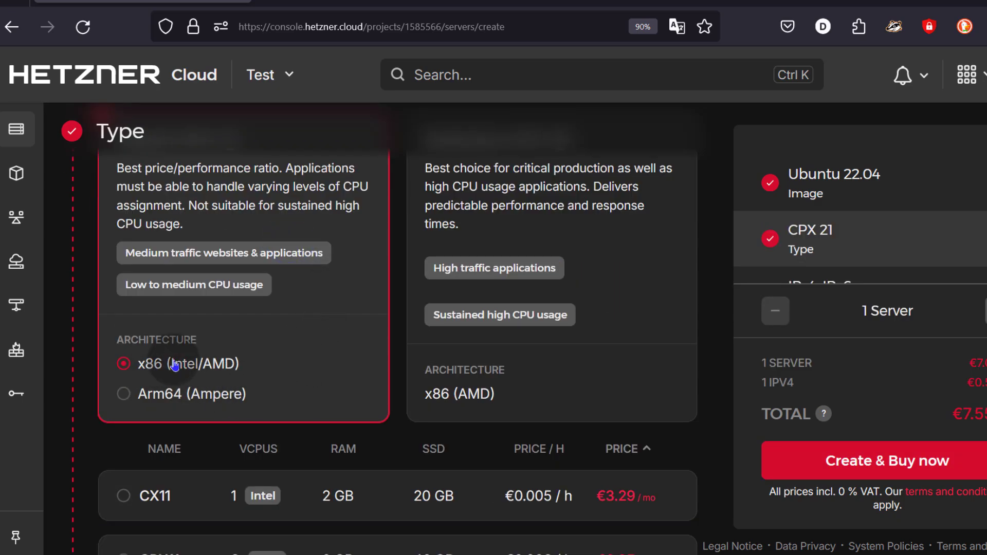
mouse_move(227, 373)
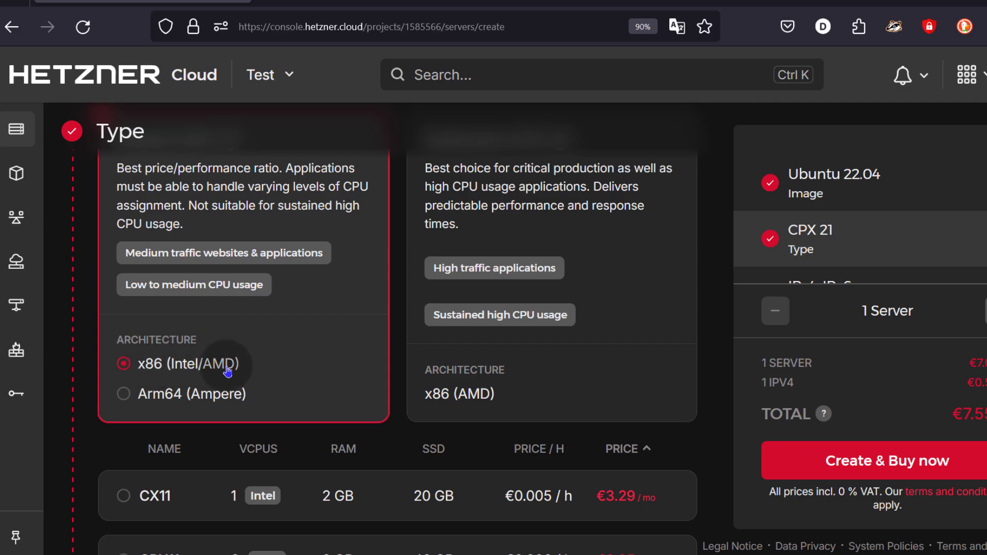
mouse_move(193, 368)
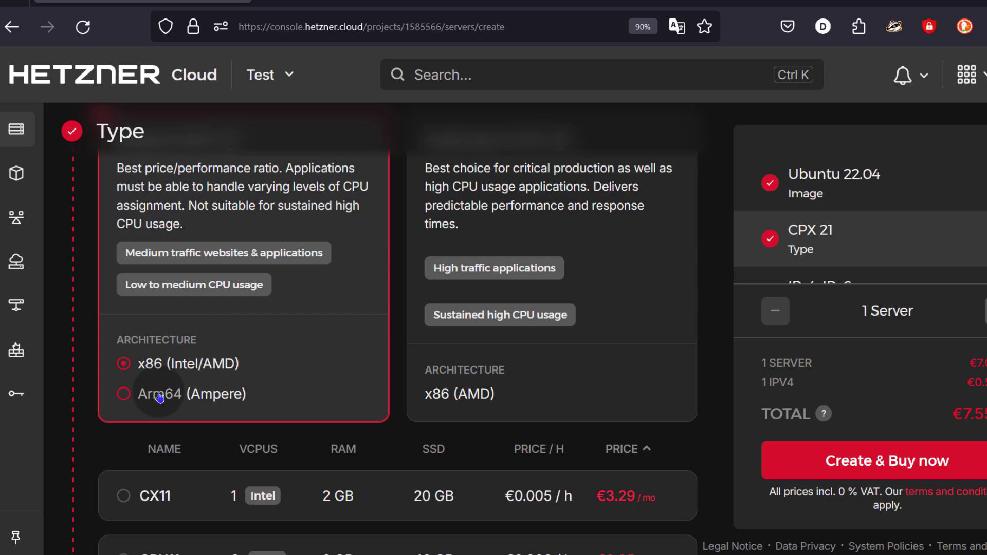
click(124, 393)
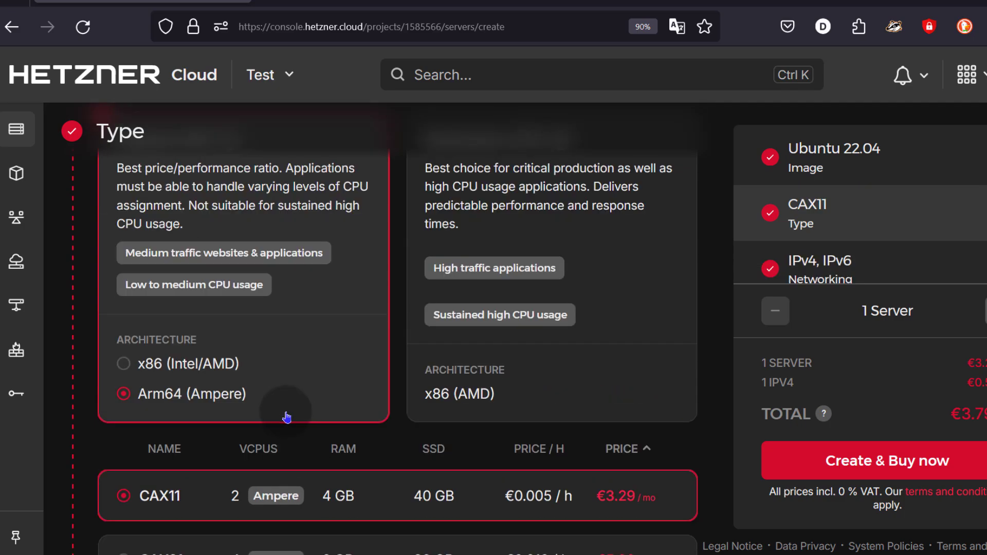
click(133, 363)
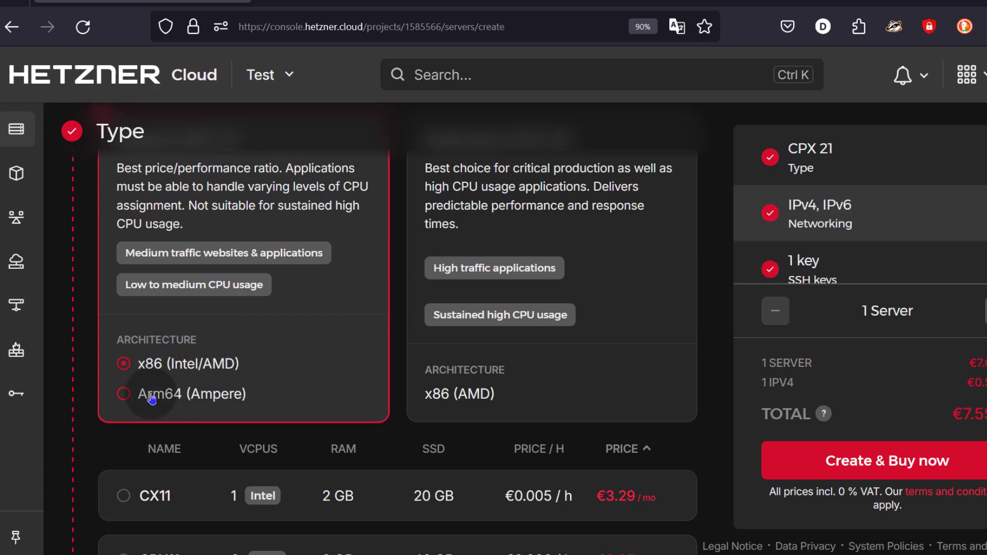
click(124, 393)
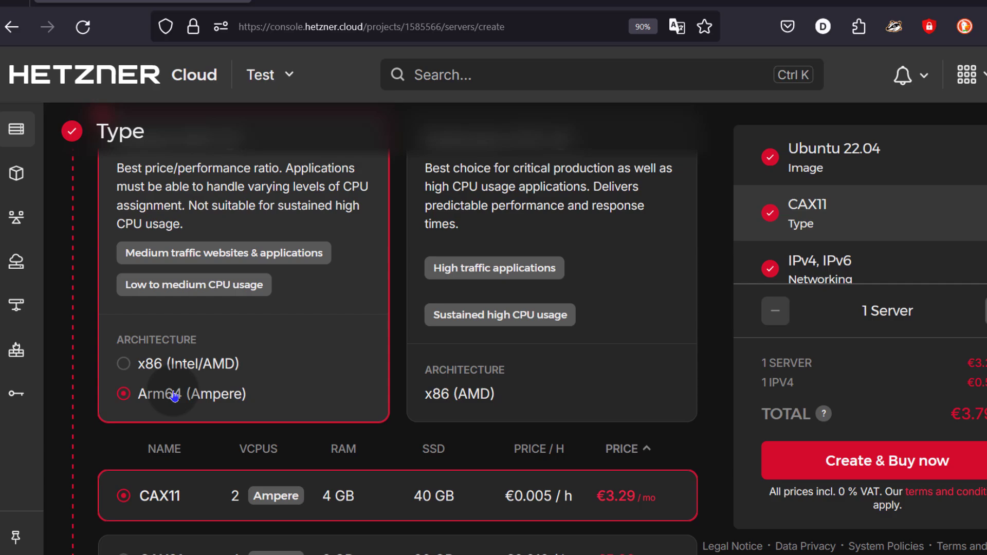
scroll(down, 3)
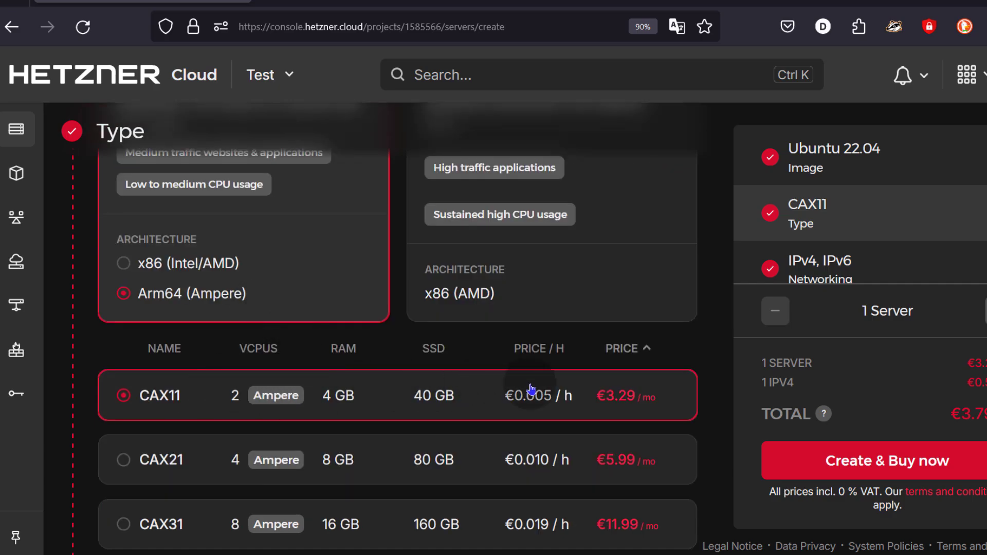
mouse_move(213, 396)
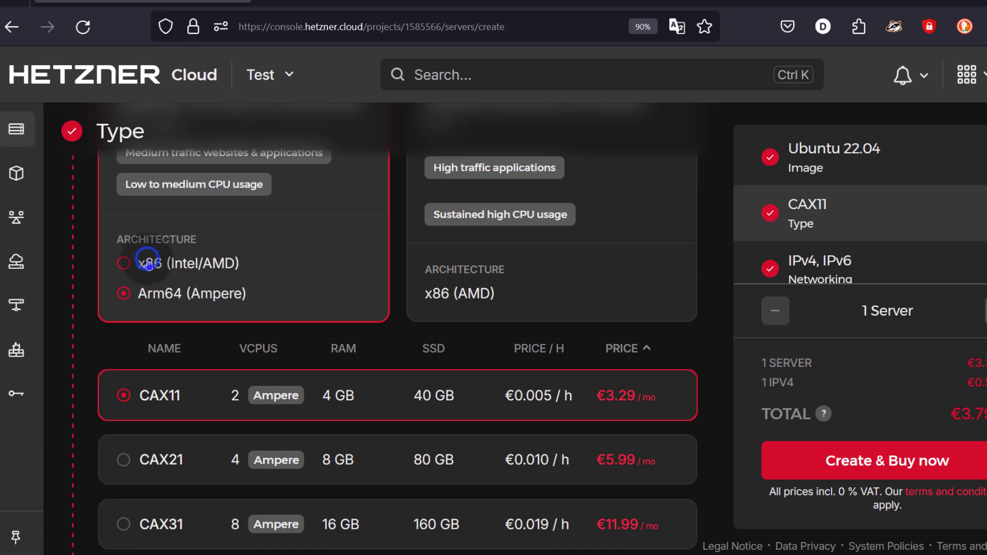
click(142, 264)
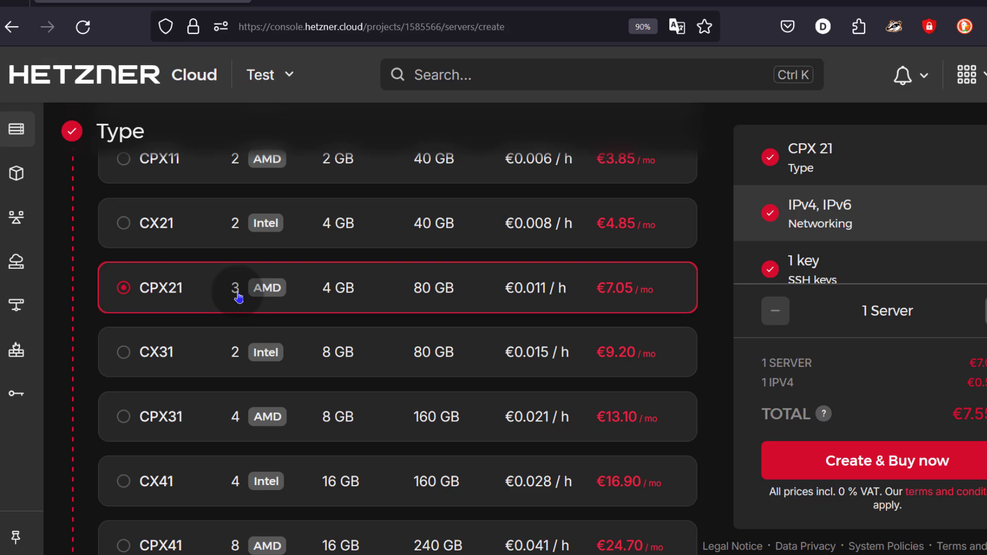
mouse_move(266, 288)
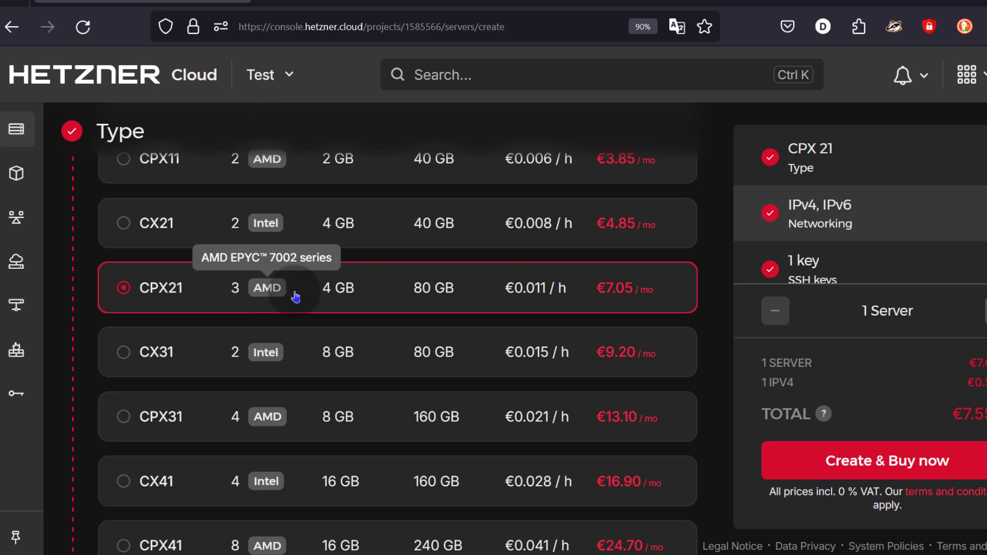
mouse_move(275, 382)
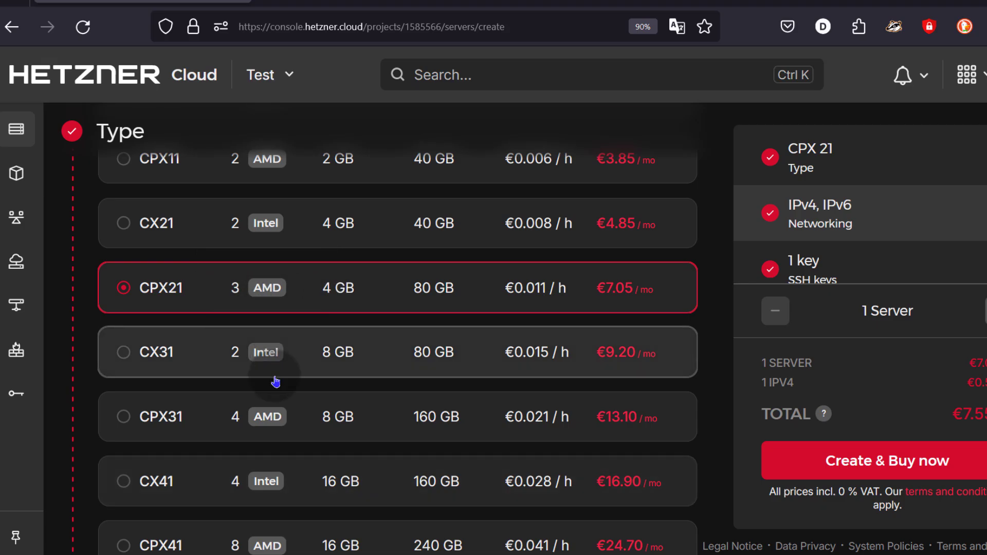
scroll(down, 3)
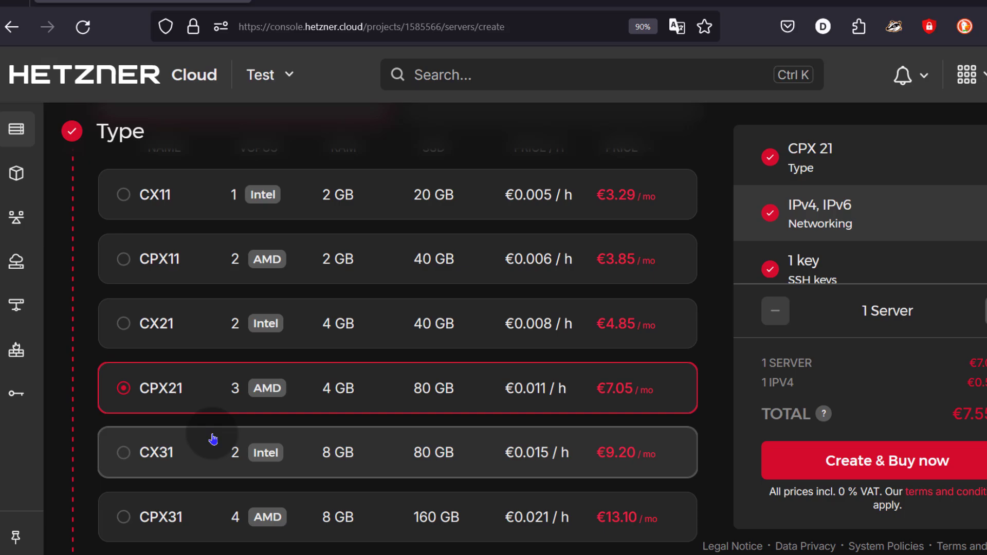
scroll(down, 3)
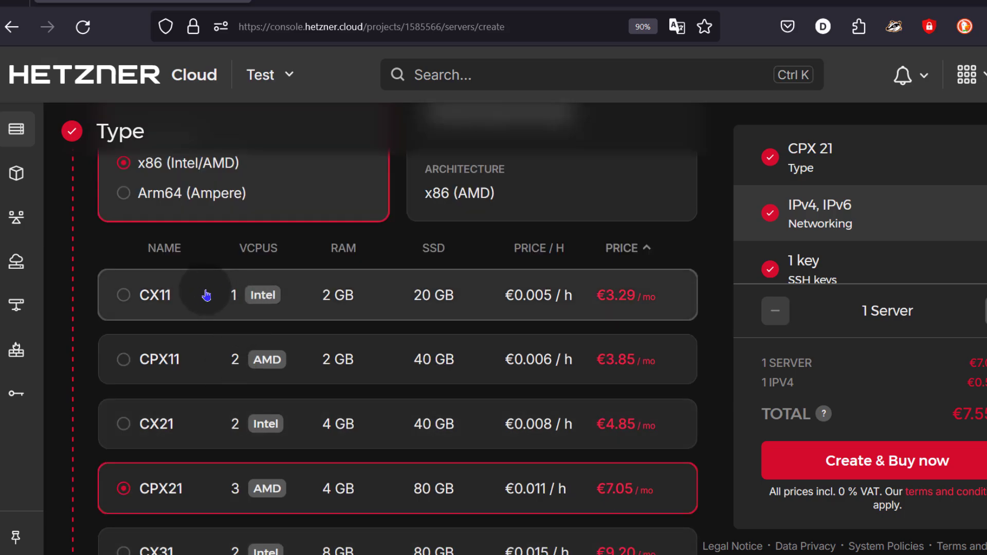
mouse_move(322, 366)
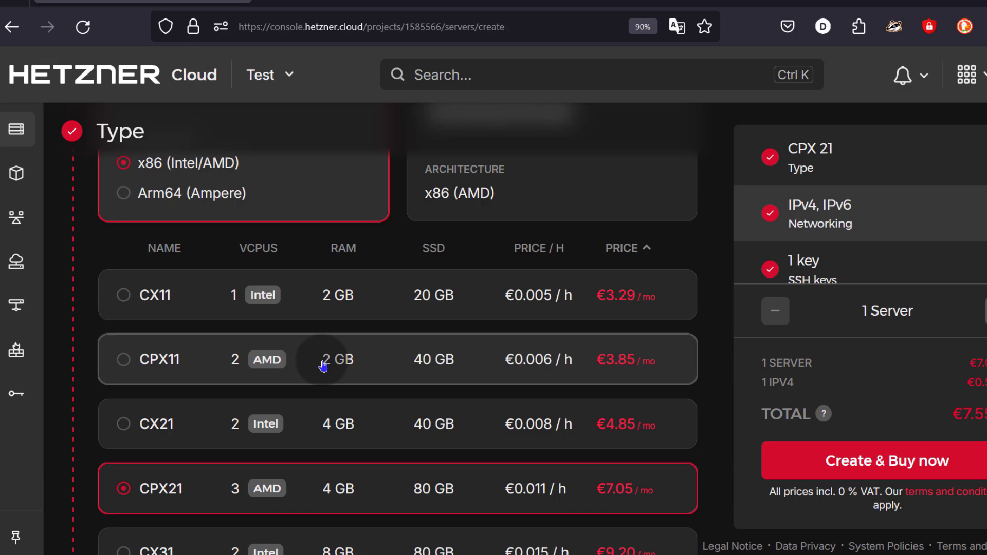
scroll(down, 3)
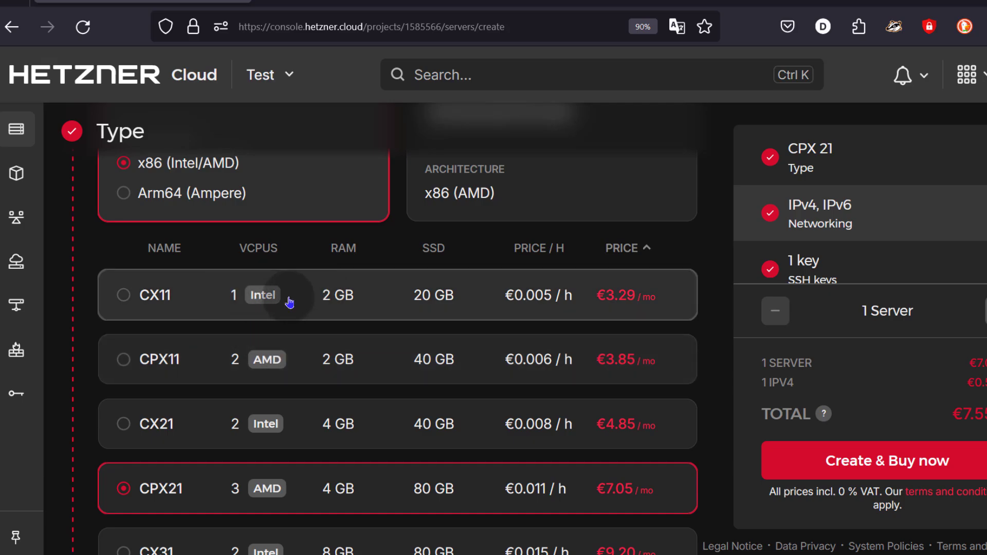
mouse_move(283, 306)
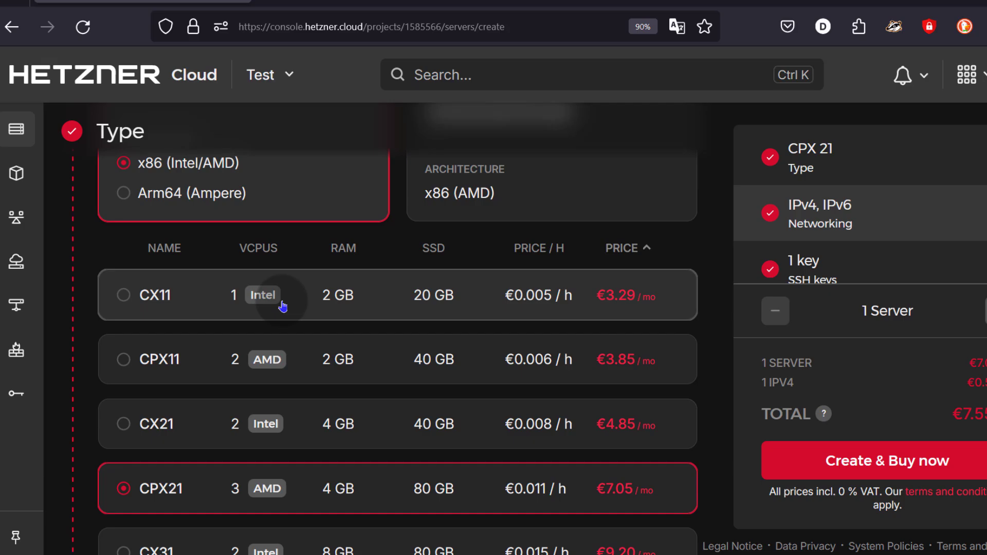
scroll(down, 3)
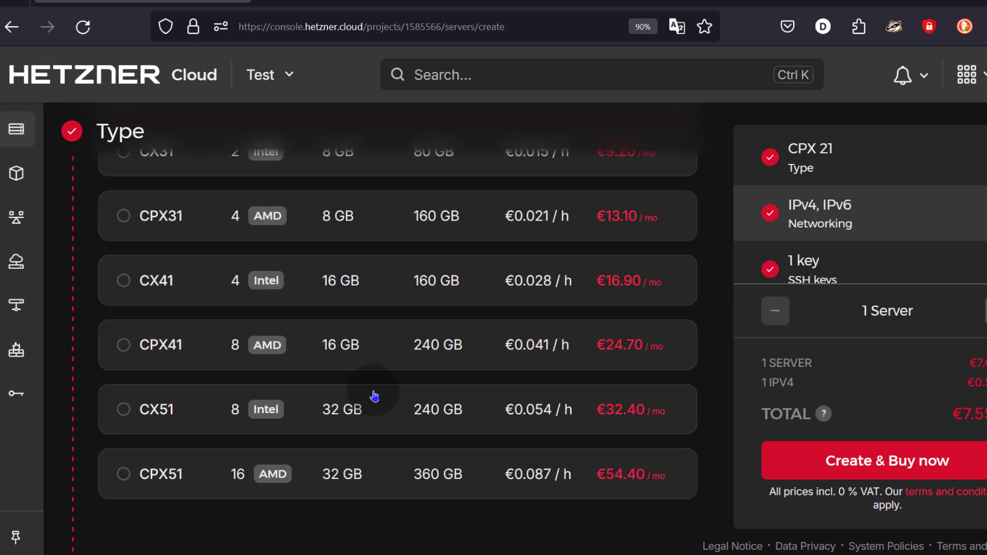
click(819, 214)
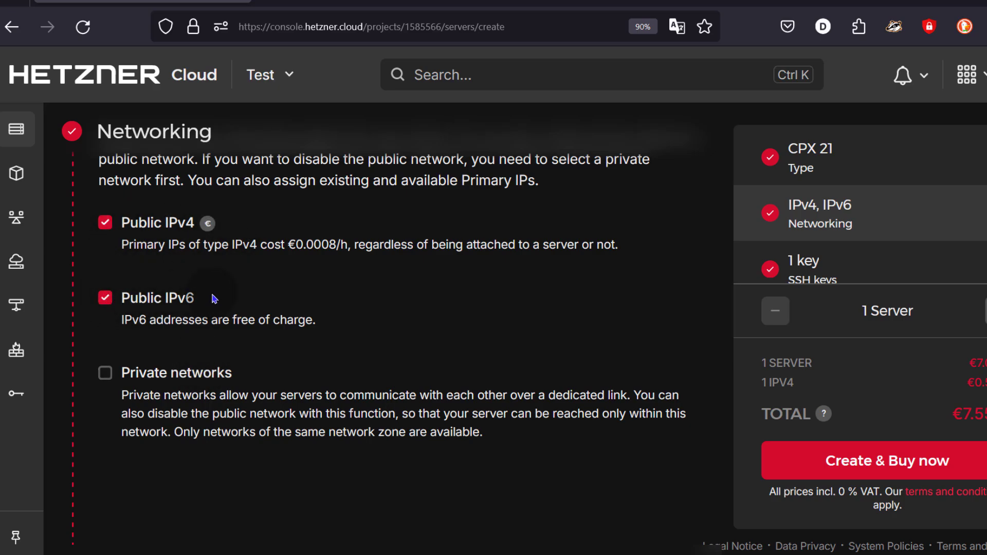
mouse_move(182, 304)
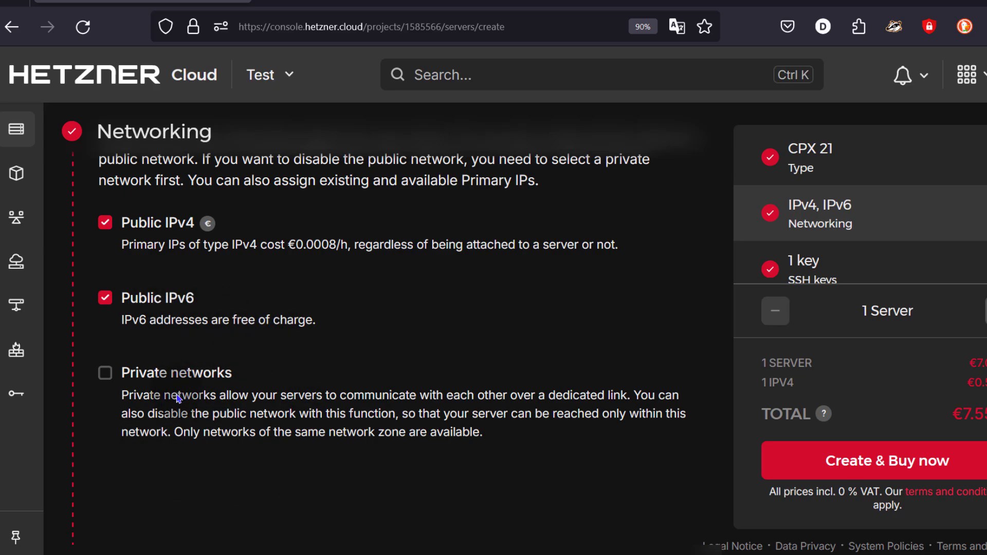
mouse_move(145, 241)
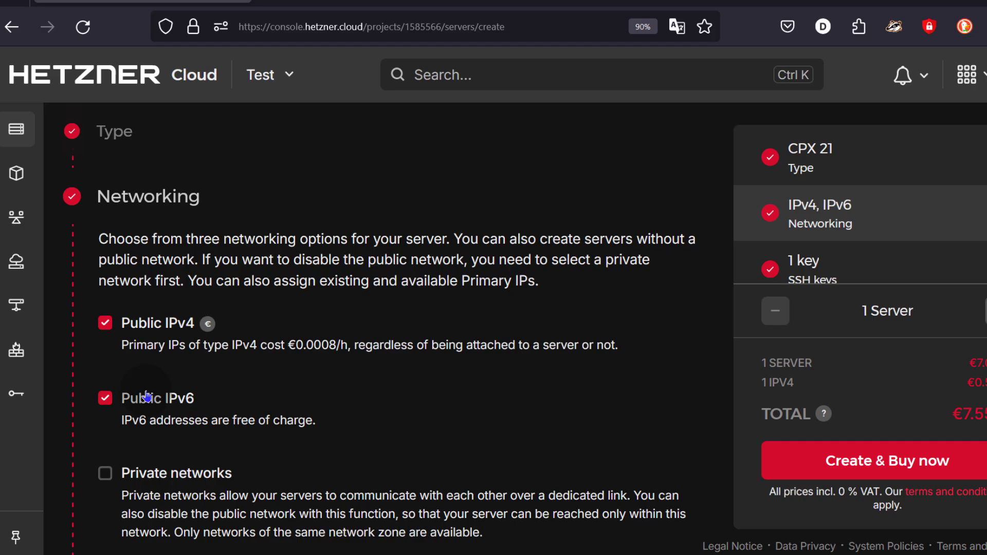
scroll(down, 3)
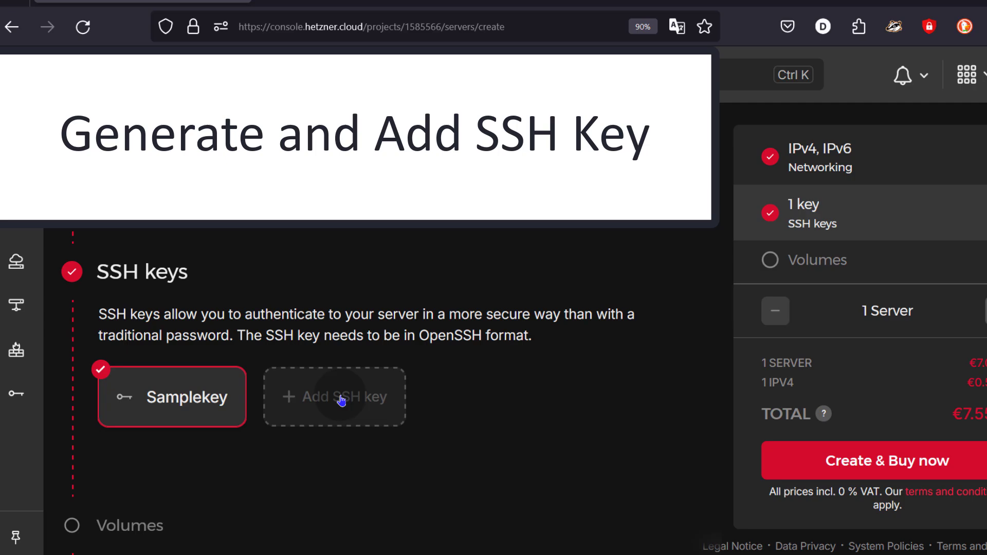
Step: Deselect Samplekey for the new server and bring up the Add an SSH key form
scroll(down, 3)
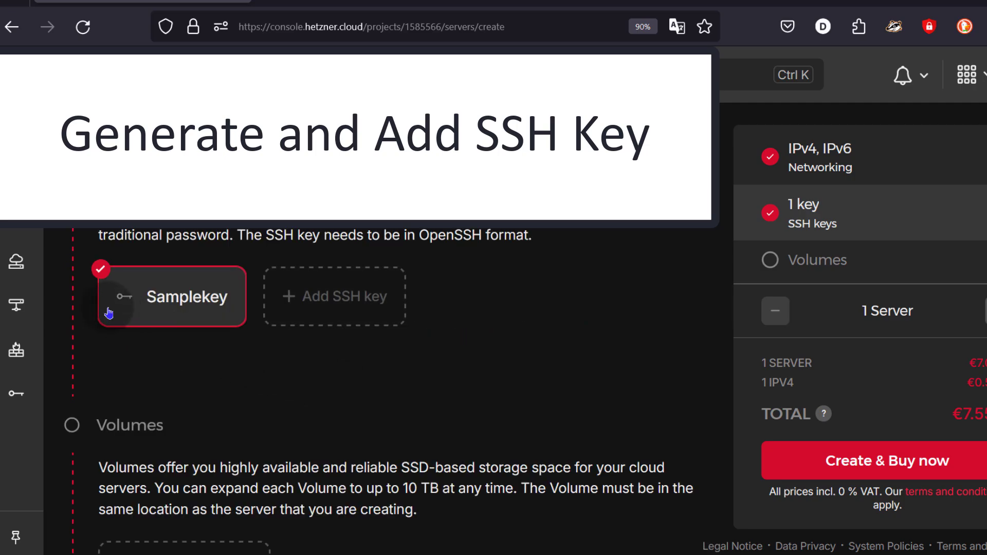
click(171, 296)
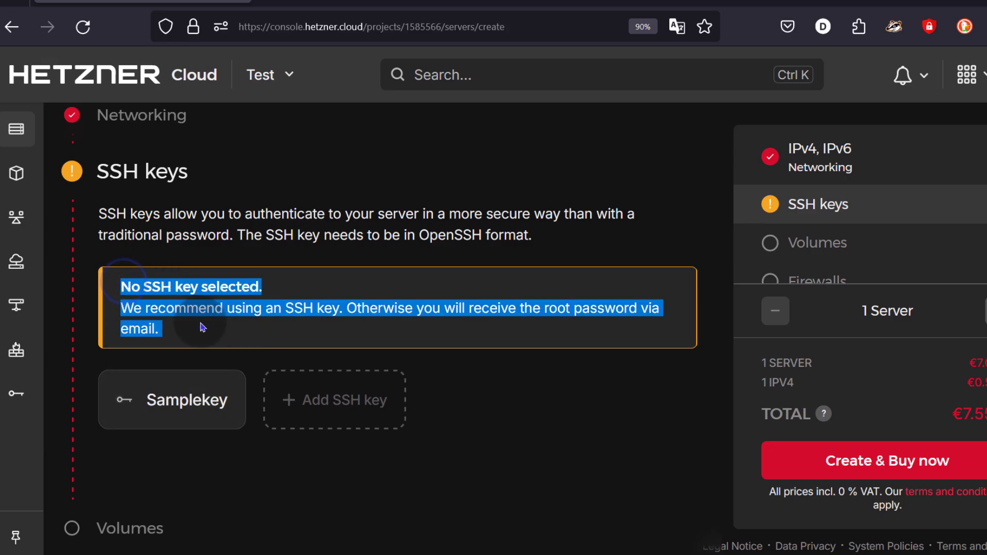
click(217, 308)
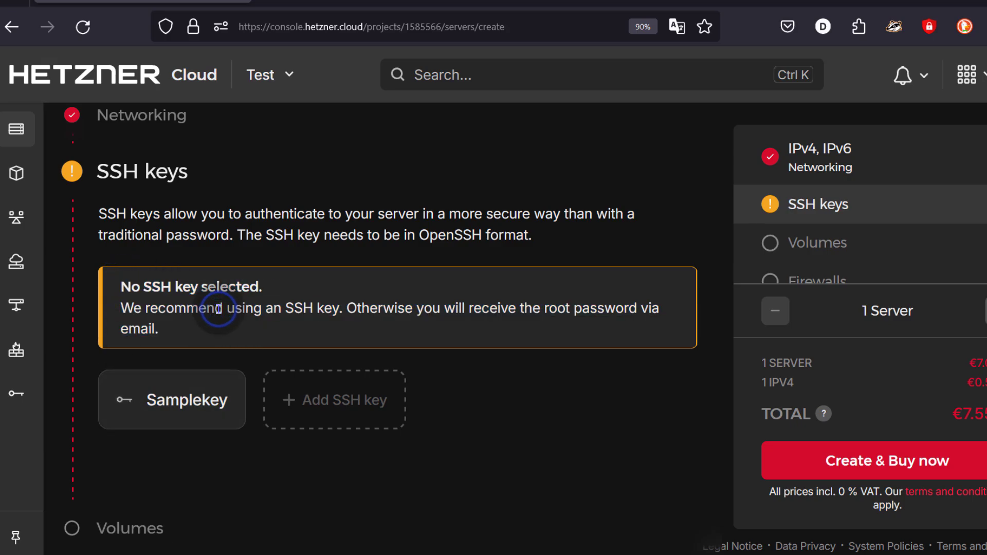
mouse_move(485, 356)
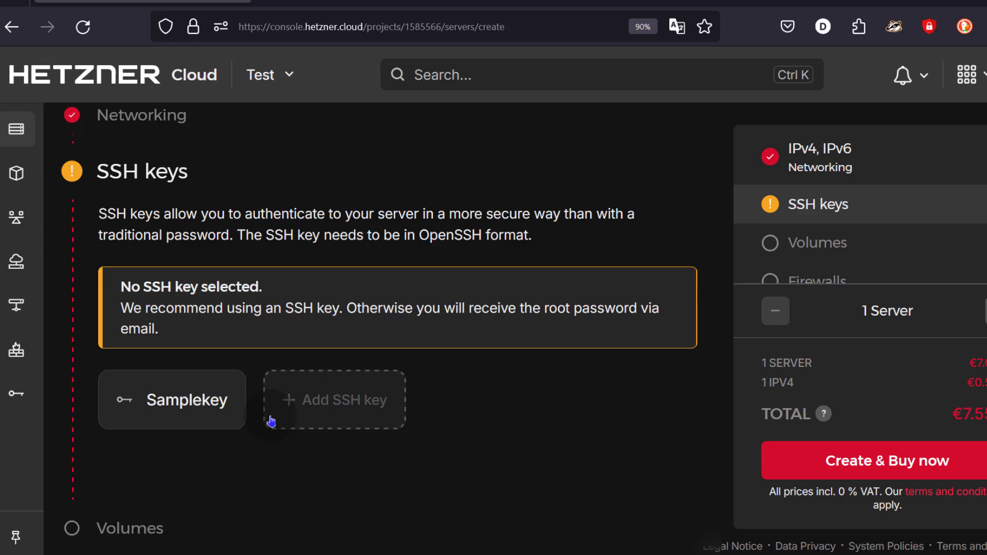
click(172, 399)
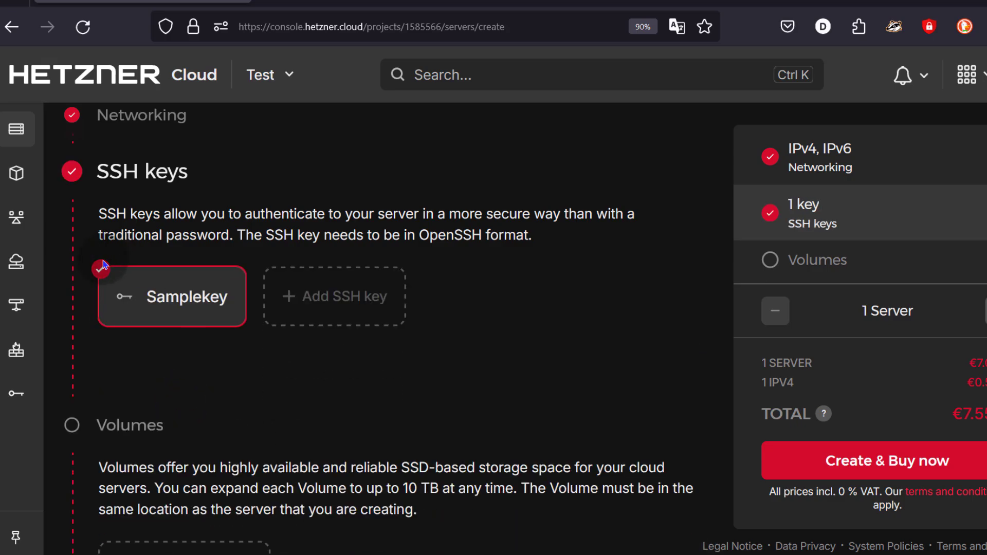
click(171, 296)
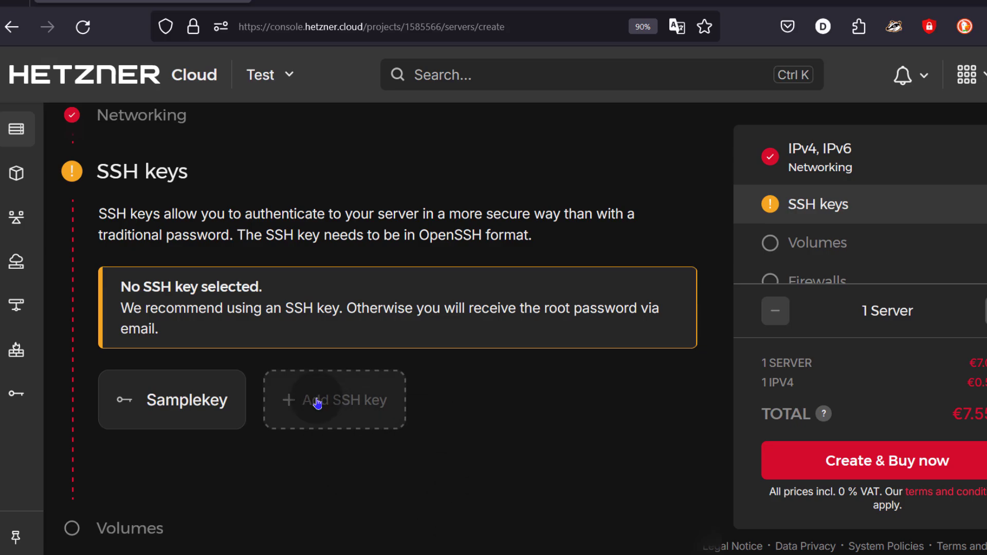
mouse_move(308, 453)
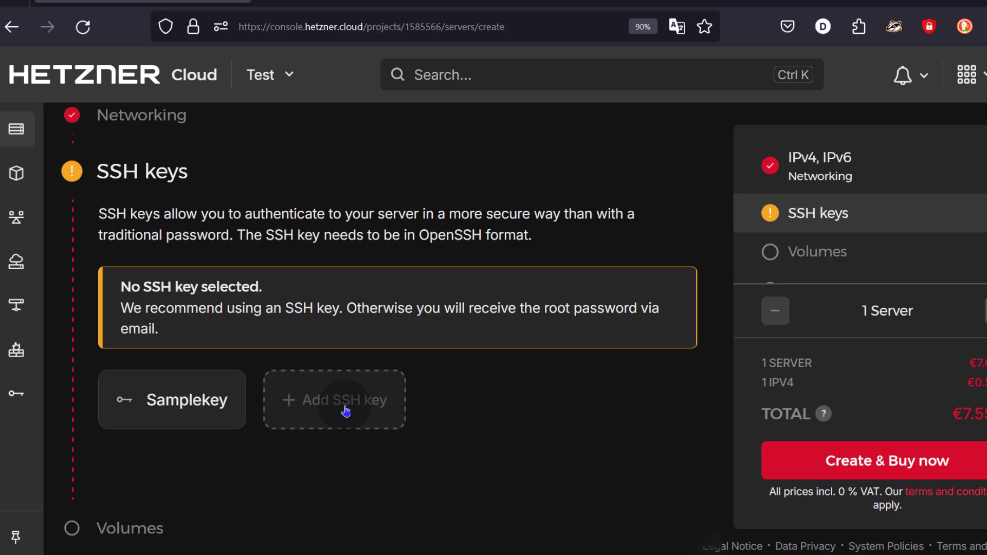
click(334, 400)
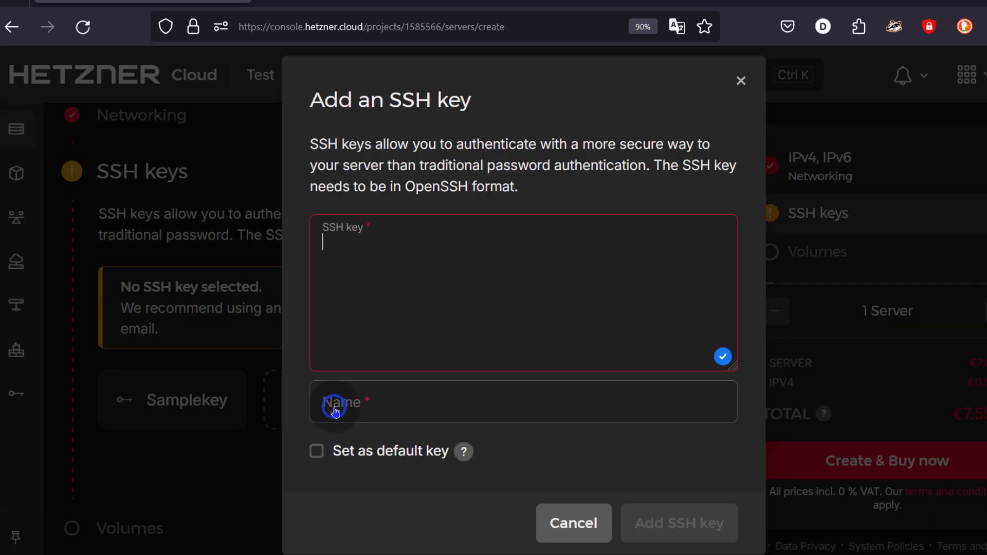
Step: View defaultkey1 and defaultkey1.pub in .ssh\tutorials, then minimise File Explorer
click(741, 81)
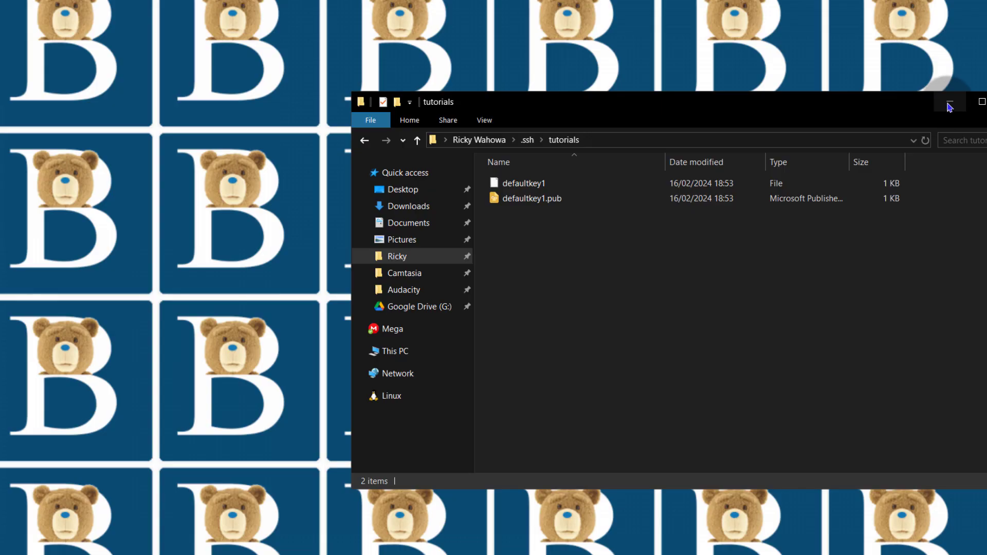
click(979, 103)
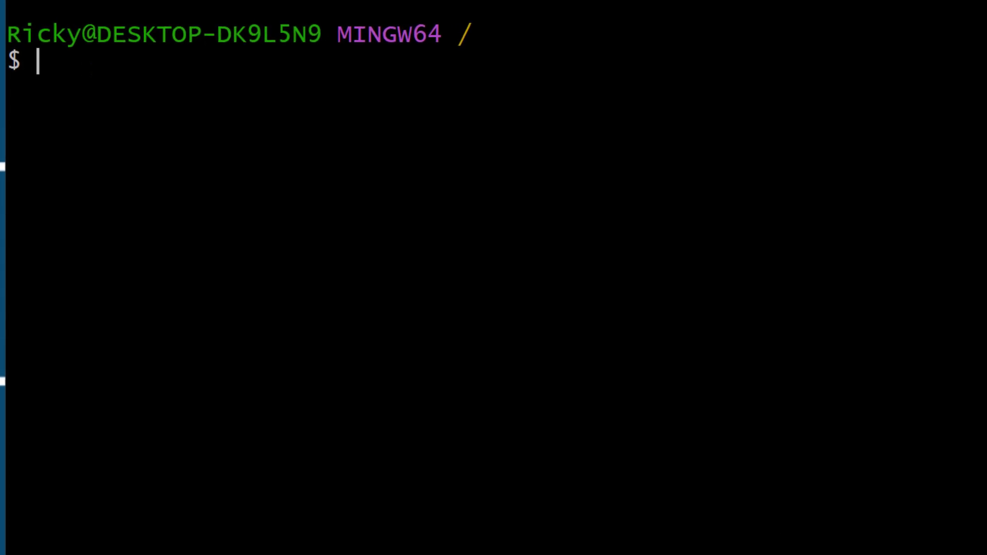
Step: Type ssh-keygen -t ed25519 -f ~/.ssh/ in Git Bash, fixing the .shh typo
text(ssh)
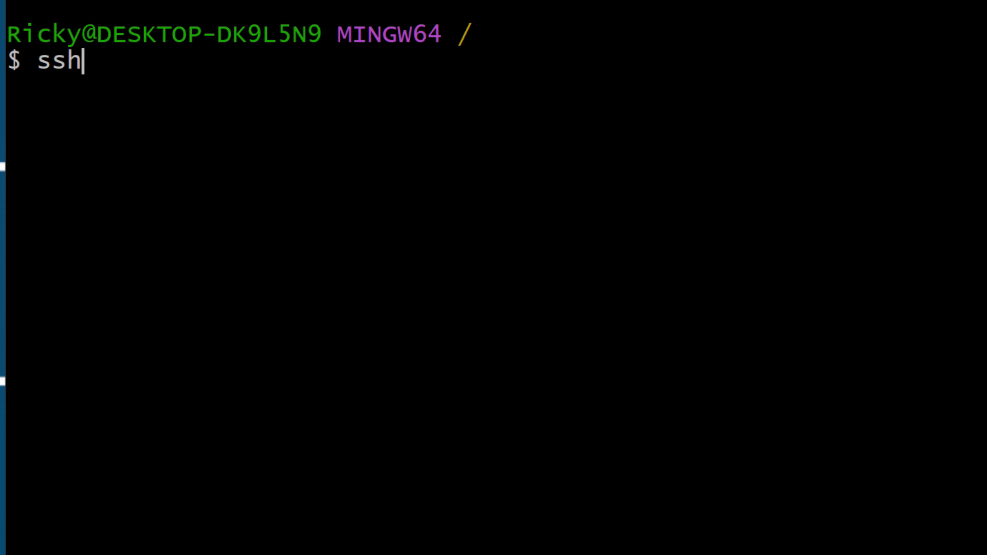
text(-keyg)
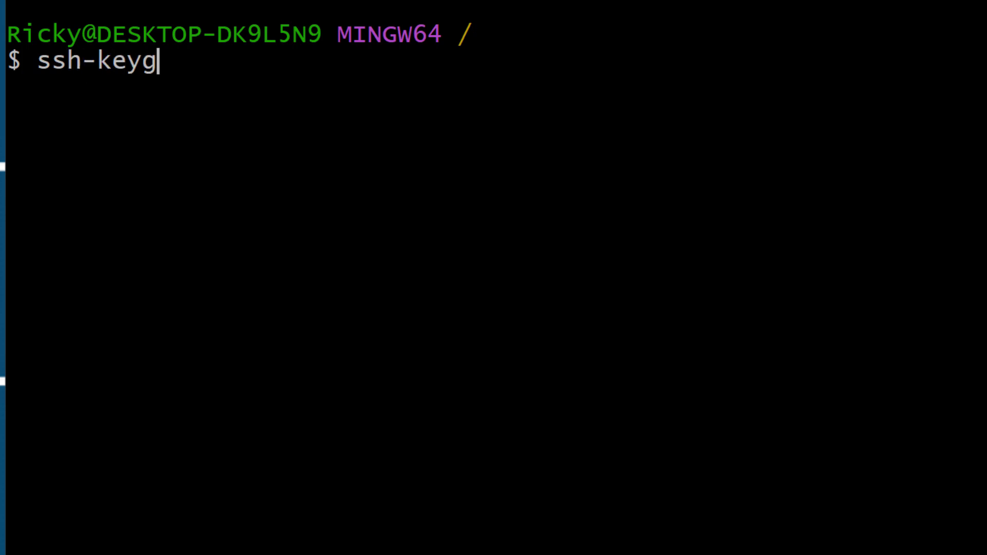
text(en -t)
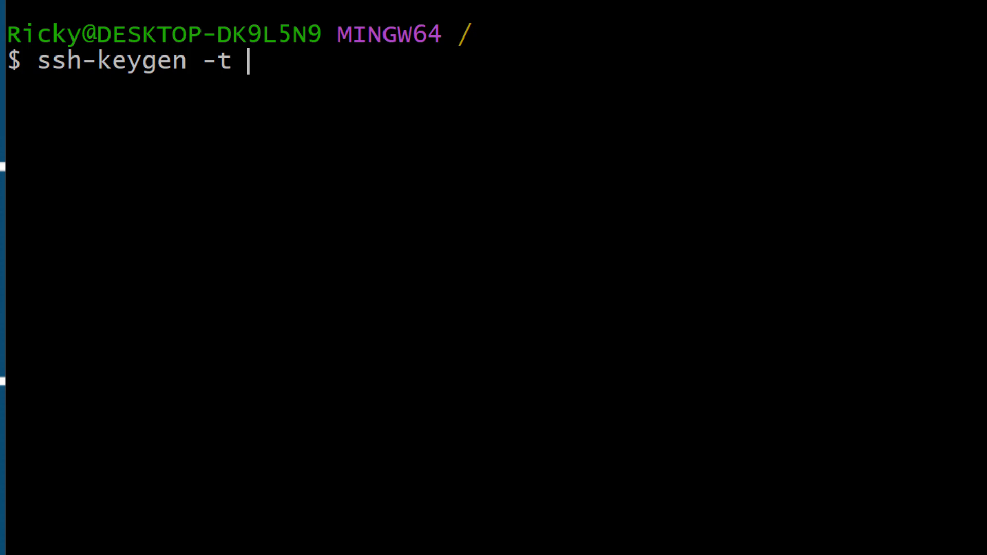
text(ed25)
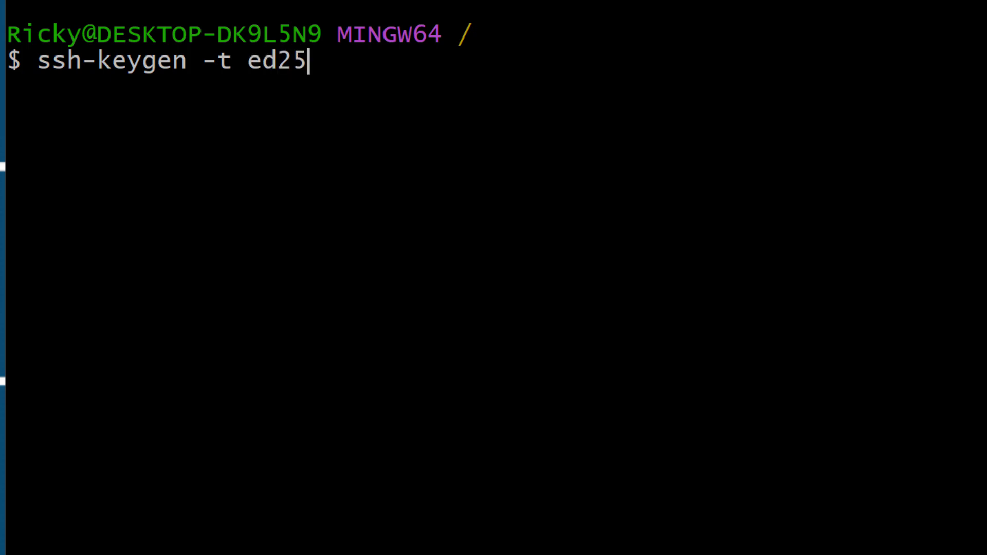
text(519)
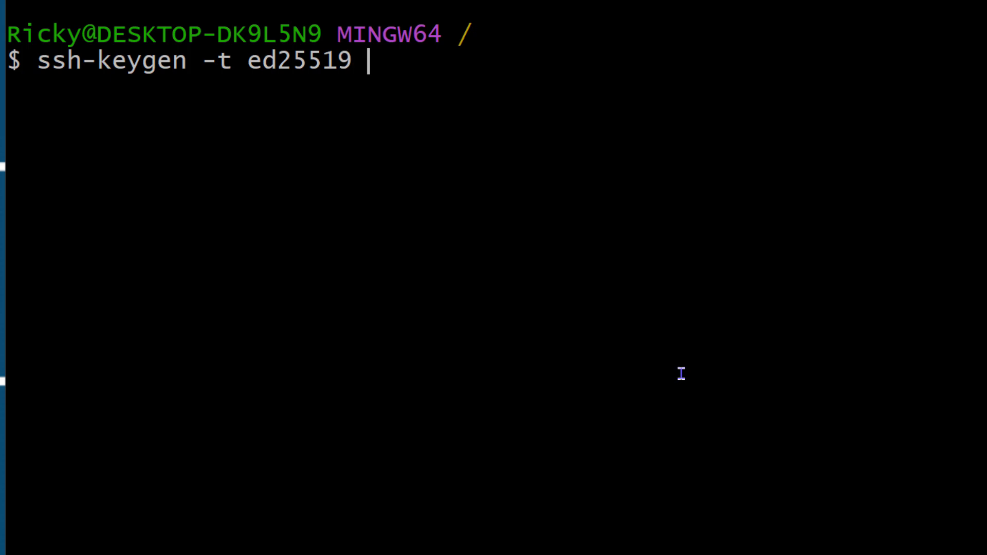
text(-f)
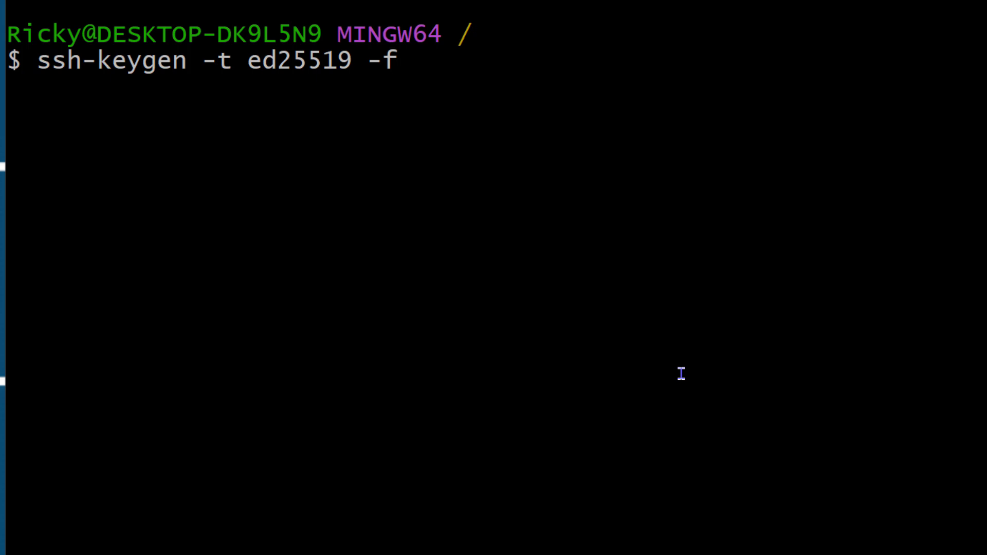
text(~)
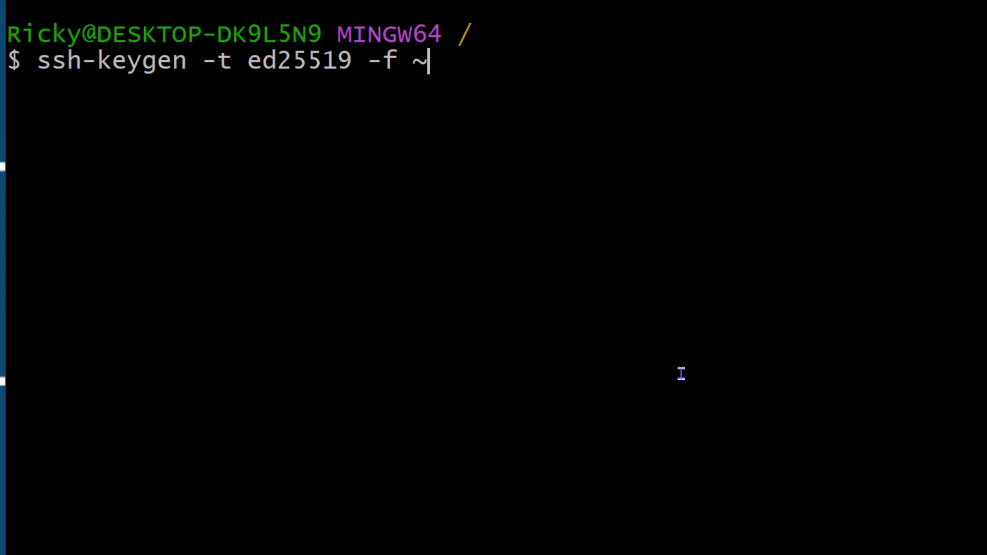
text(/)
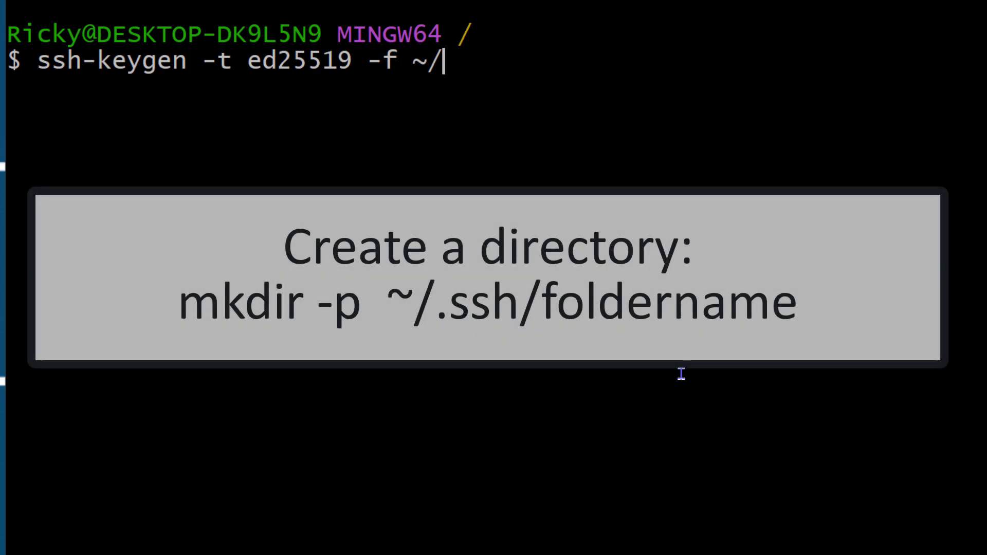
text(.shh)
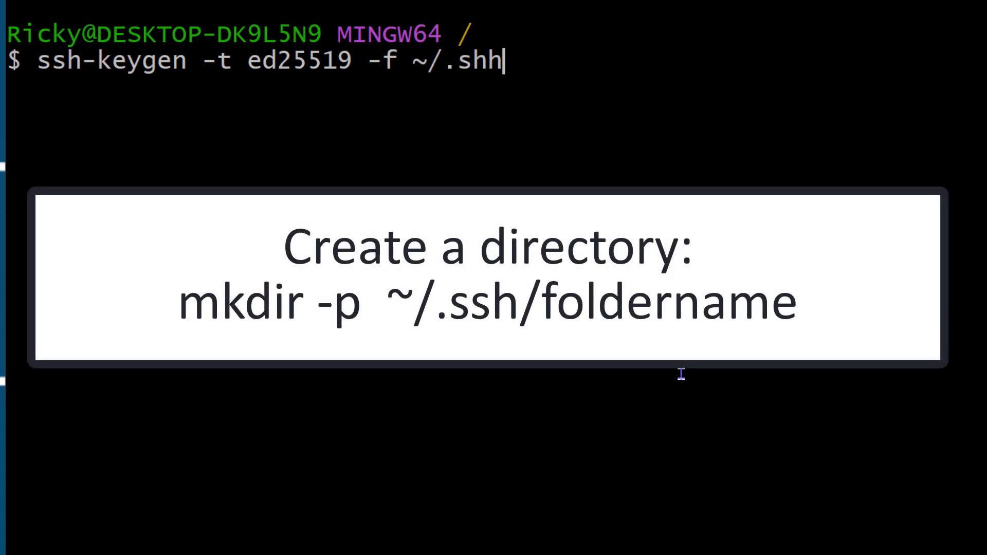
key(Backspace)
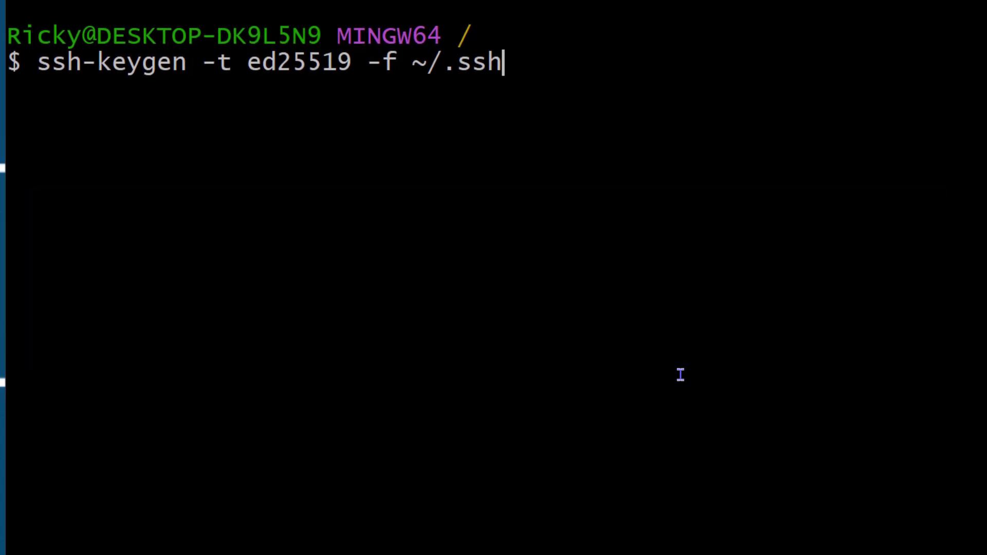
text(/)
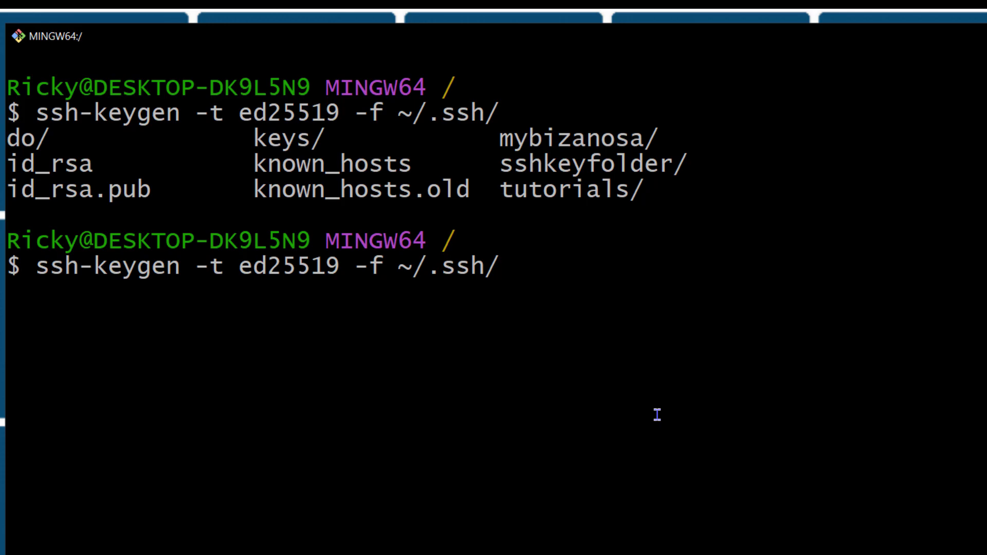
Step: Complete the key path as tutorials/newkeyhetz for the ed25519 key pair
text(tu)
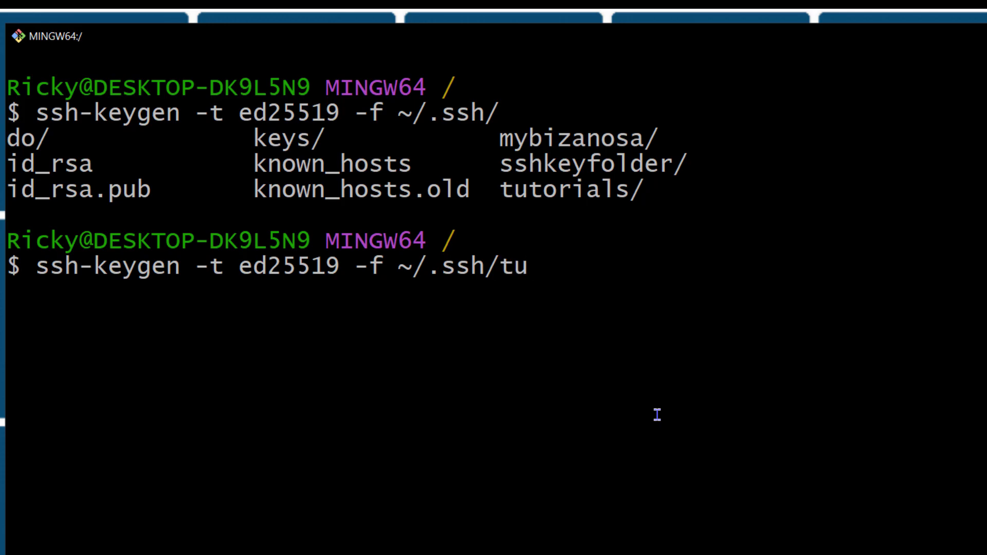
key(Tab)
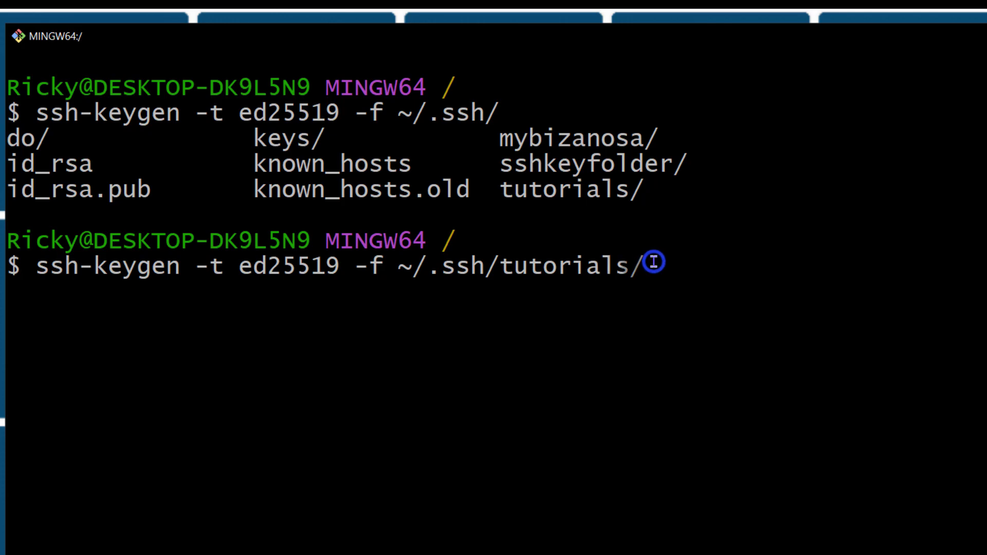
text(newkey)
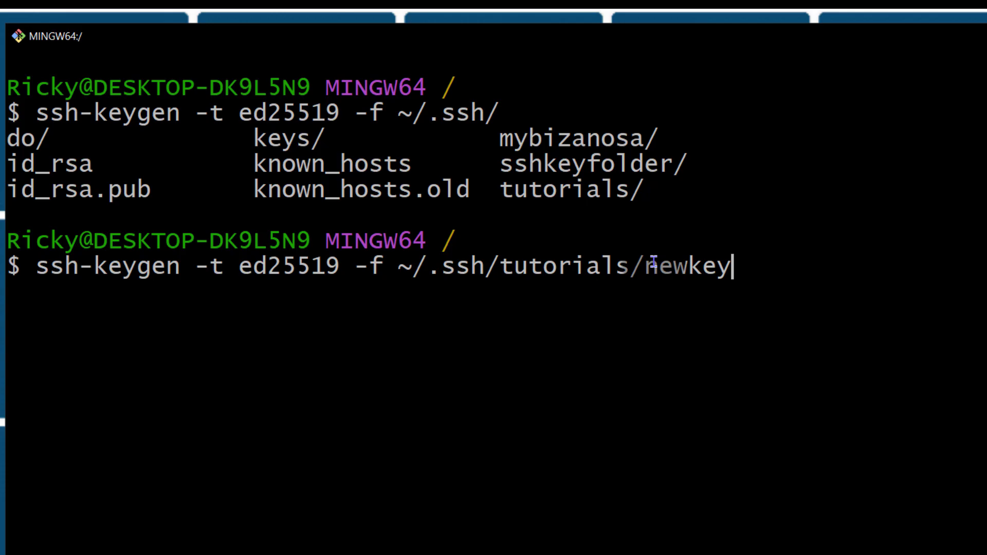
text(hetz)
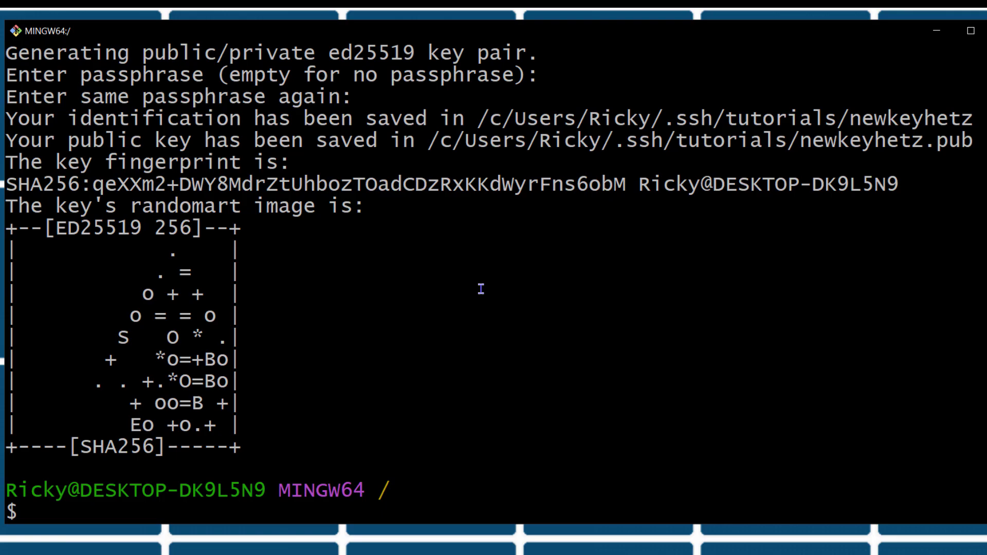
mouse_move(361, 407)
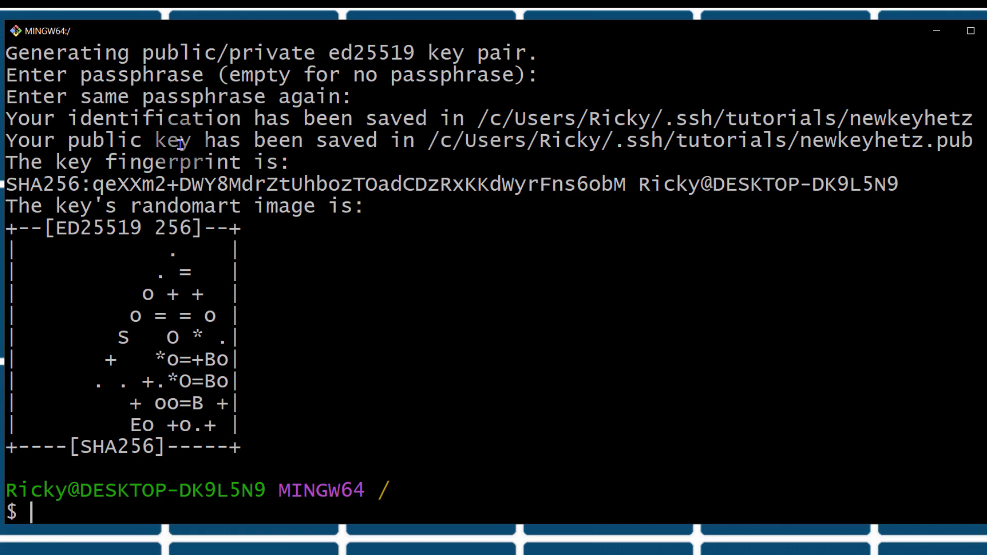
Step: Copy the newkeyhetz.pub file path from the ssh-keygen output
double_click(104, 140)
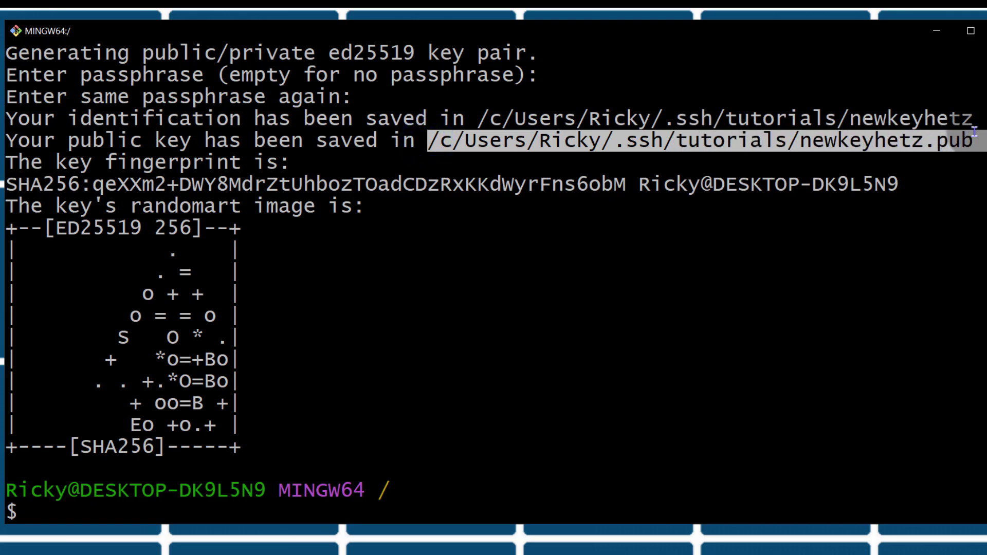
right_click(730, 139)
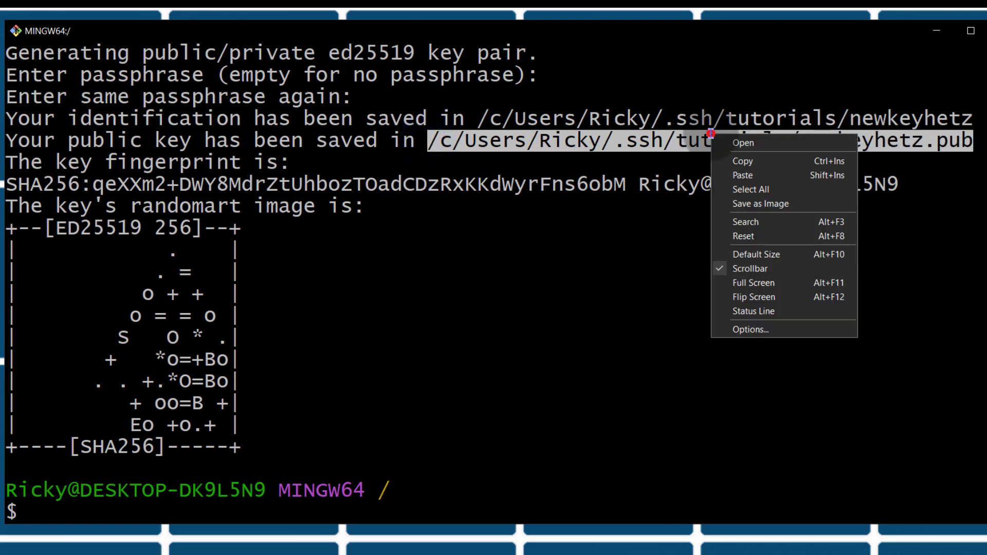
click(743, 161)
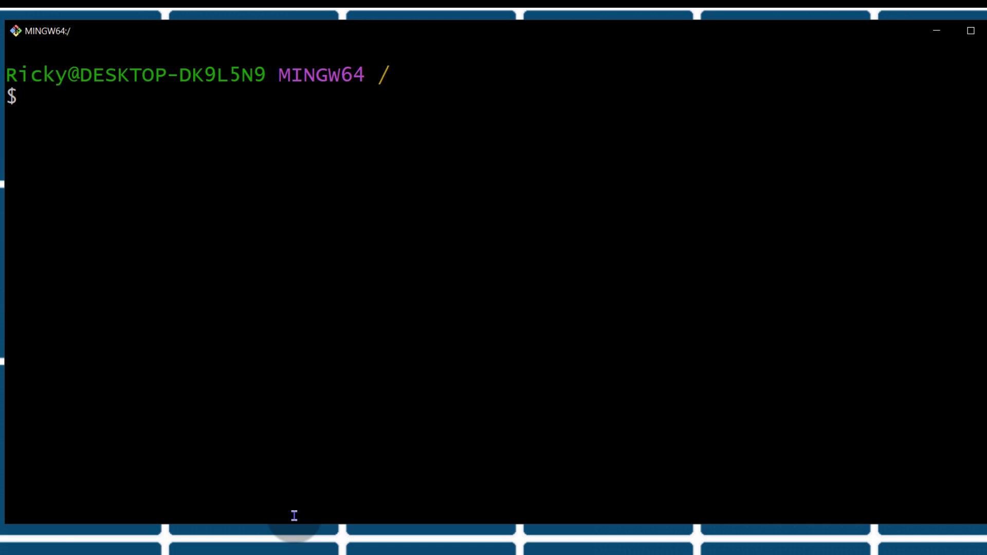
Step: Open /c/Users/Ricky/.ssh/tutorials/newkeyhetz.pub in the code editor
text(code)
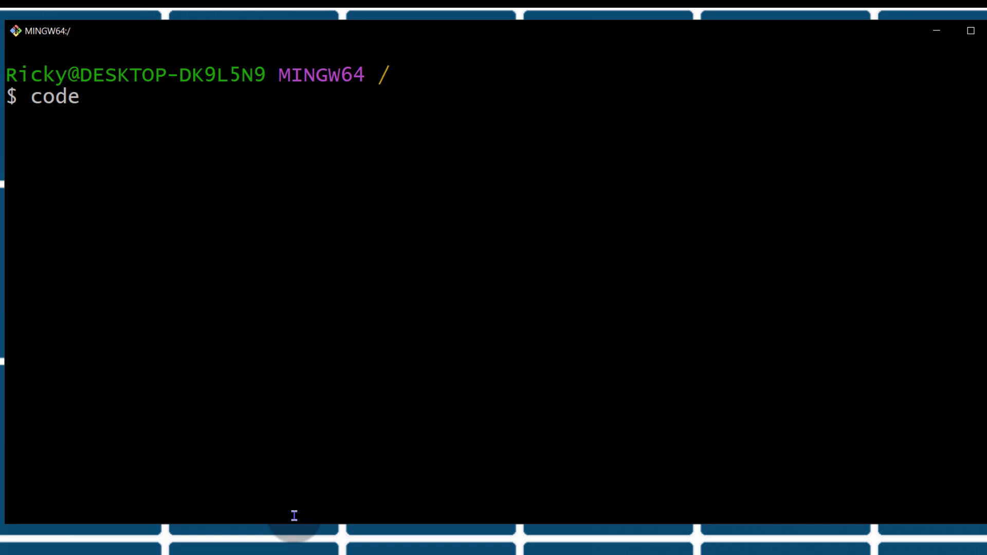
text(" ")
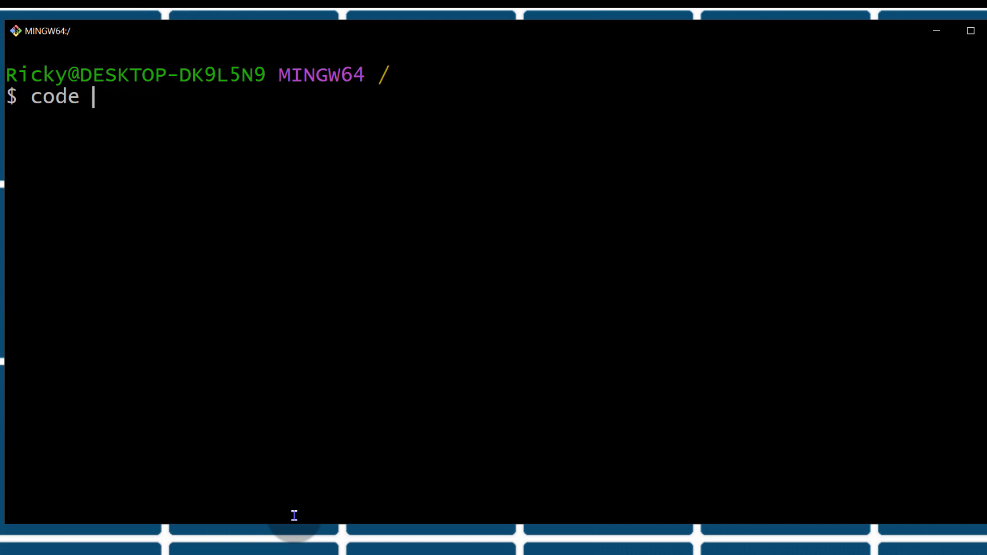
text(/c/Users/Ricky/.ssh/tutorials/newkeyhetz.pub)
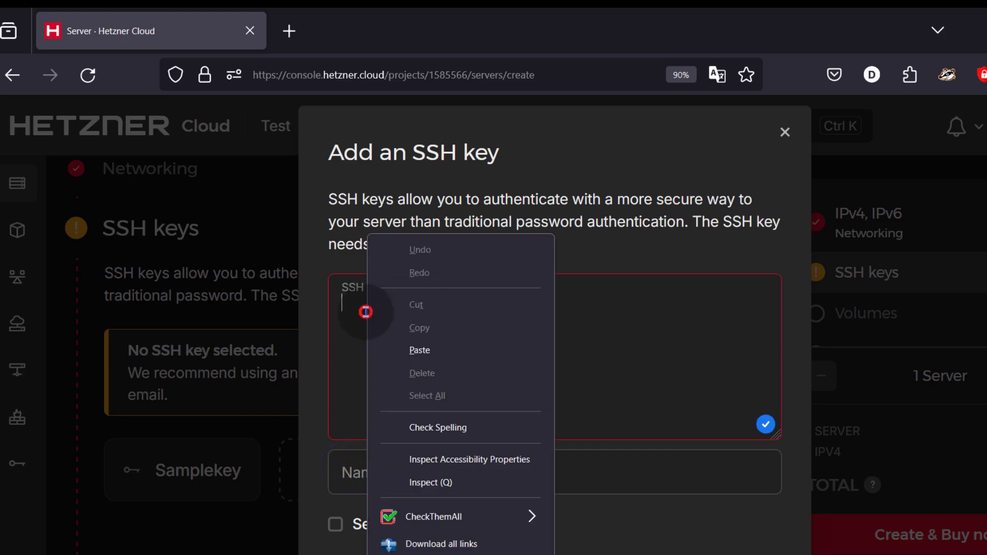
Step: Paste the ed25519 public key, name it newkeytutorial, and add the SSH key
click(419, 350)
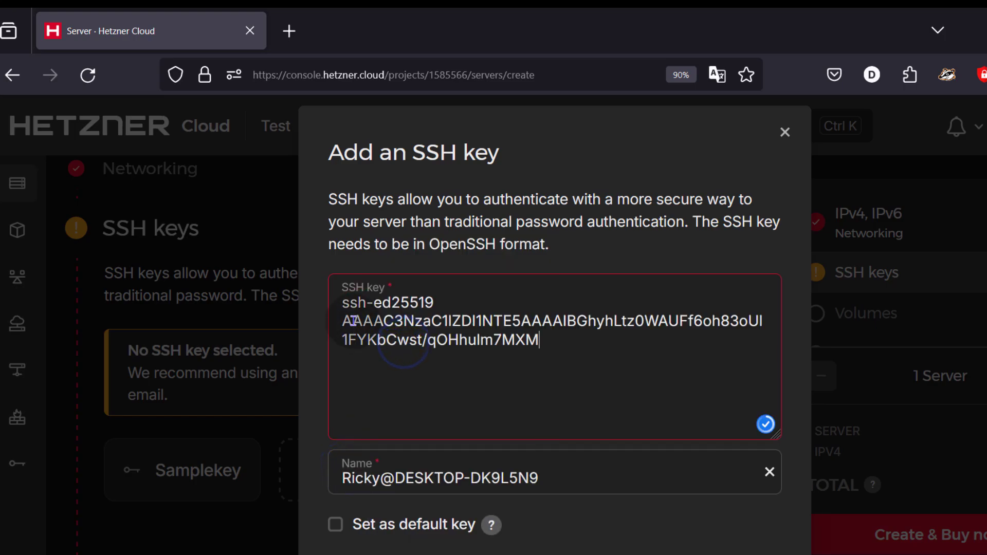
click(441, 471)
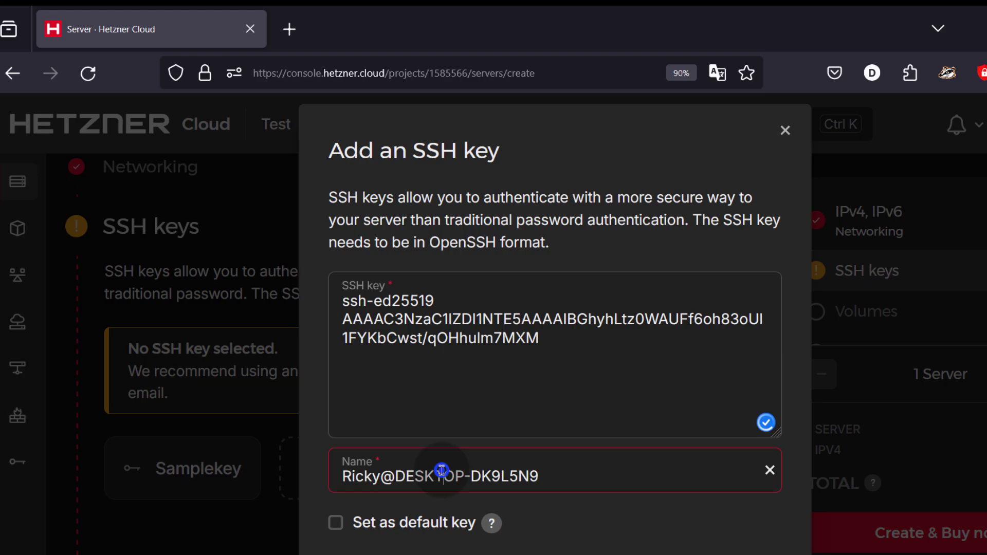
text(n)
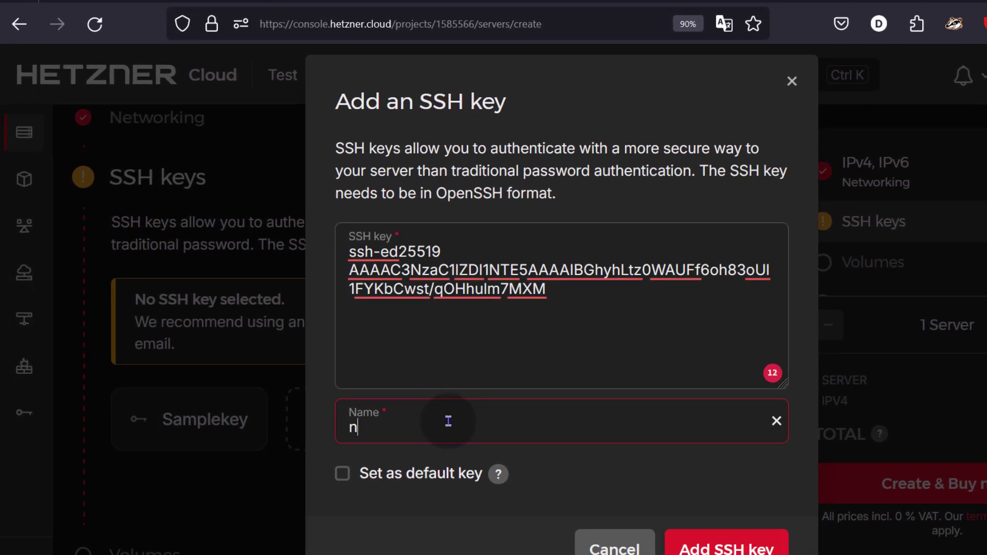
text(ewkeytutorial)
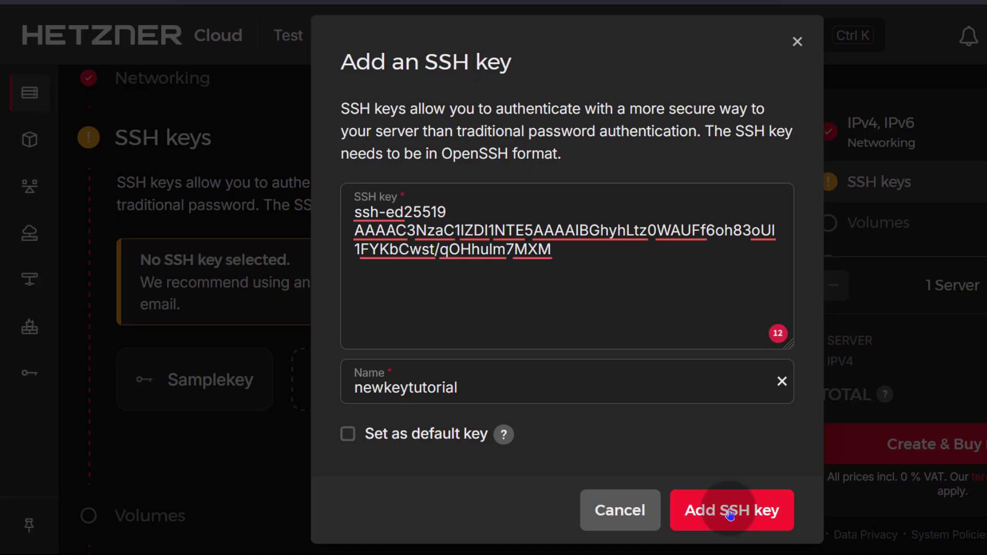
click(731, 510)
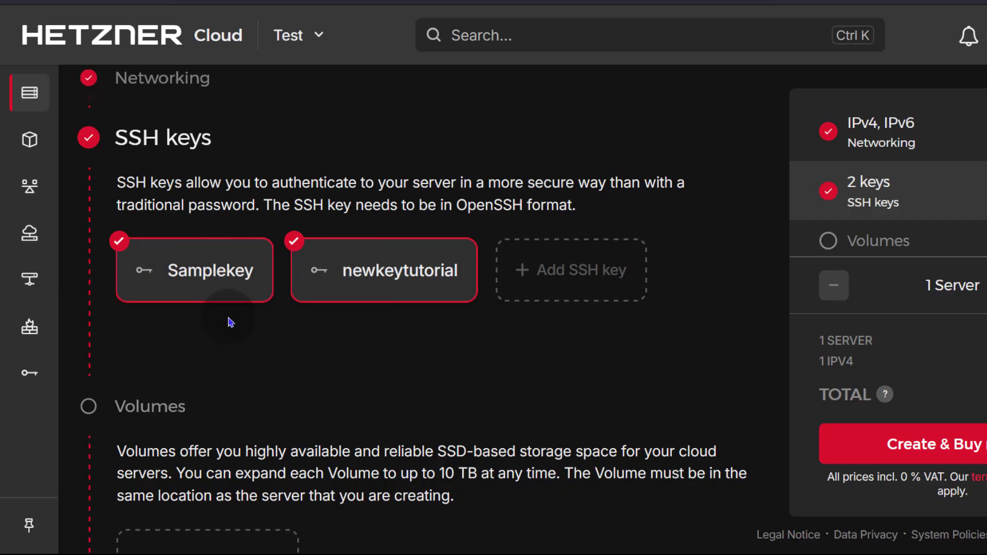
Step: Deselect Samplekey so only newkeytutorial is used, then scroll down to Volumes
click(194, 269)
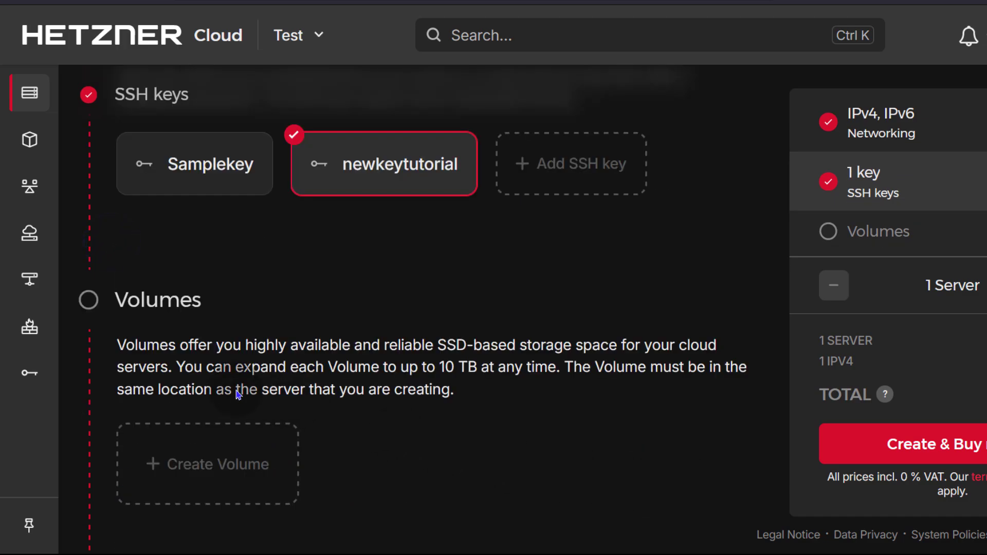
scroll(down, 3)
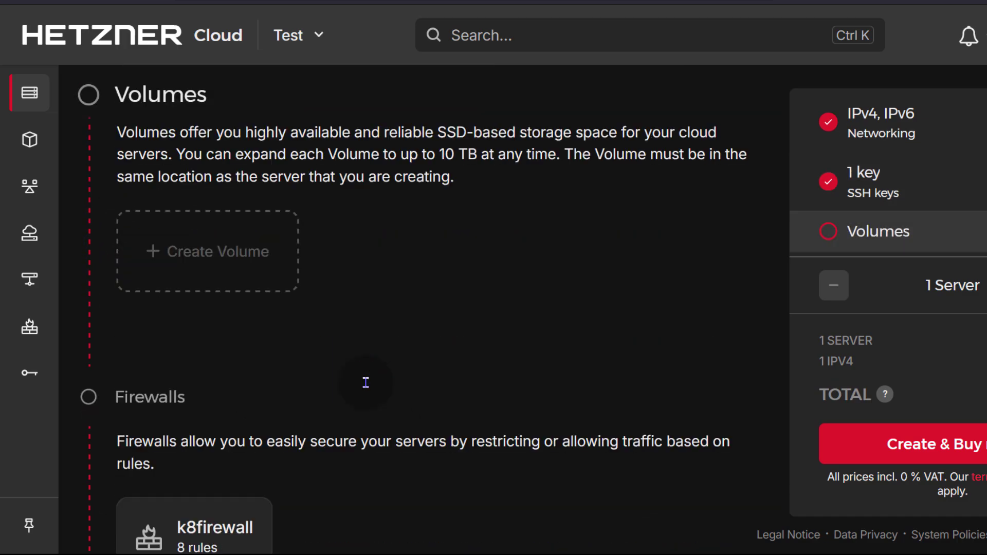
scroll(down, 3)
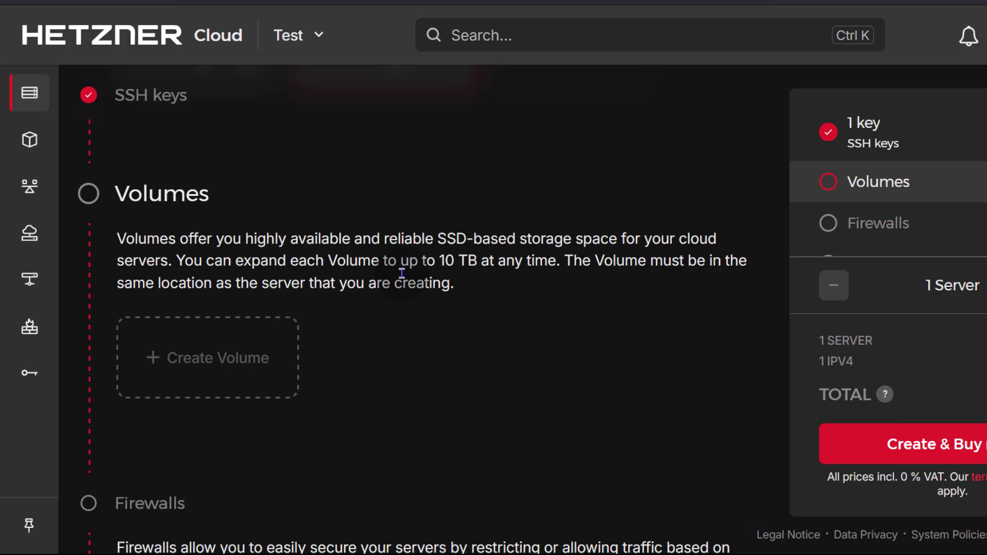
double_click(469, 238)
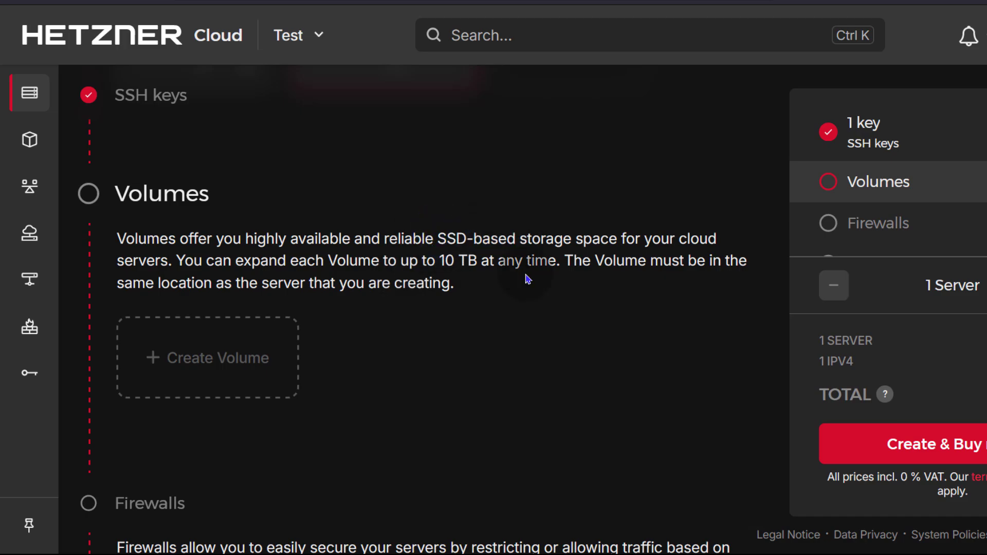
mouse_move(409, 386)
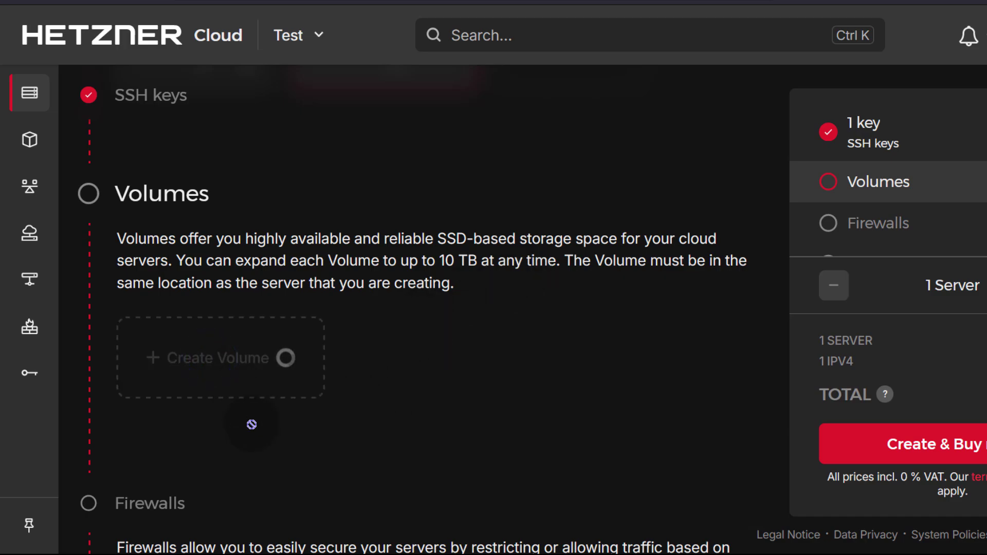
click(218, 358)
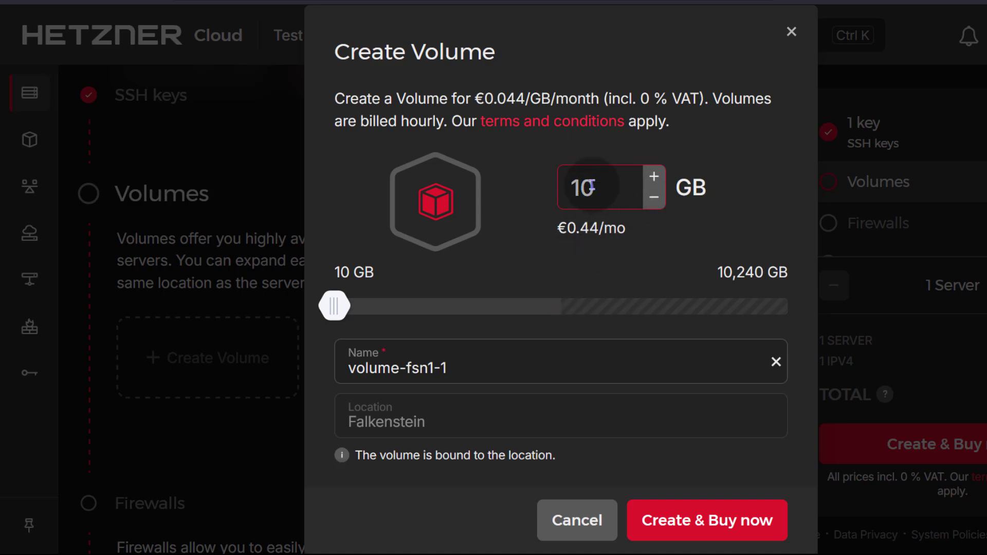
click(654, 175)
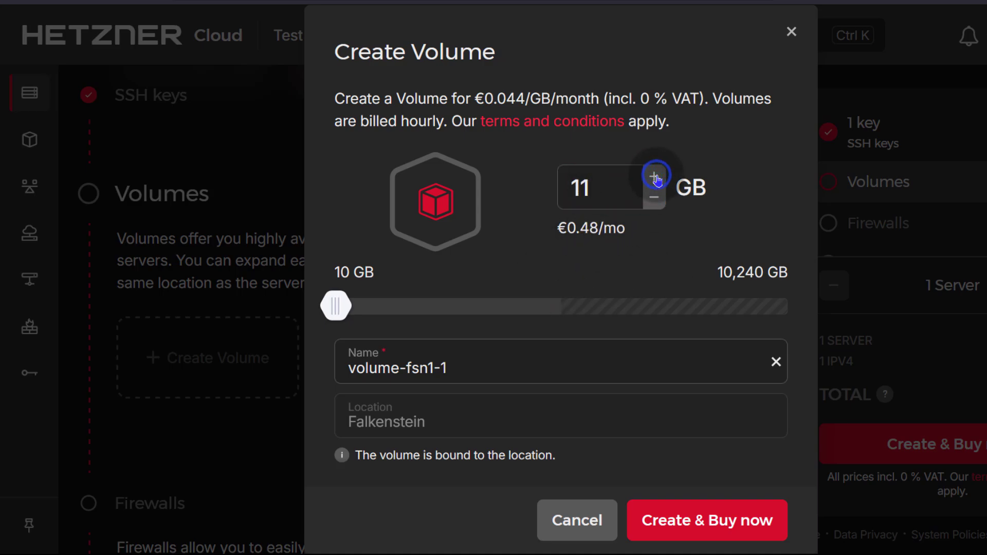
click(656, 175)
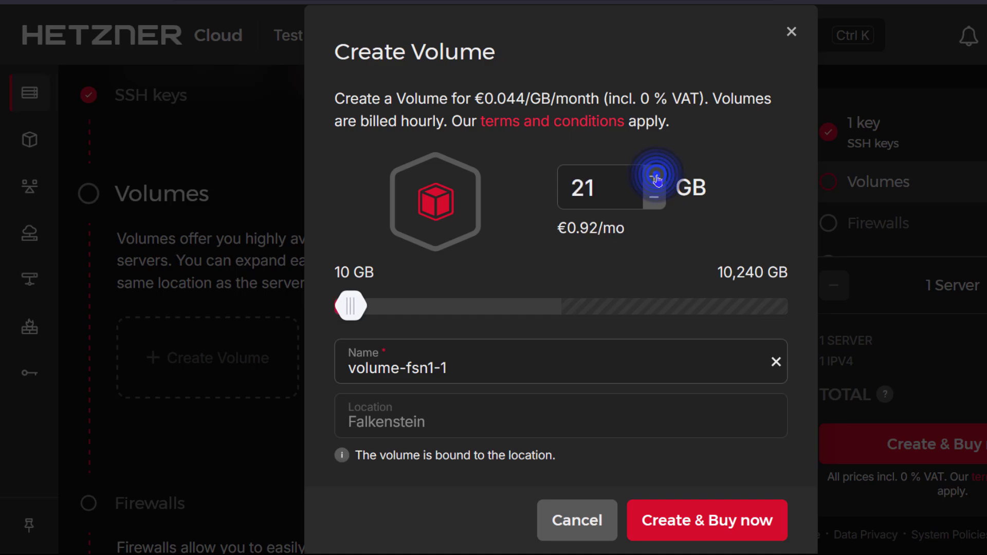
click(654, 177)
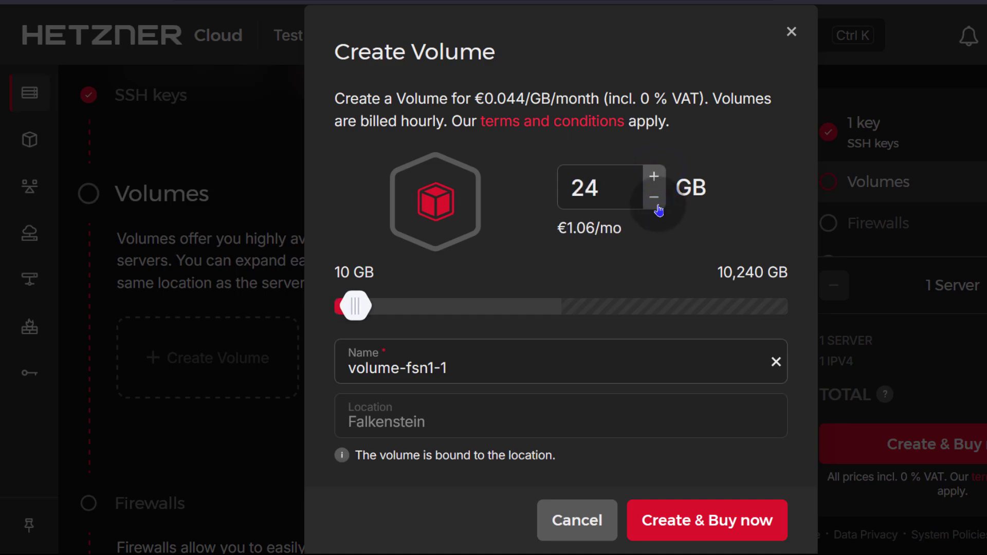
click(653, 205)
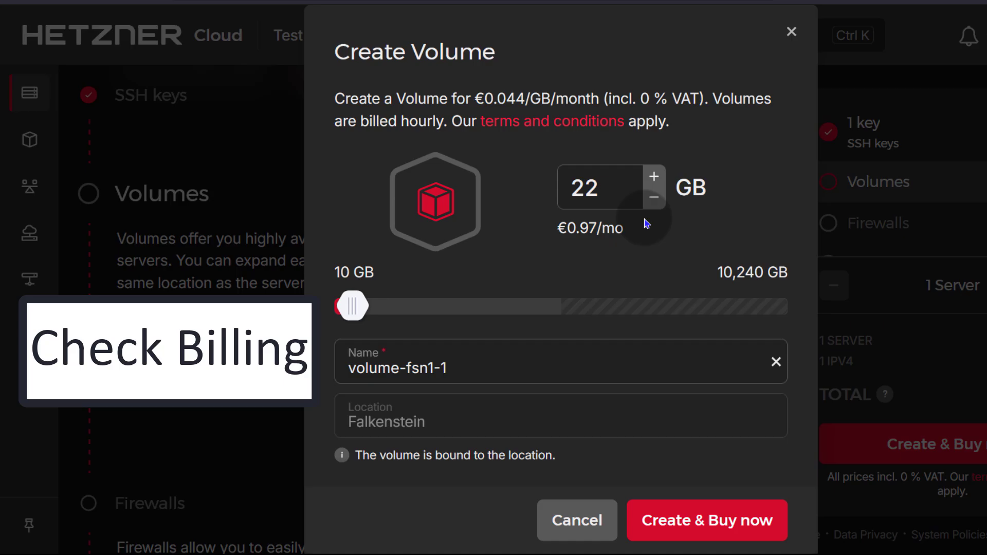
click(654, 176)
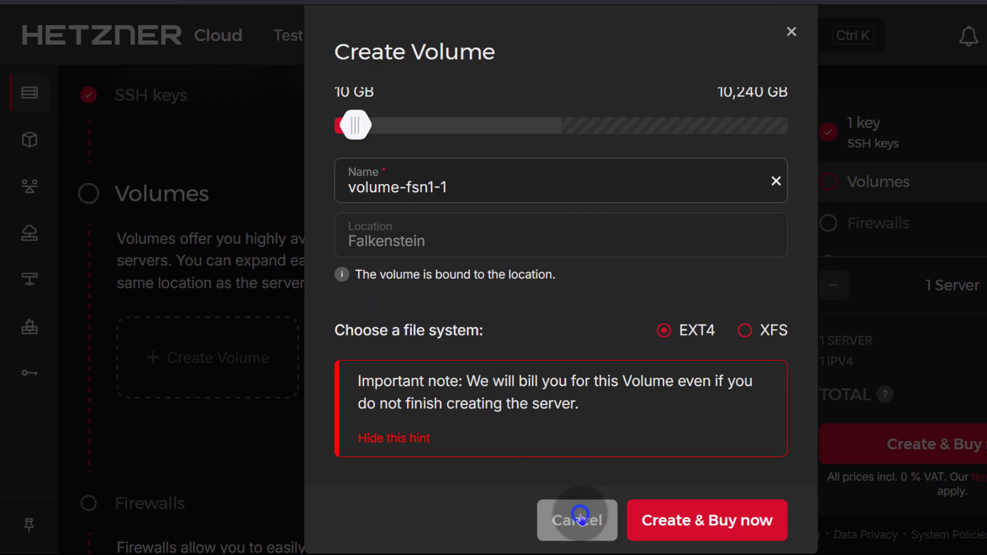
click(576, 520)
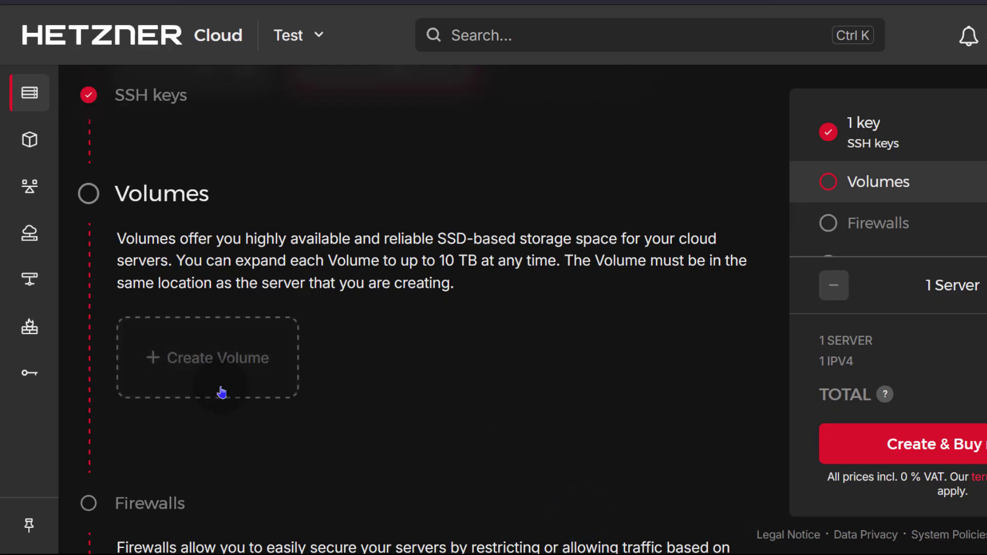
scroll(down, 3)
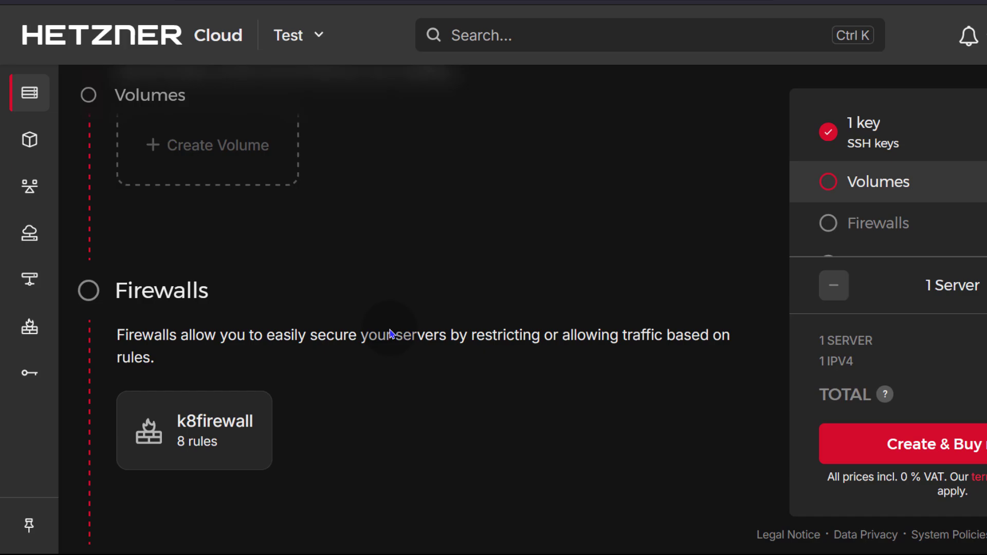
scroll(down, 3)
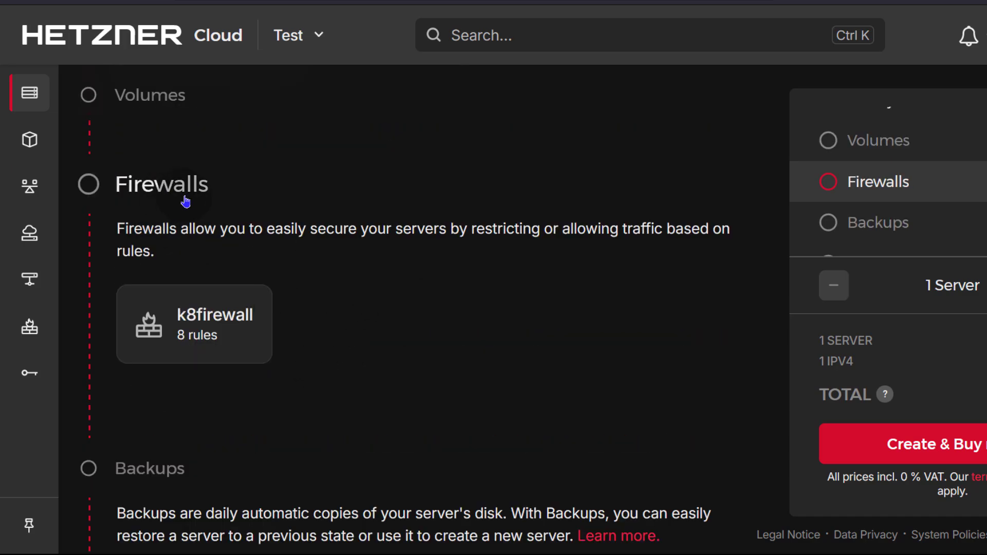
mouse_move(384, 238)
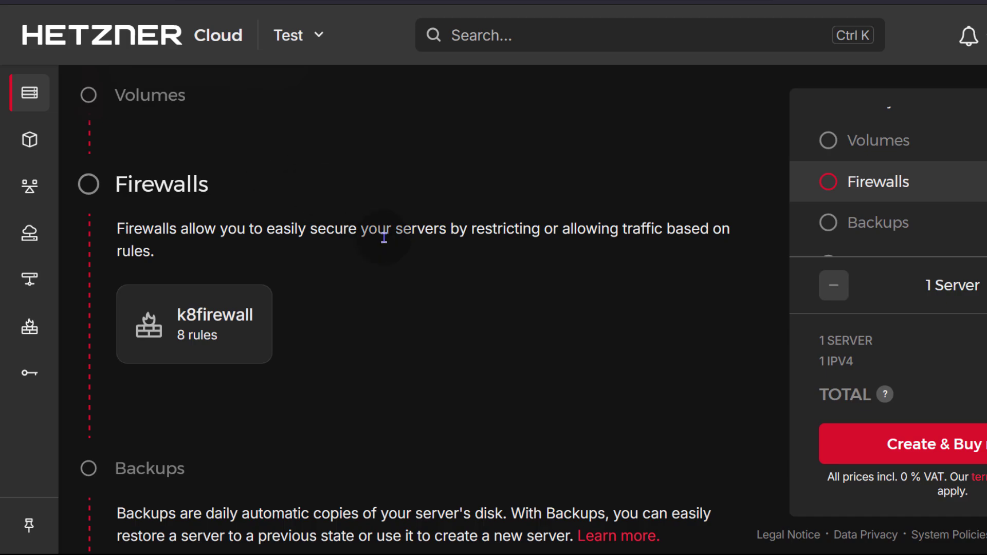
mouse_move(405, 245)
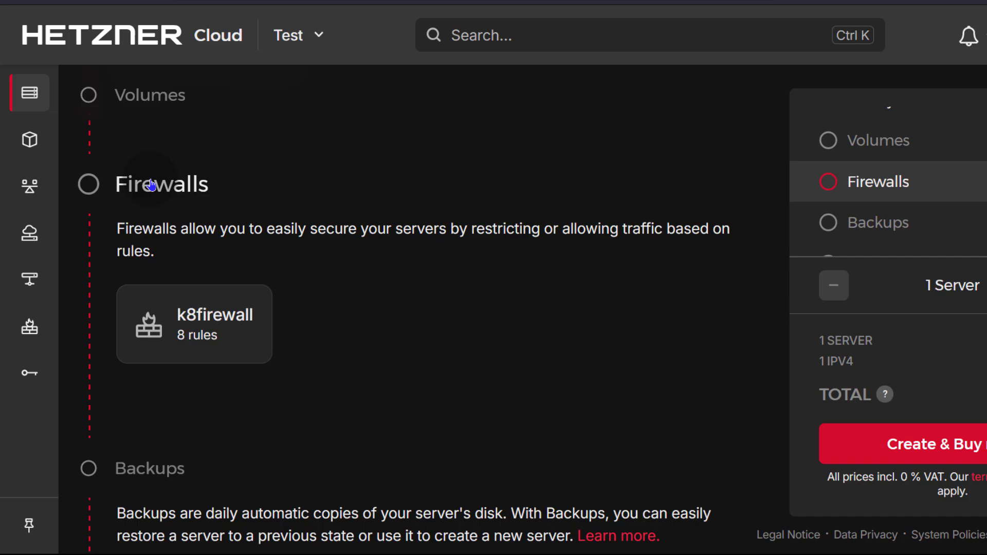
scroll(down, 3)
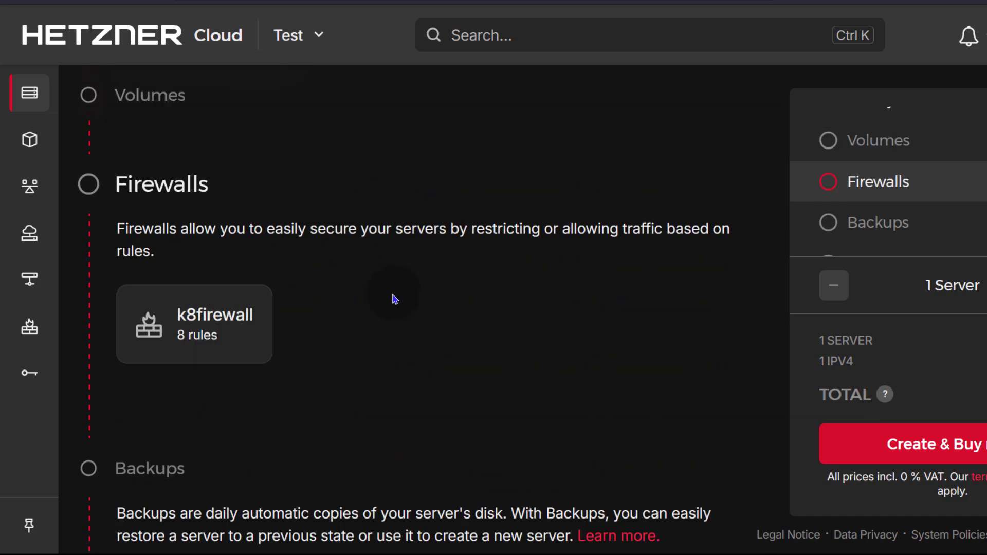
mouse_move(361, 329)
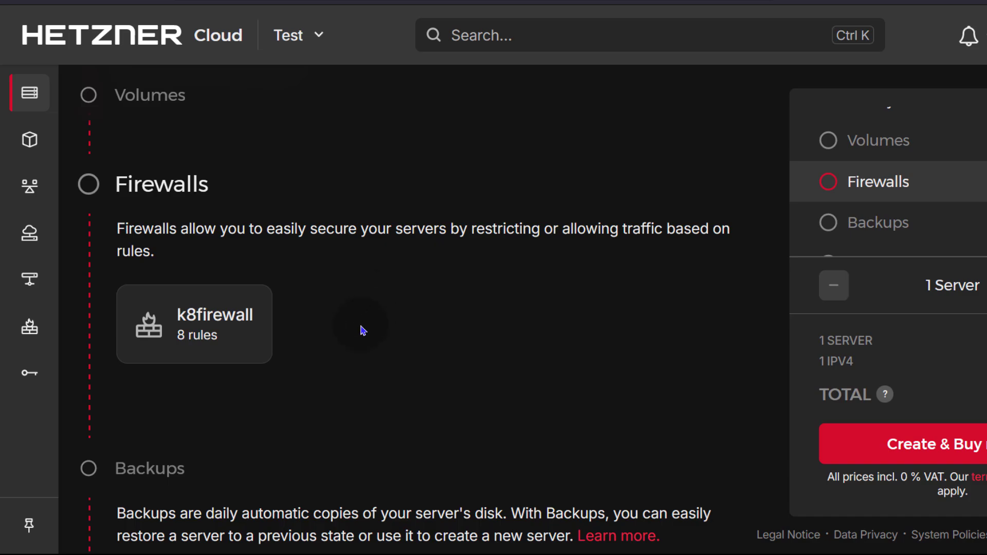
mouse_move(570, 291)
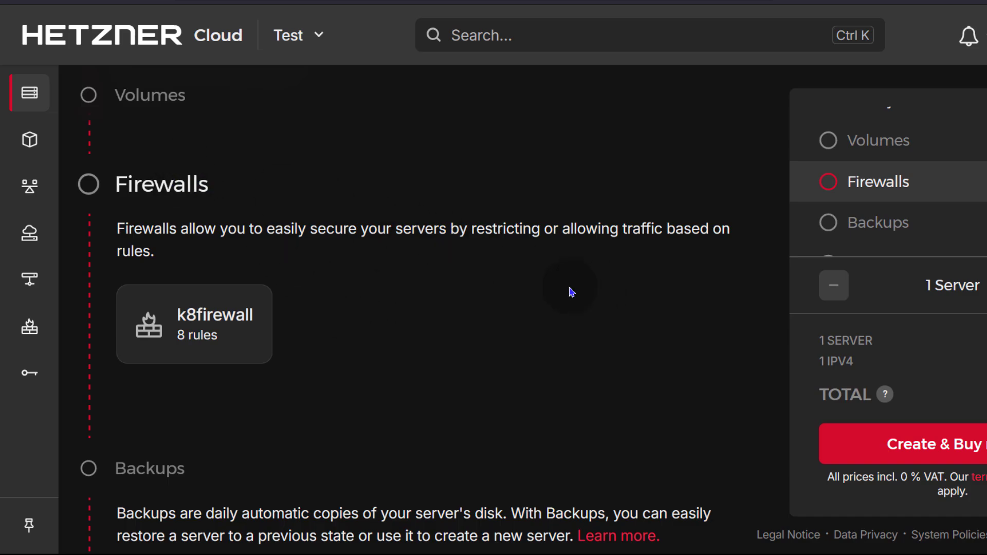
scroll(down, 3)
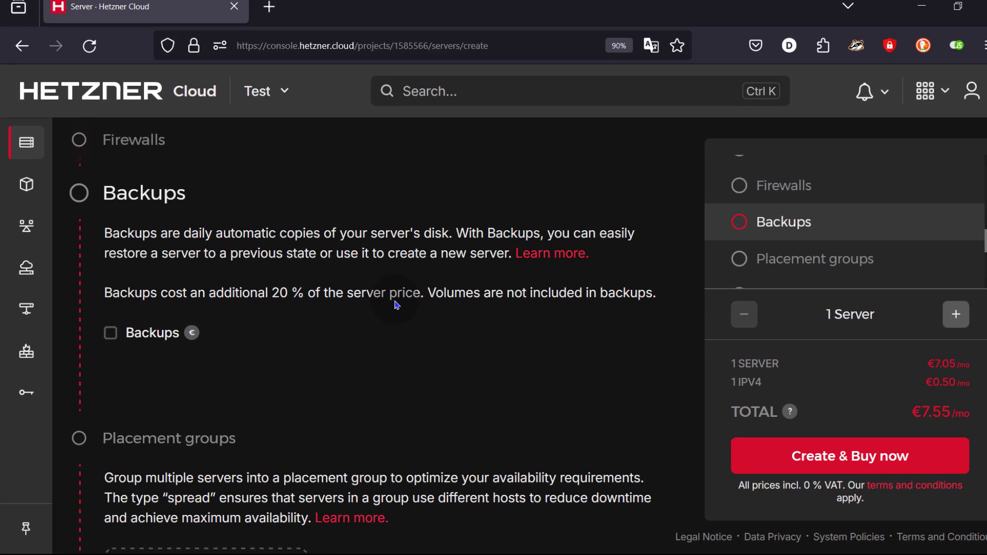
click(110, 333)
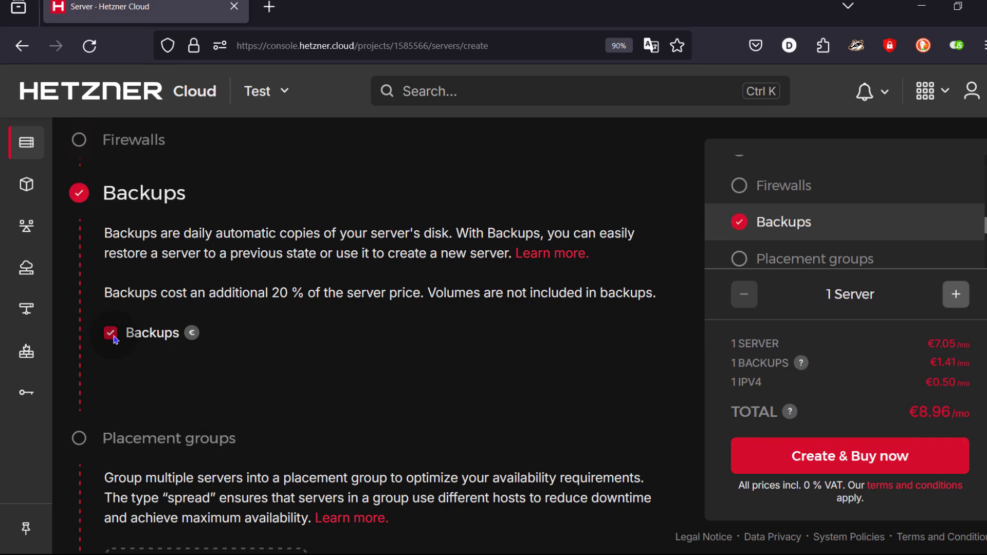
click(111, 334)
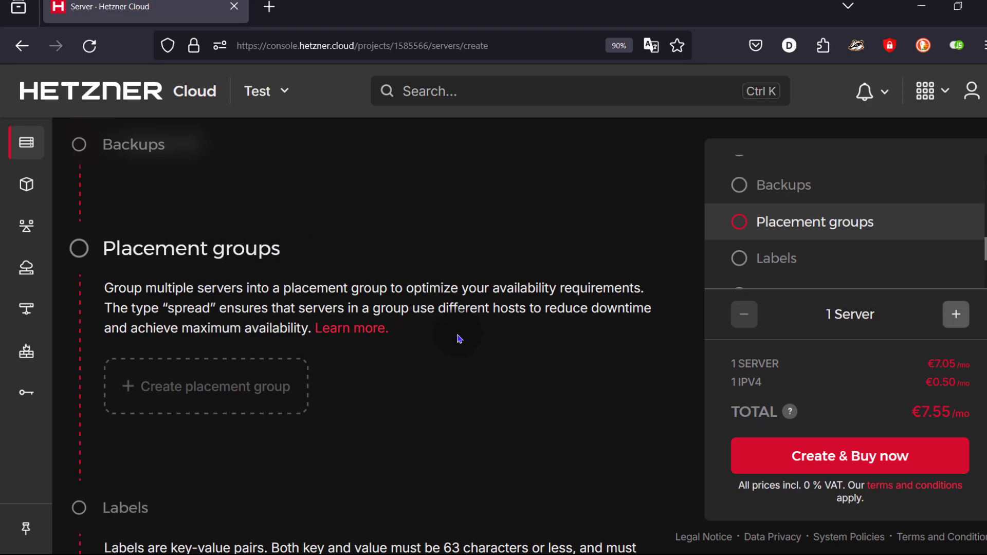
mouse_move(188, 376)
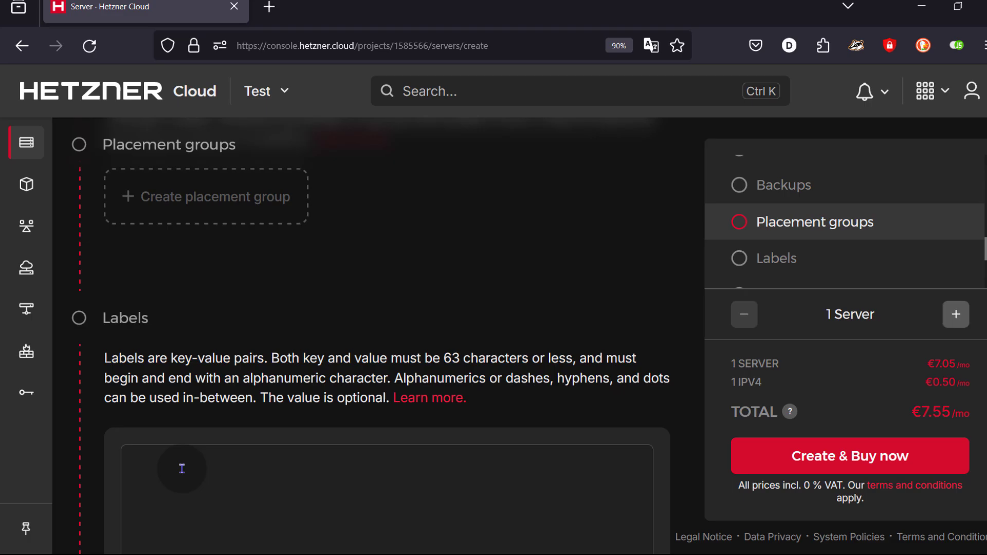
mouse_move(277, 471)
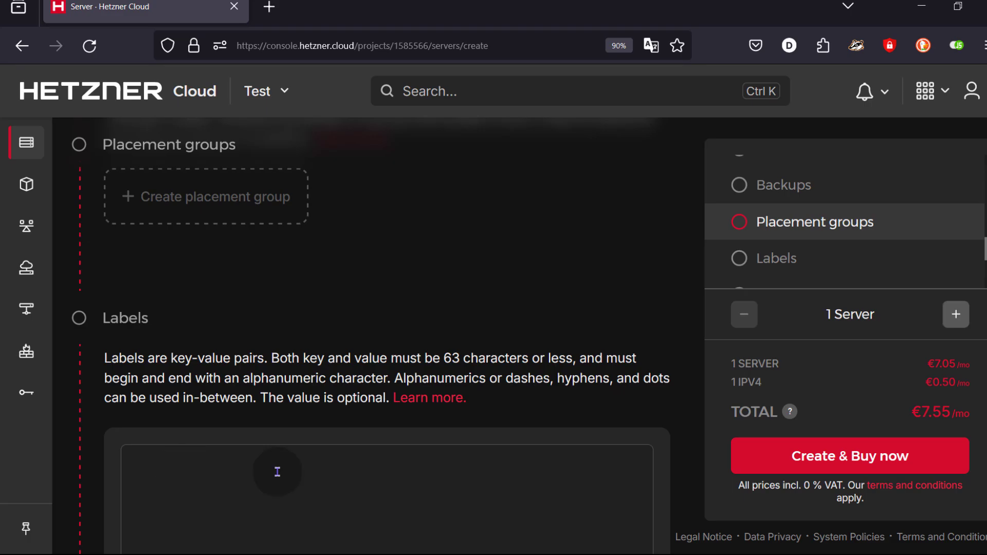
mouse_move(426, 400)
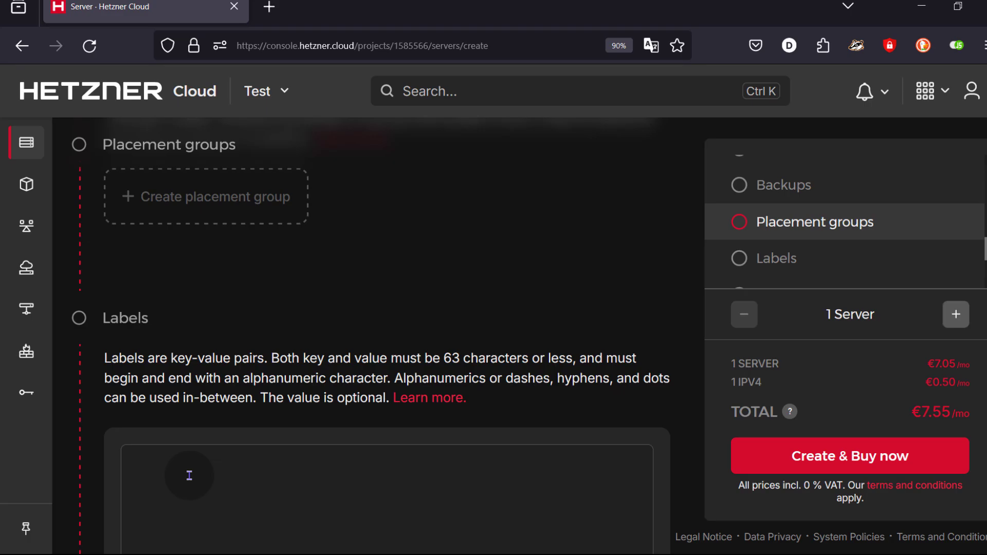
mouse_move(124, 315)
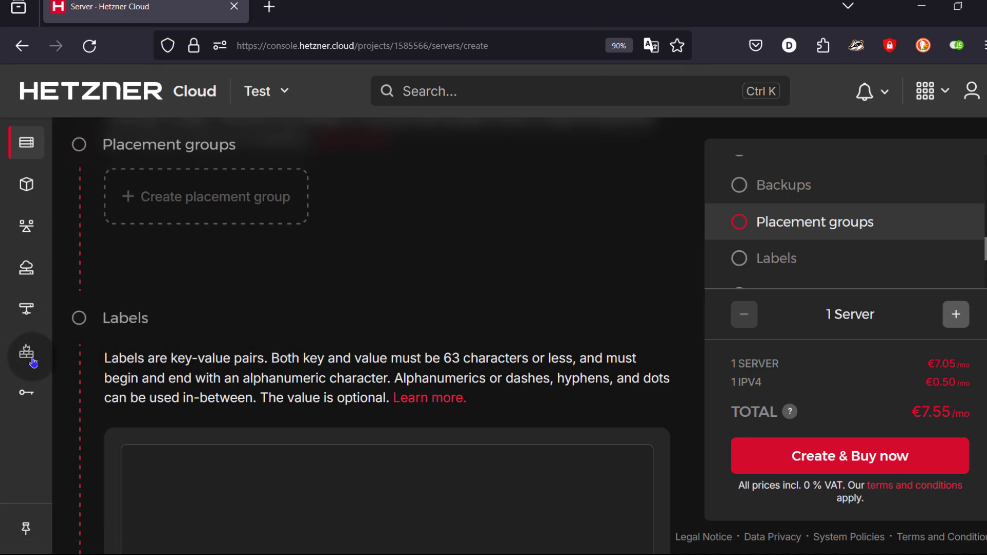
scroll(down, 3)
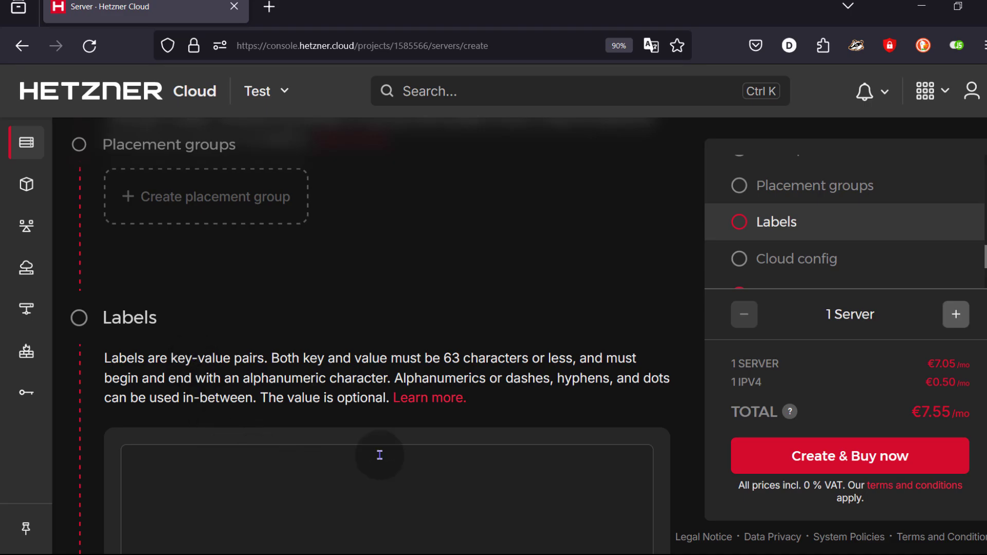
mouse_move(25, 350)
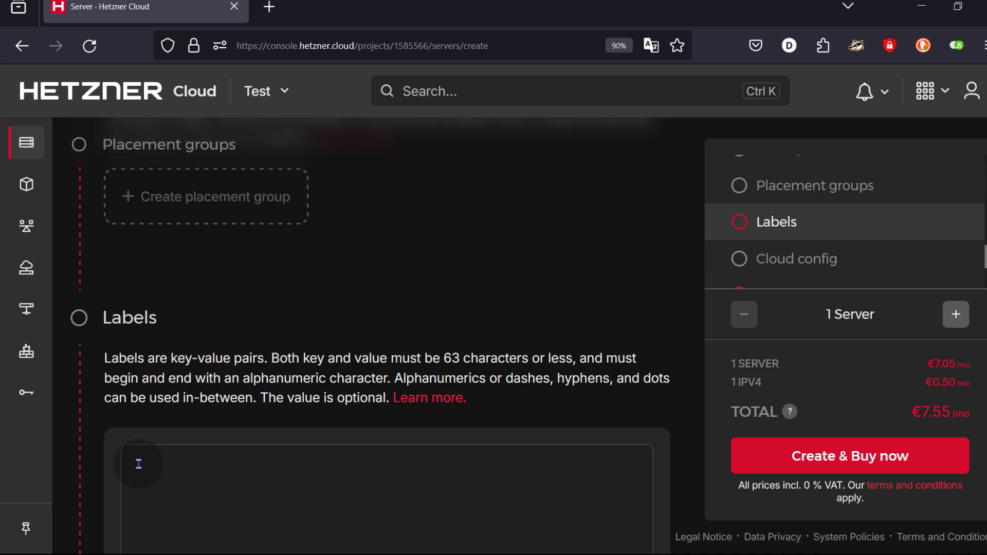
mouse_move(316, 490)
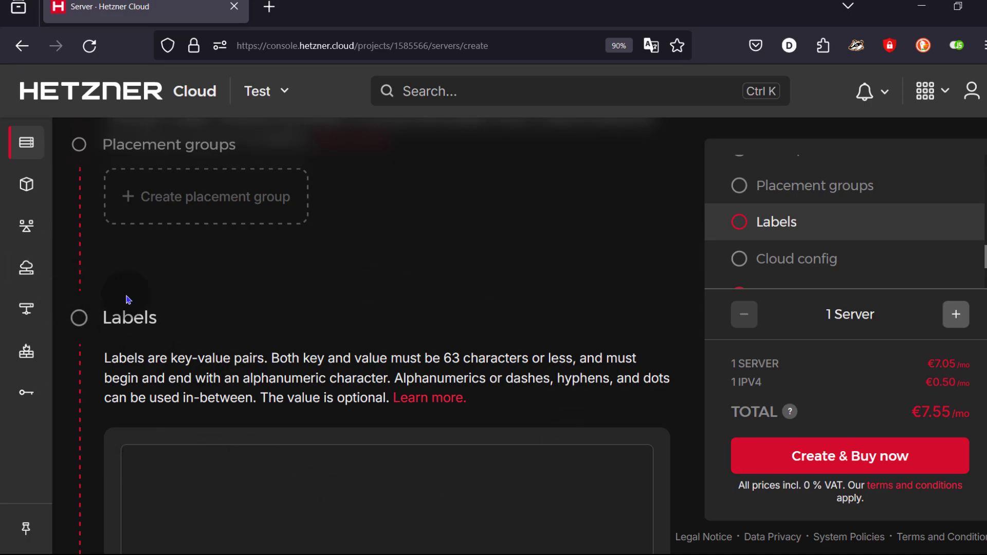
scroll(down, 3)
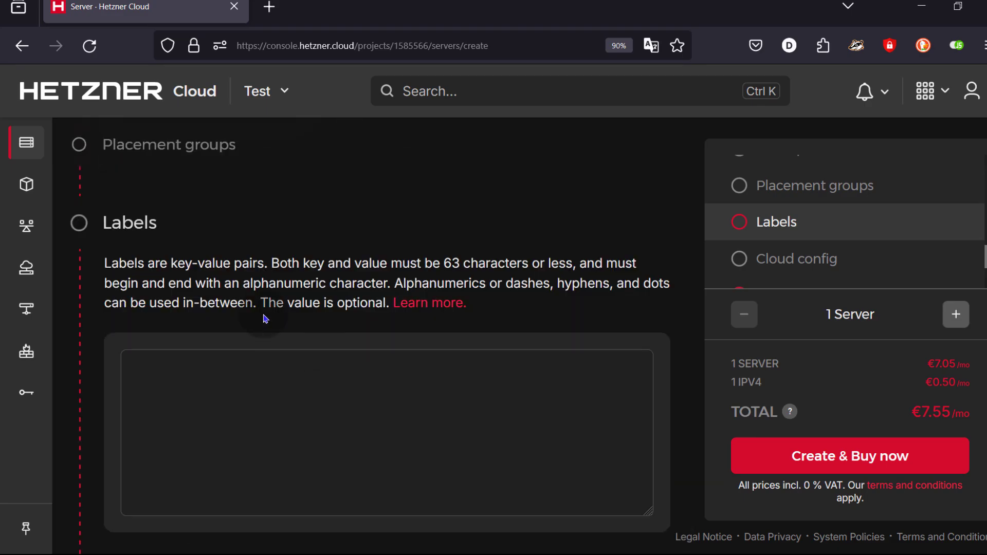
scroll(down, 3)
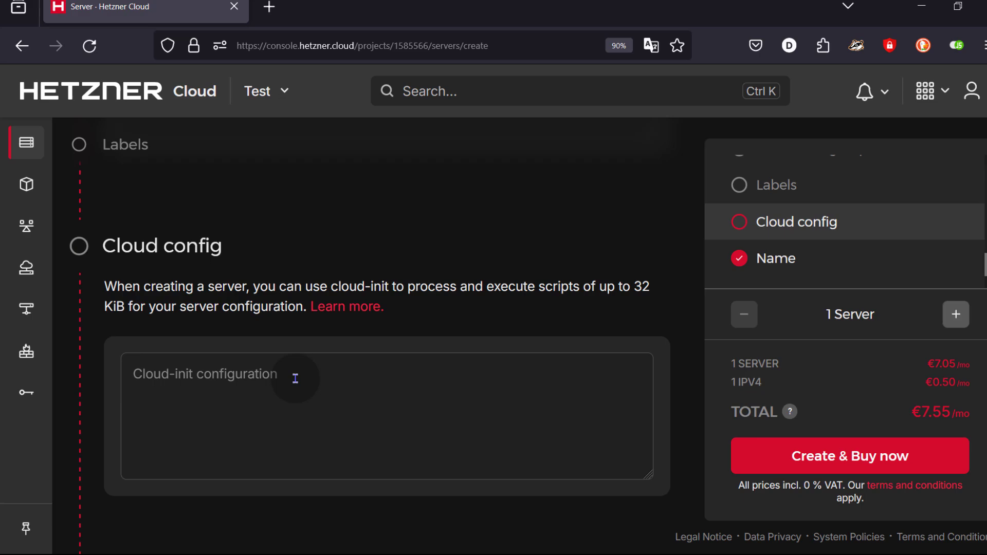
mouse_move(271, 378)
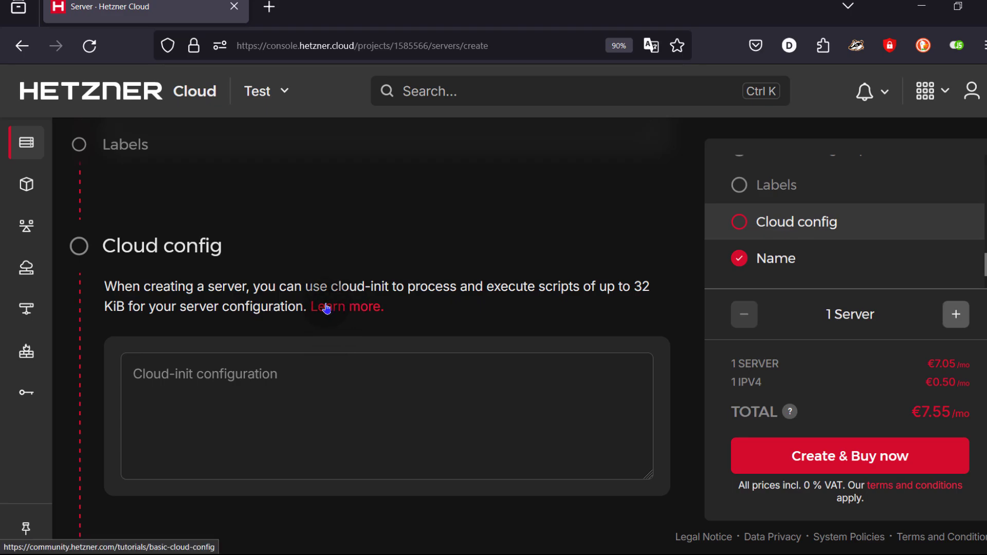
Step: Follow the Cloud config 'Learn more' link to the Basic Cloud Config tutorial
click(345, 306)
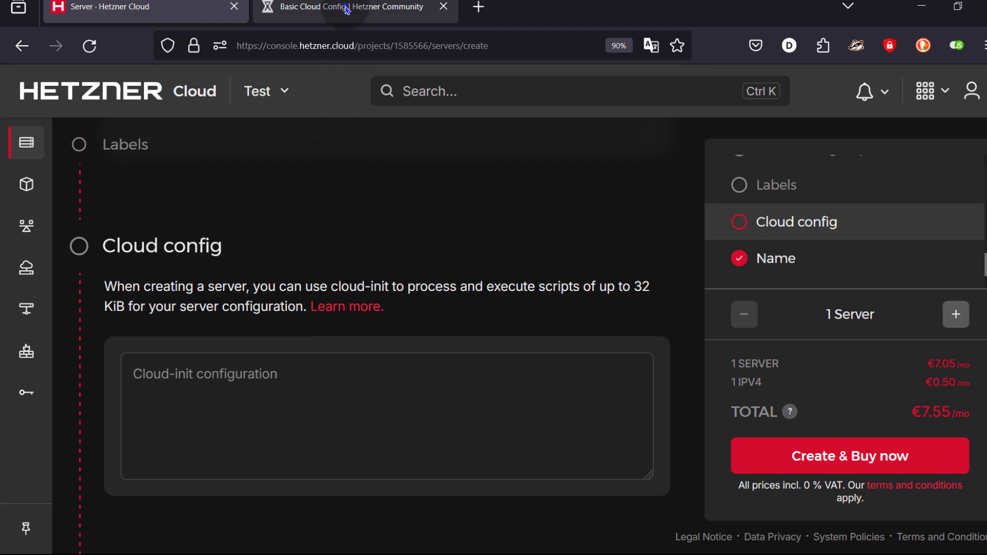
click(346, 7)
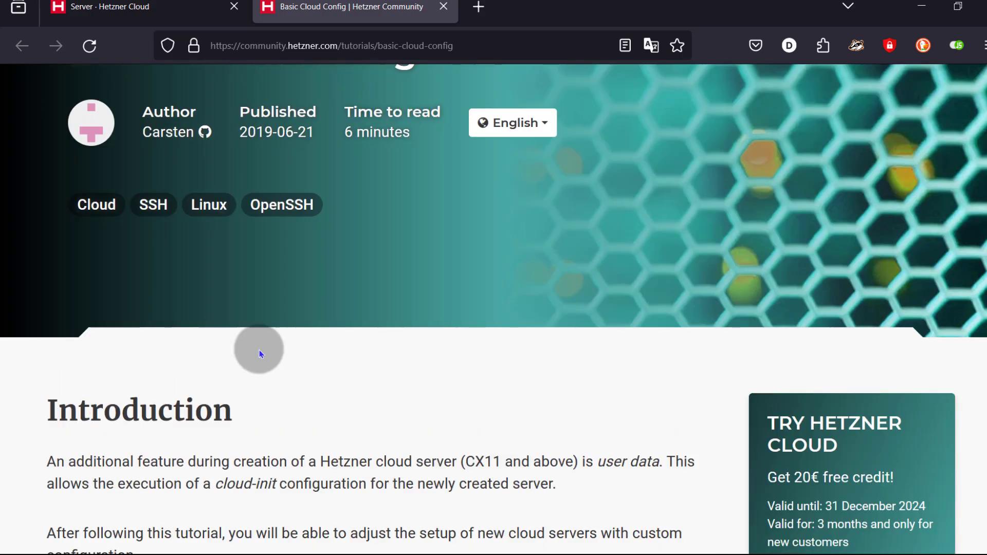
scroll(down, 3)
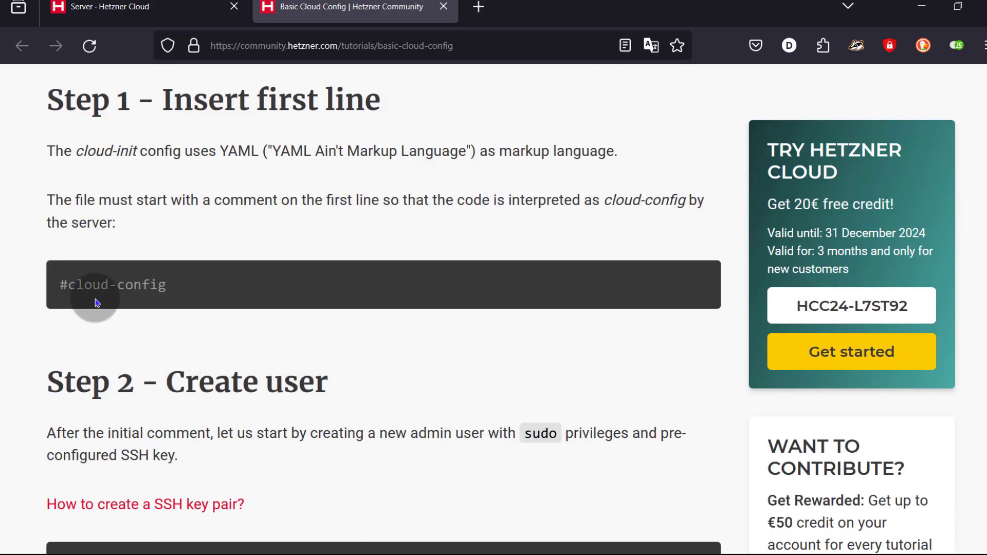
scroll(down, 3)
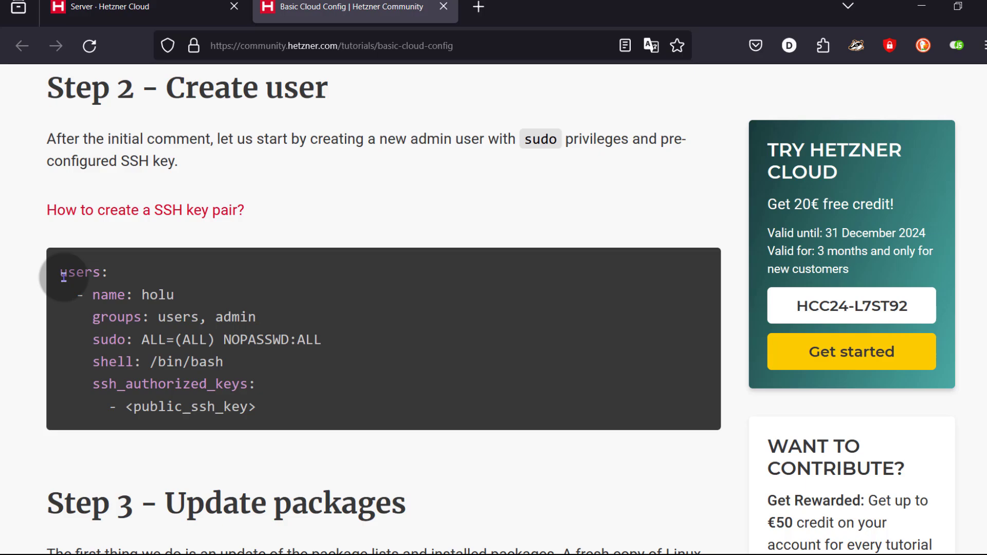
mouse_move(132, 294)
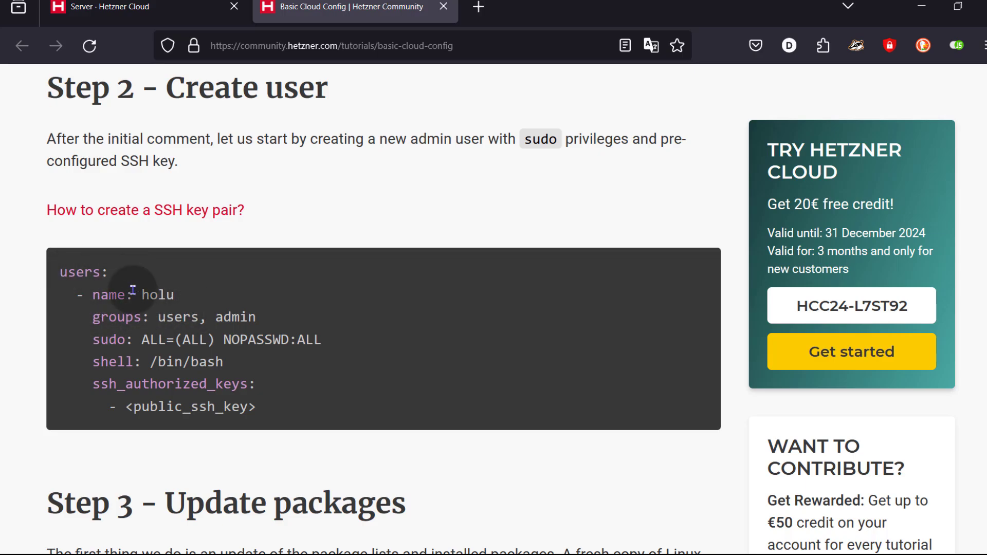
scroll(down, 3)
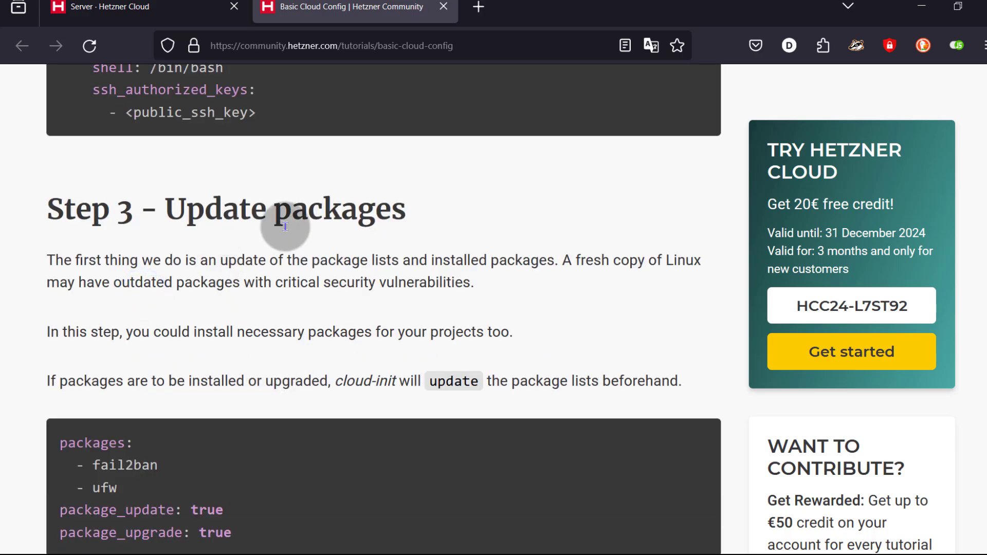
scroll(down, 3)
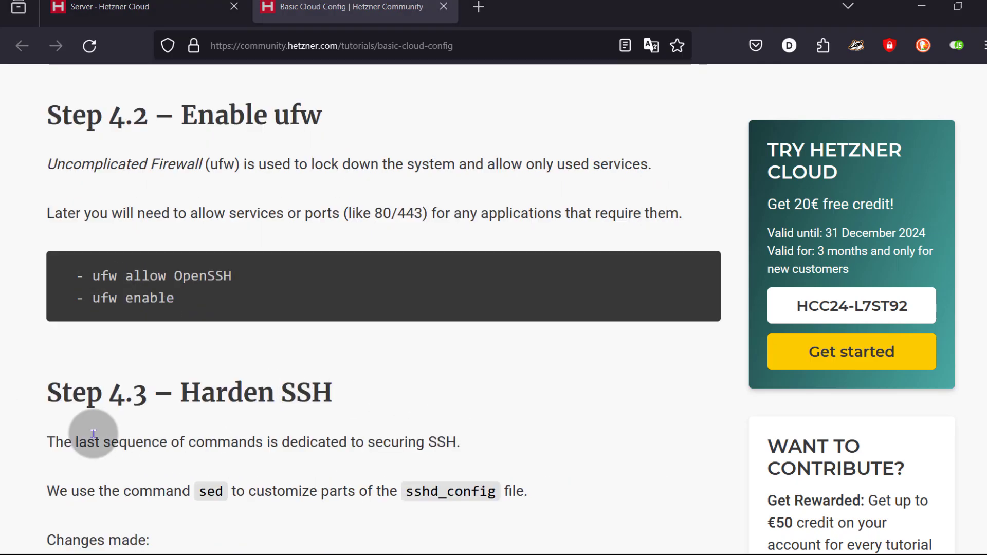
scroll(down, 3)
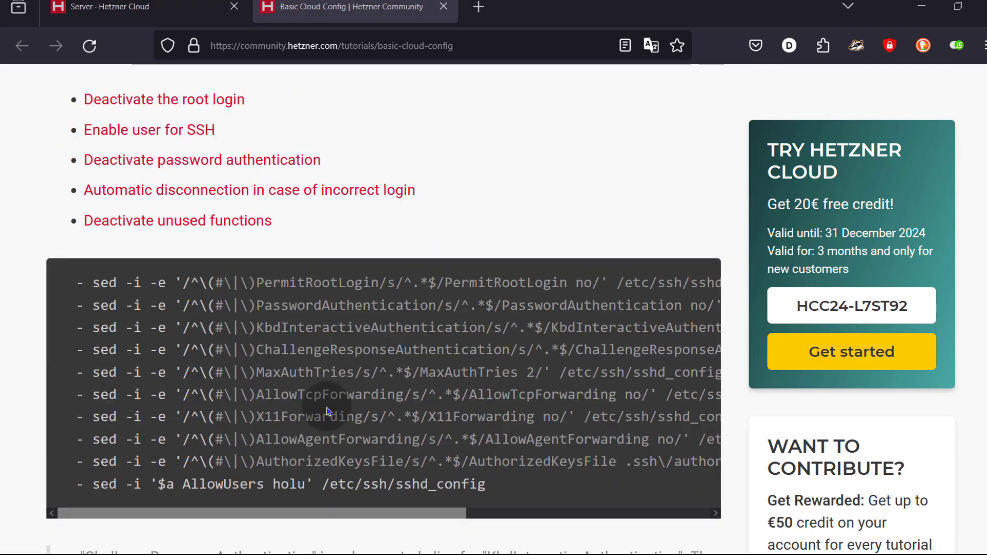
scroll(down, 3)
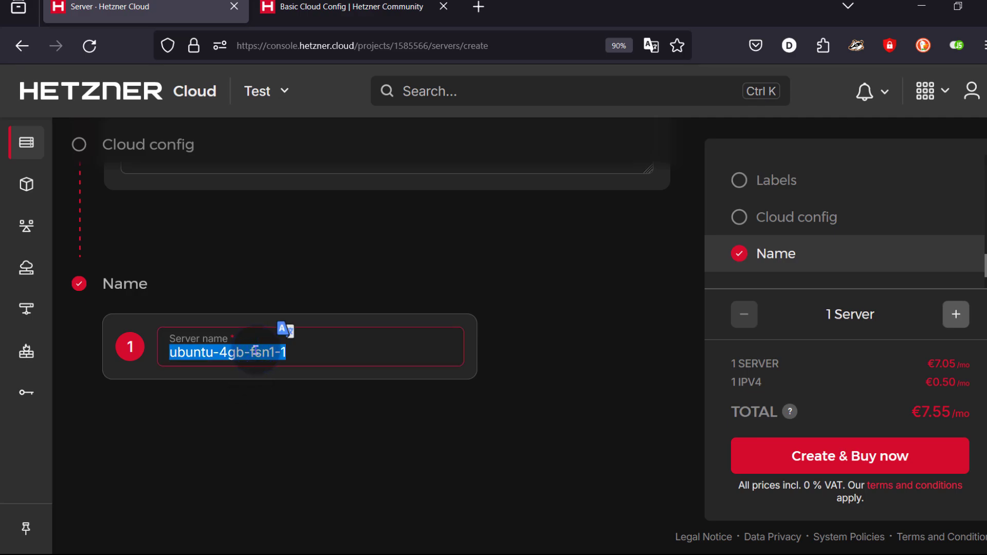
Step: Replace the default server name with panelr.bizanosa.com
text(panelr)
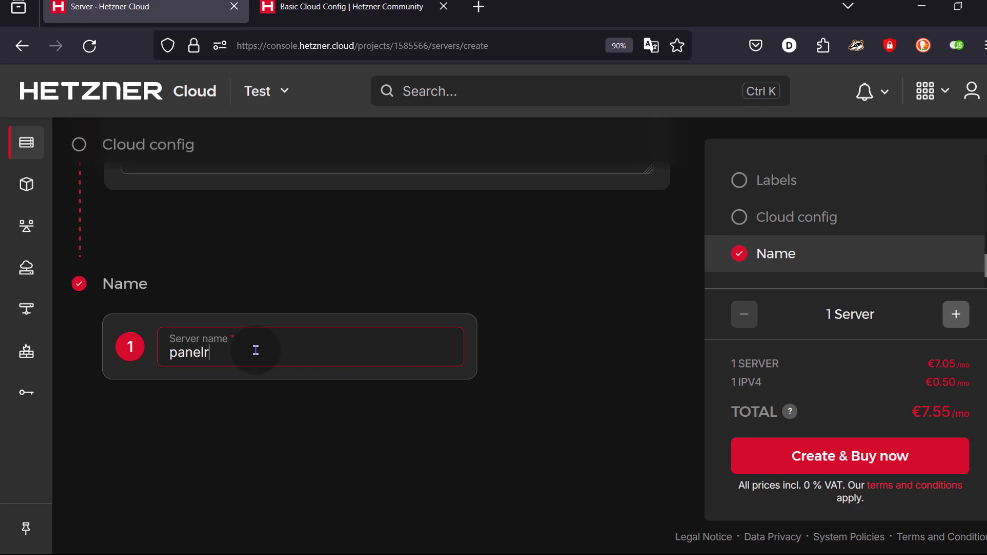
text(.bizanosa.com)
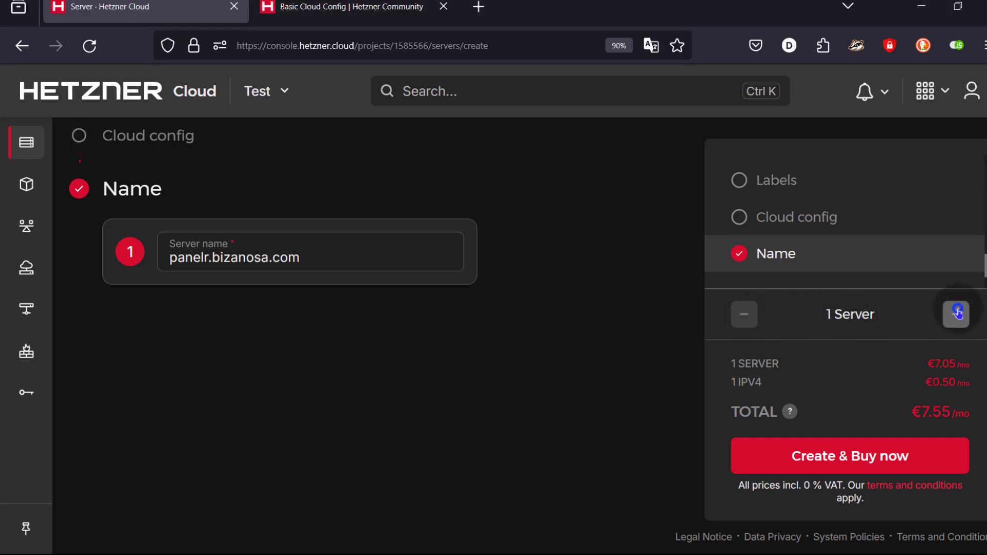
Step: Raise the server count, return it to 1 Server, and Create & Buy panelr.bizanosa.com
click(956, 314)
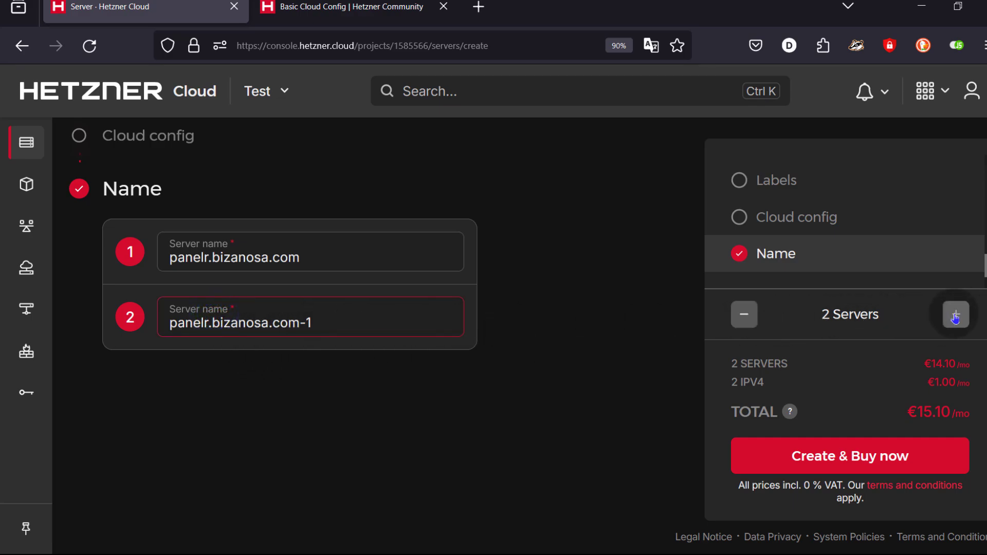
click(954, 314)
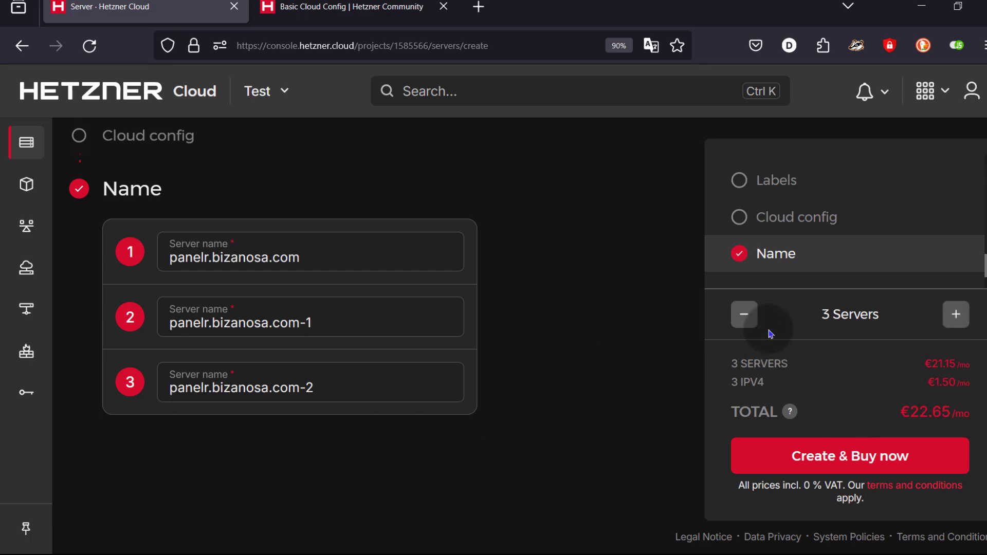
click(743, 315)
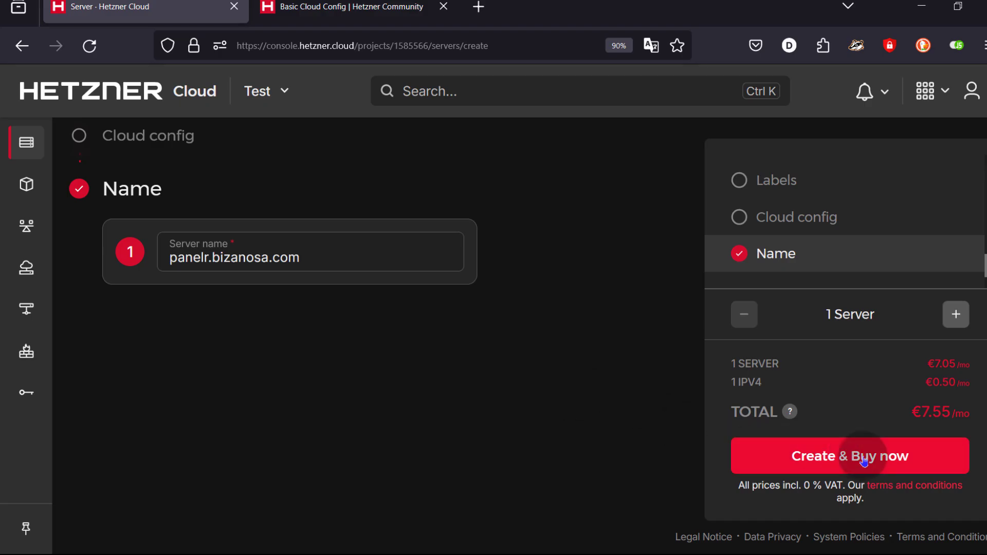
click(849, 457)
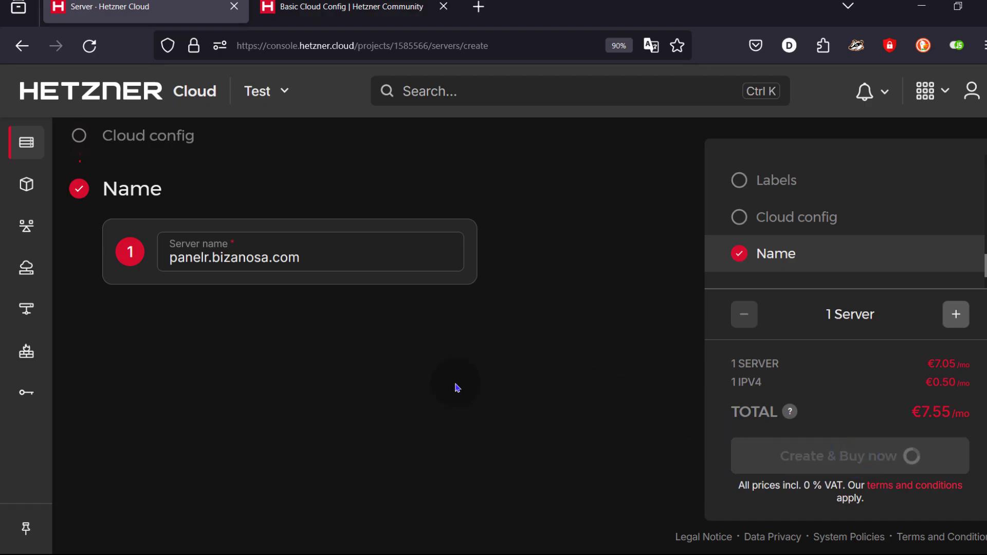
click(849, 456)
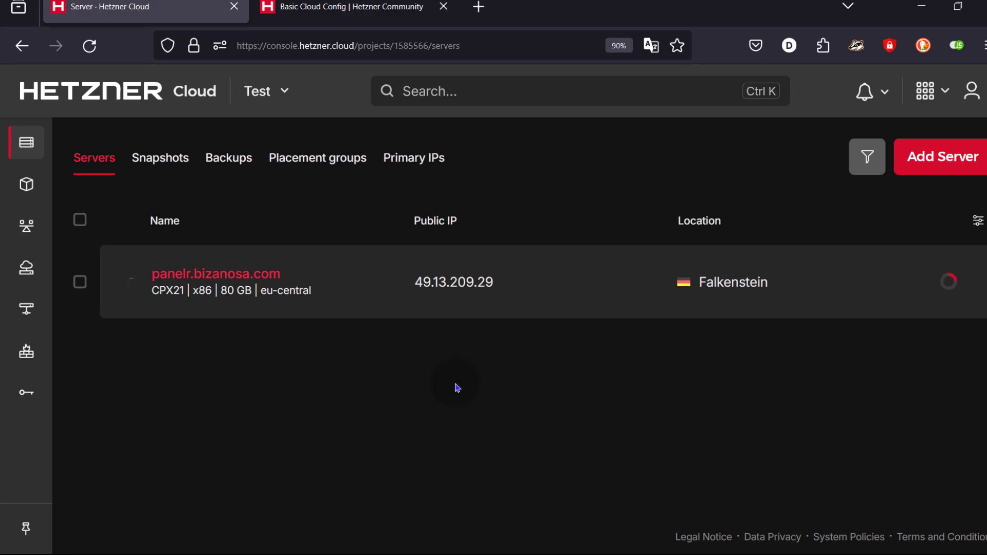
mouse_move(800, 391)
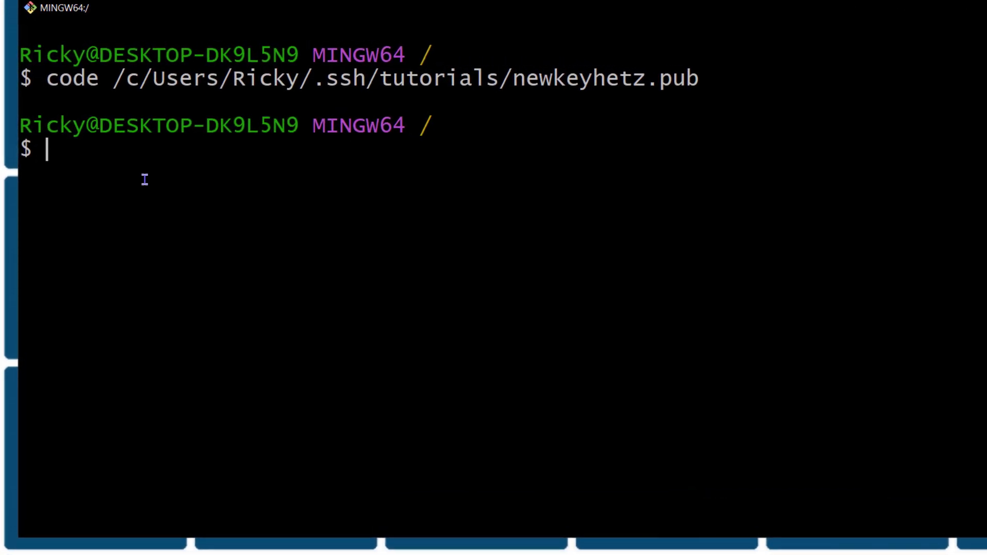
text(ssh)
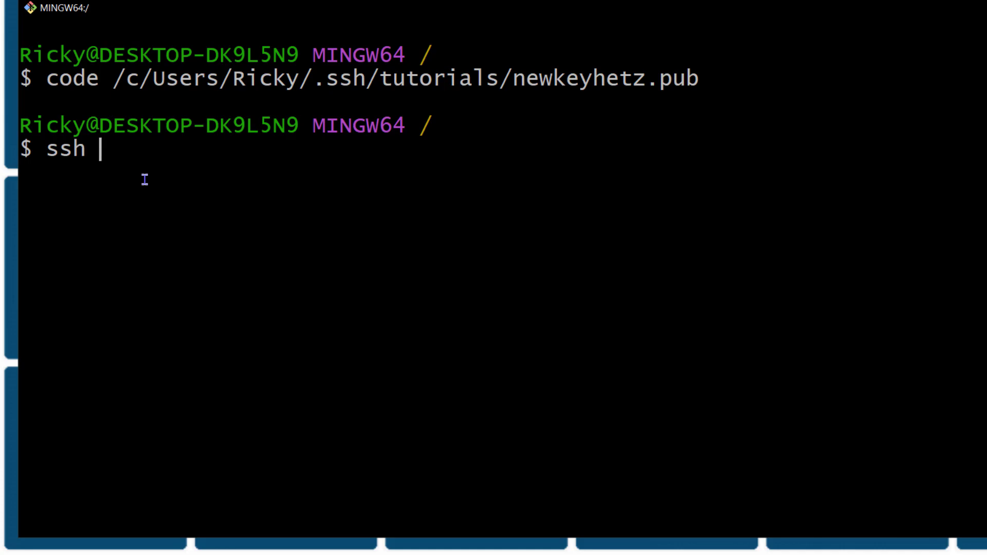
text(r)
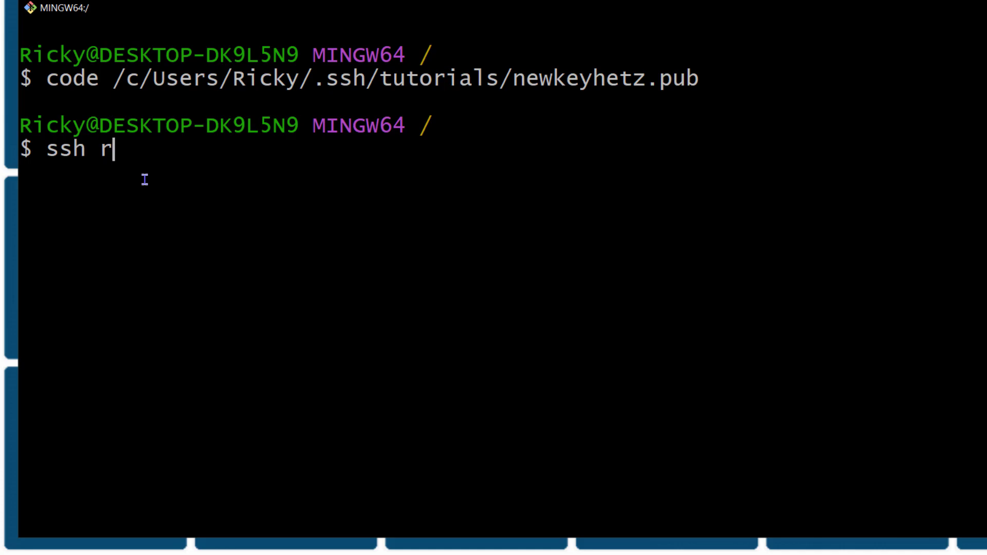
text(oot)
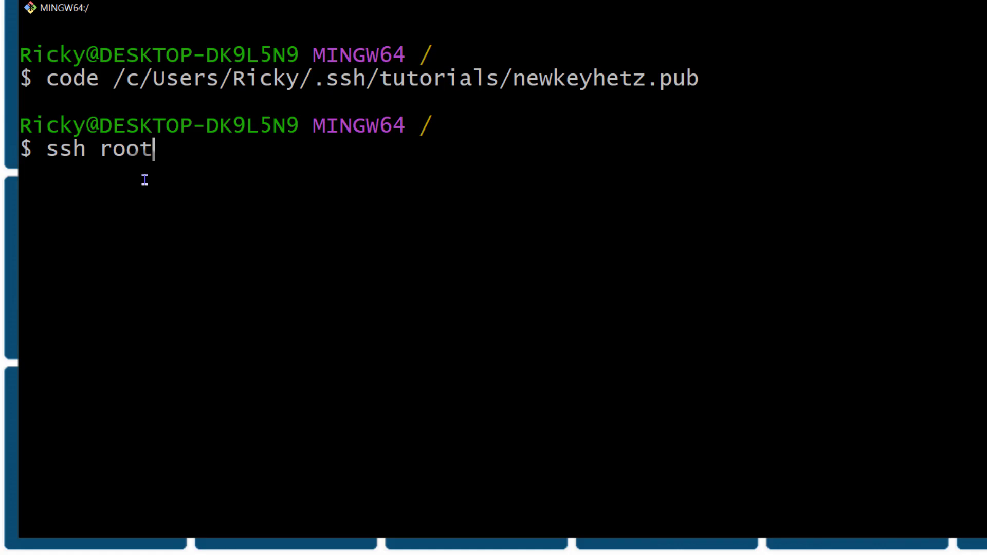
text(@)
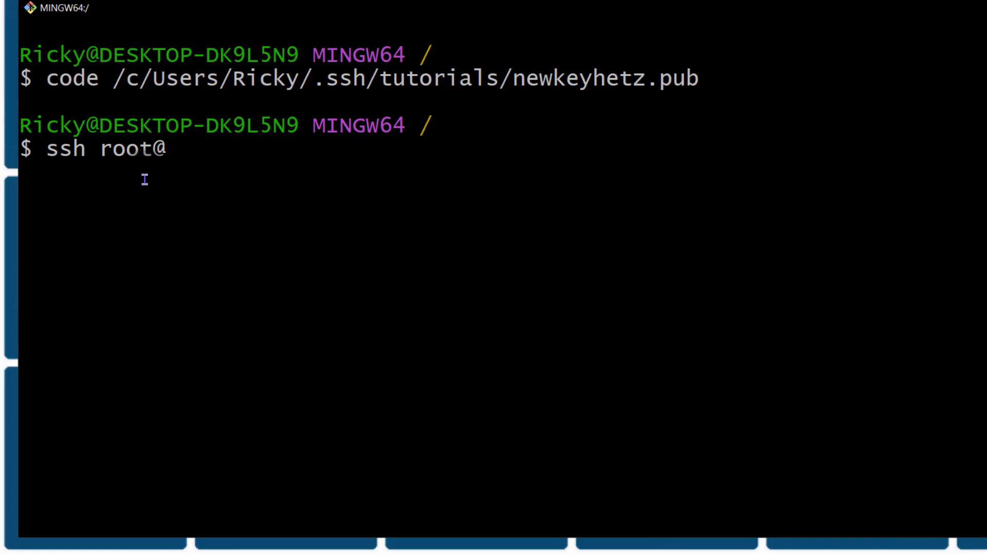
text(49.13.209.29)
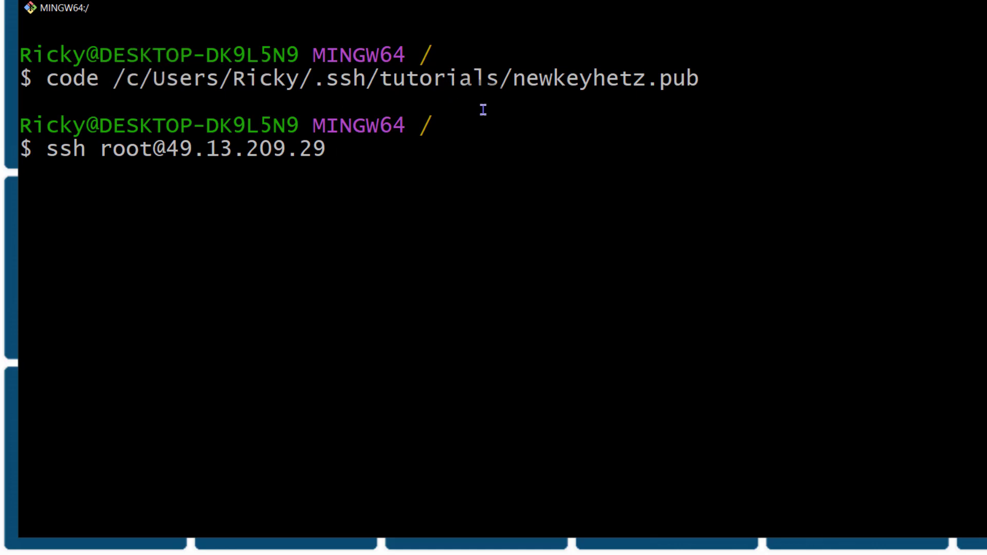
text(-i)
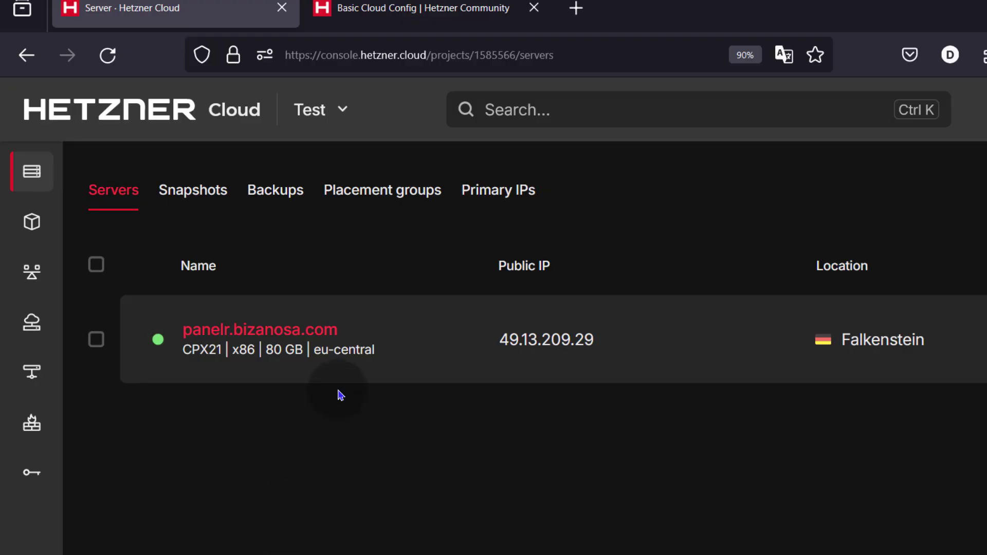
mouse_move(196, 468)
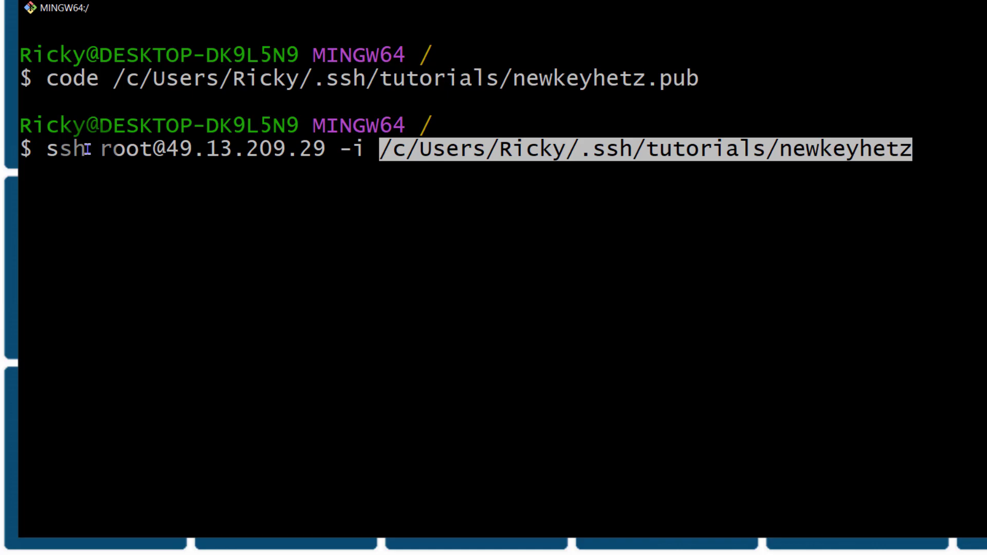
Step: SSH in as root using the private key path, answering yes to trust the host fingerprint
double_click(124, 150)
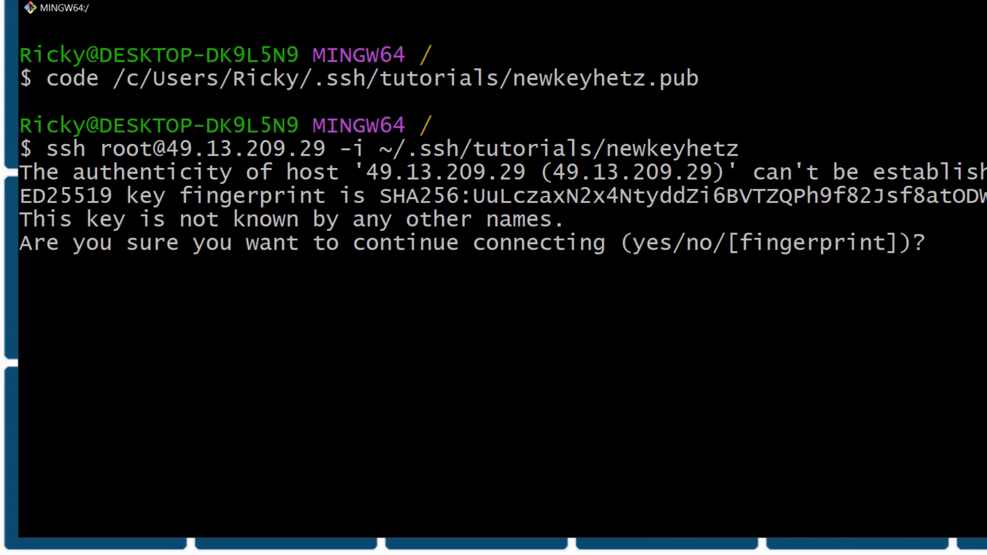
text(yes)
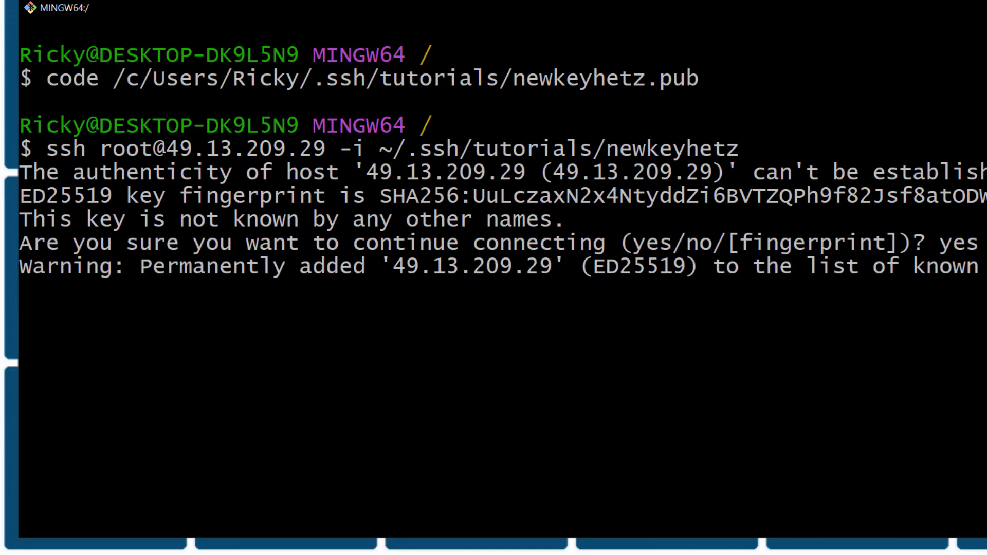
key(Return)
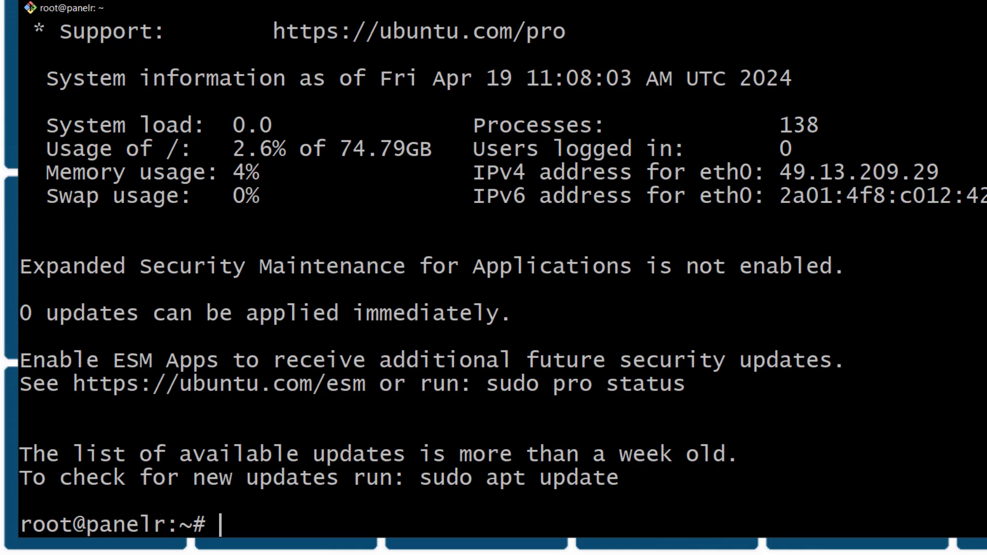
Step: Clear the terminal and run hostnamectl, showing Ubuntu 22.04.4 LTS on a Hetzner vServer
key(ctrl+l)
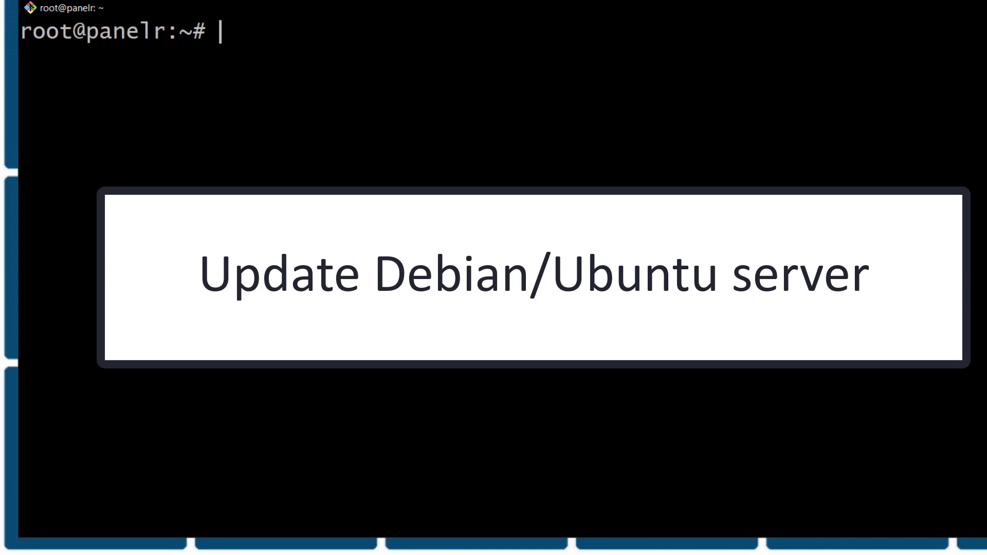
text(hotnam)
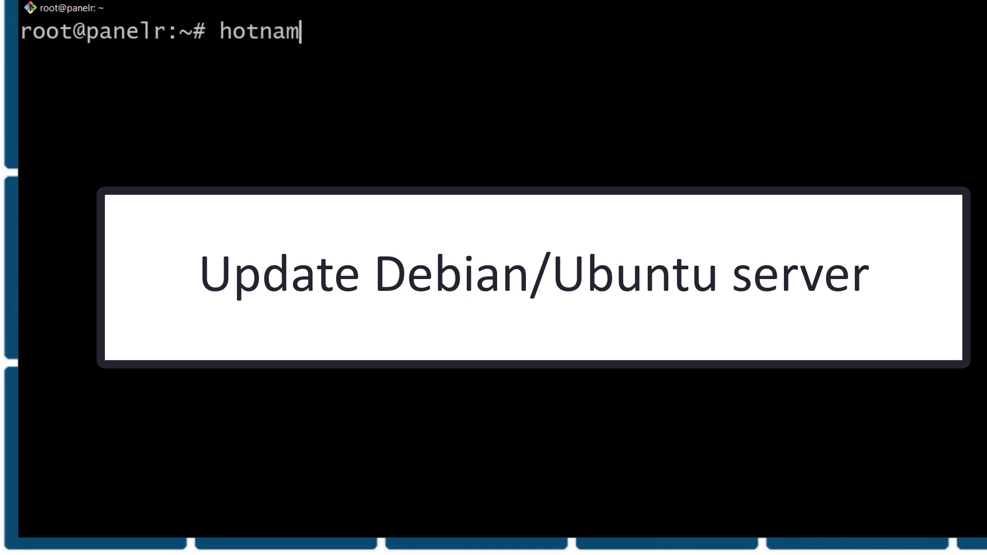
text(ec)
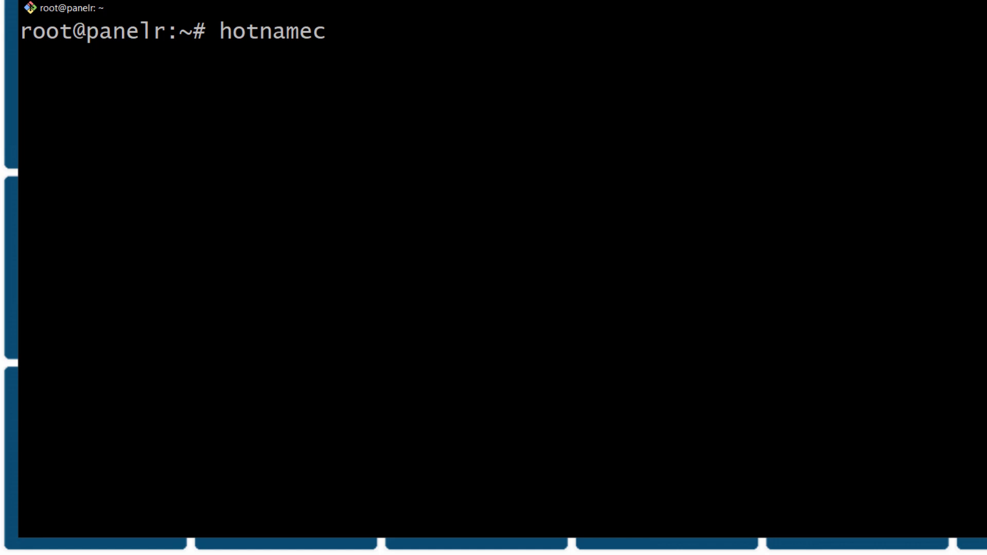
text(tl)
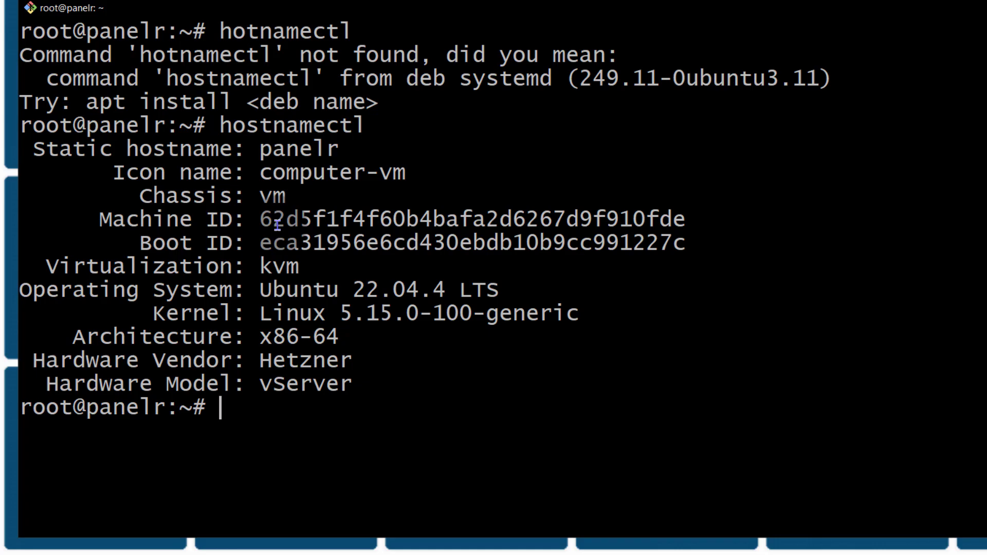
mouse_move(256, 296)
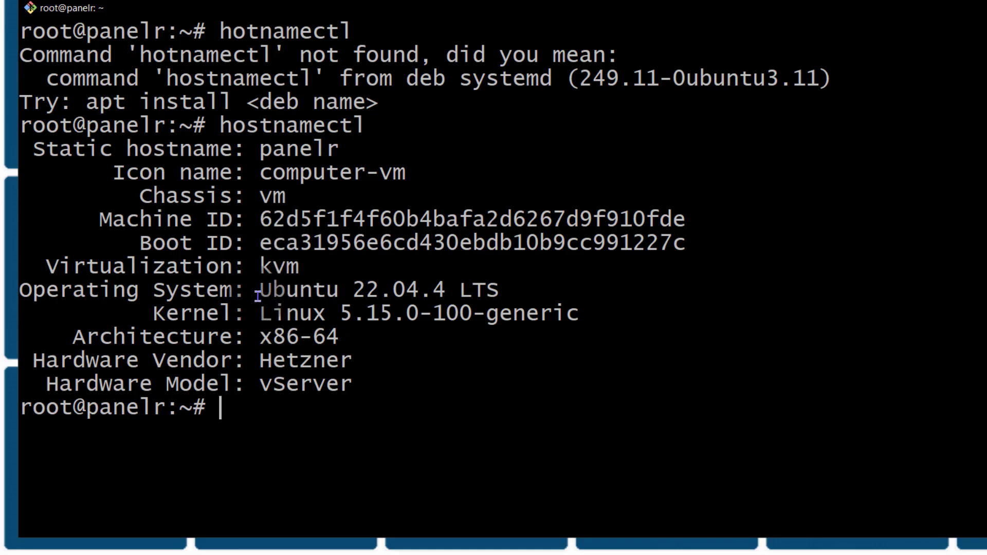
double_click(291, 337)
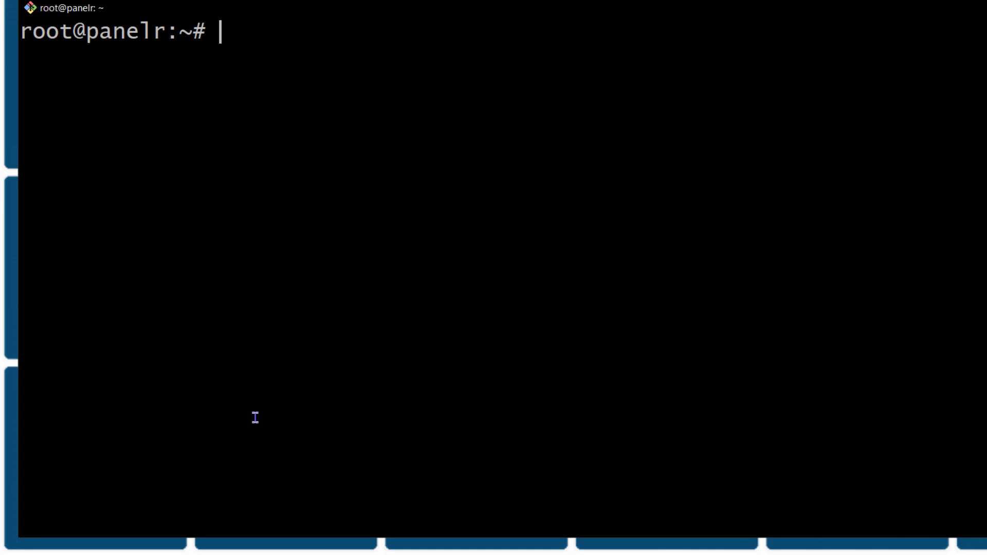
Step: Run sudo apt update and upgrade, accepting Ok to restart daemons with outdated libraries
text(sud)
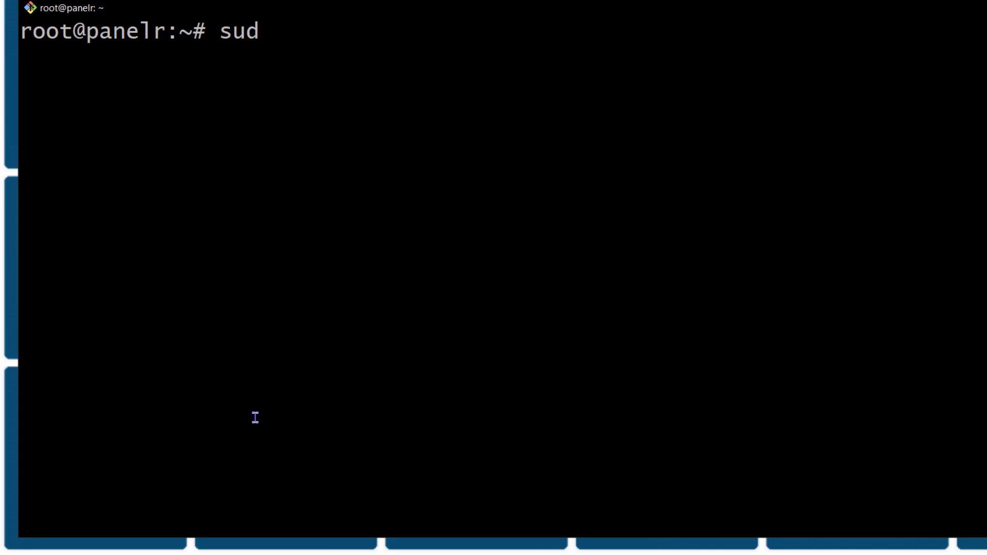
text(o apt u)
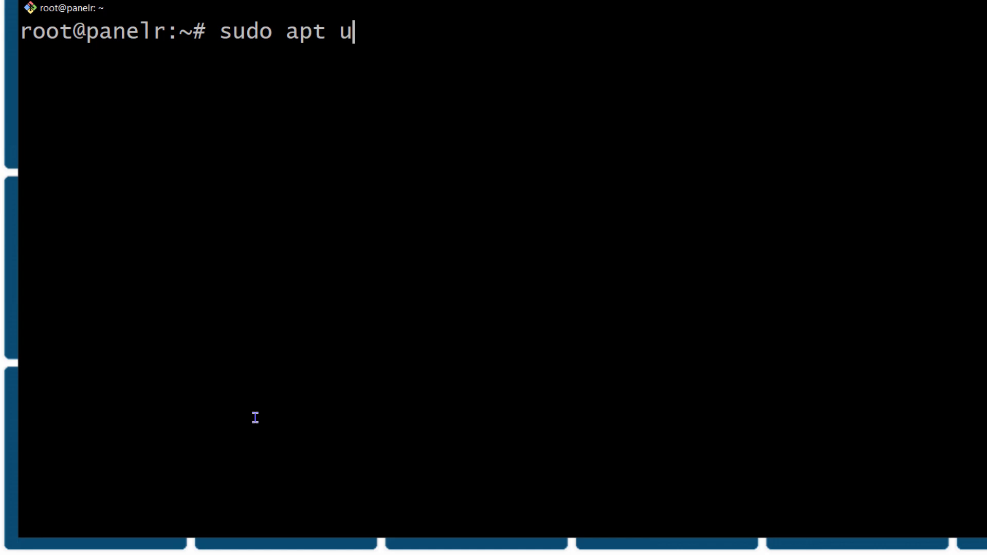
text(pdate)
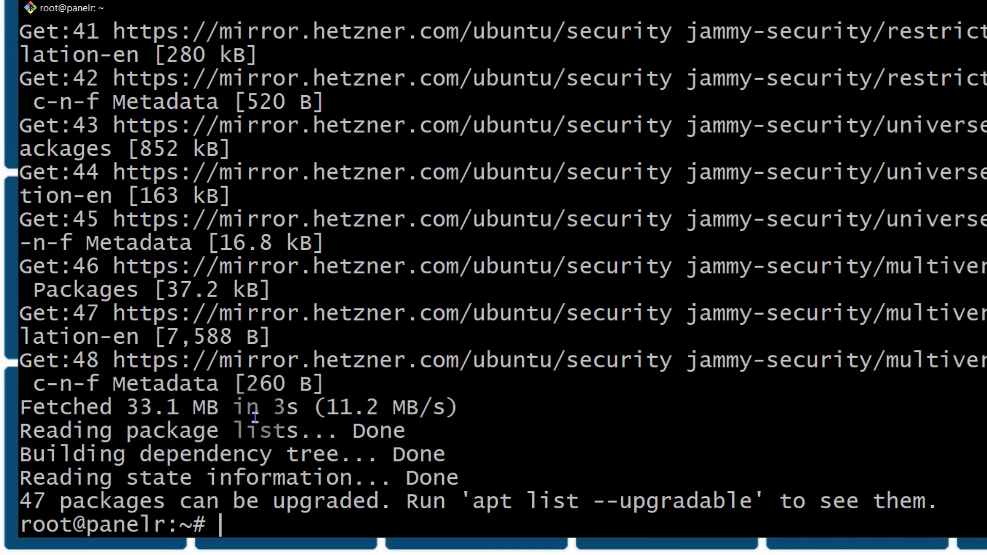
text(sudo apt updat)
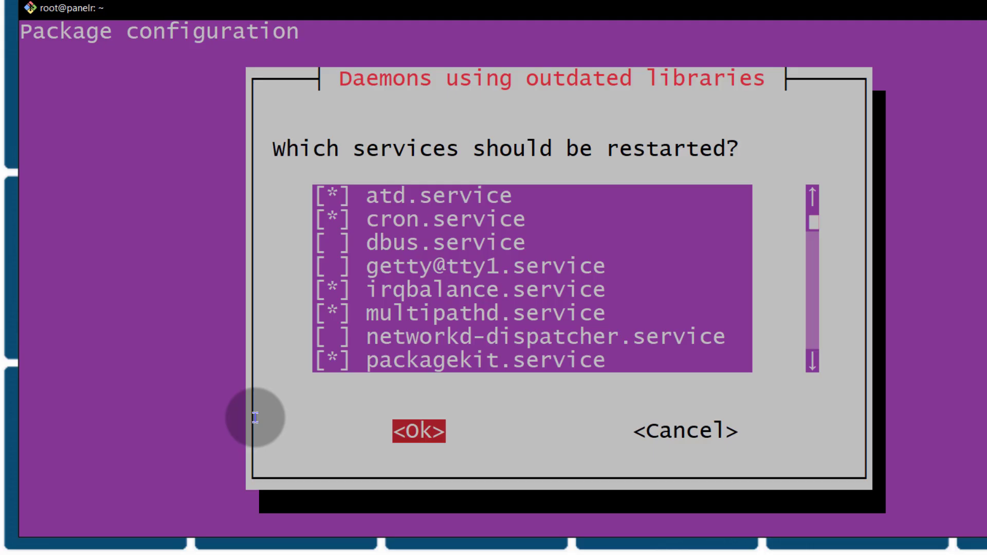
click(417, 431)
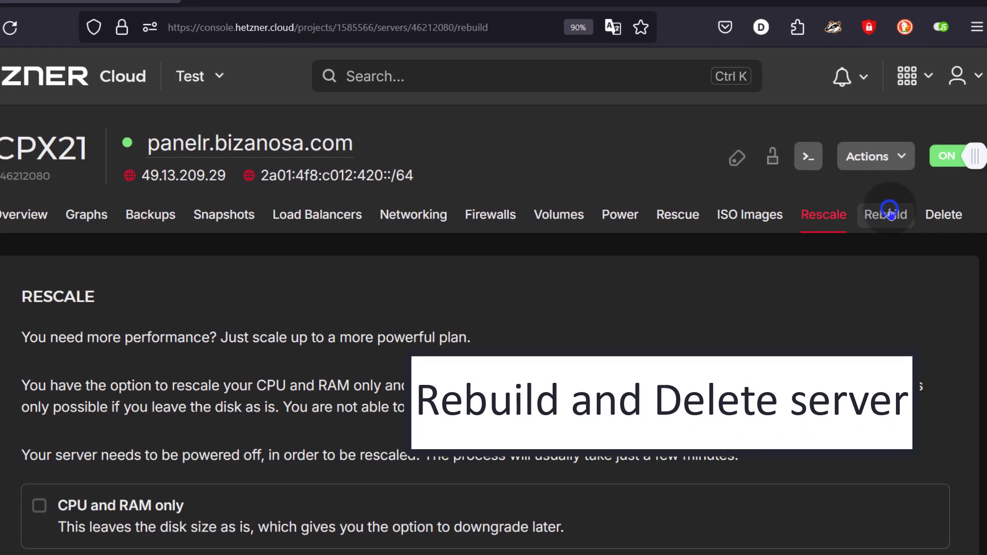
Step: Browse panelr's Rebuild image list, filtering for Ubuntu, Debian and CentOS without choosing one
click(885, 214)
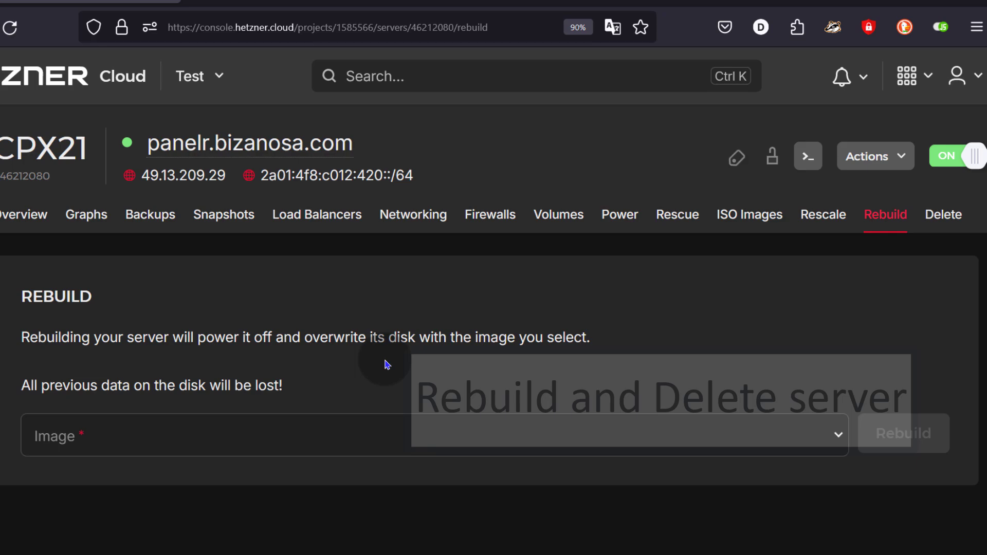
mouse_move(236, 440)
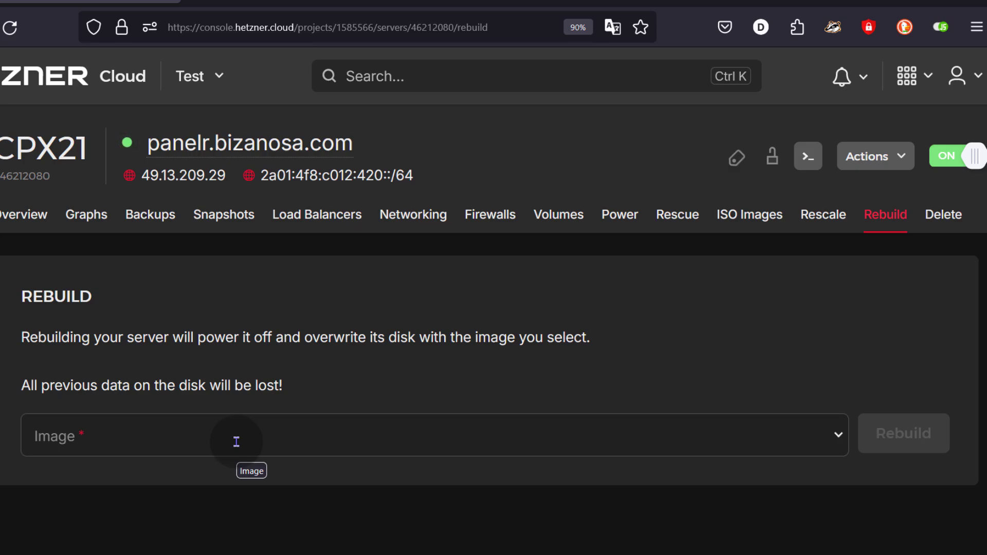
scroll(down, 3)
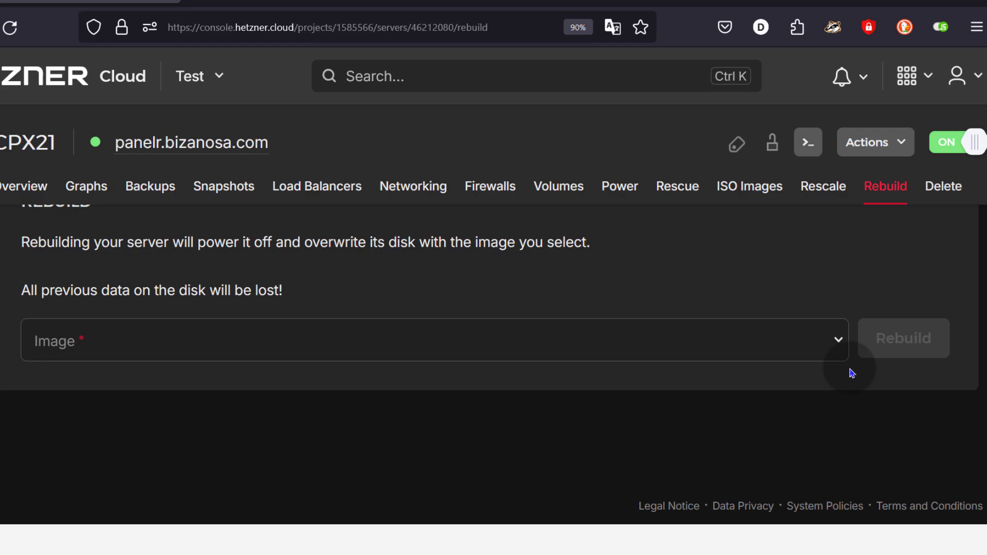
click(435, 340)
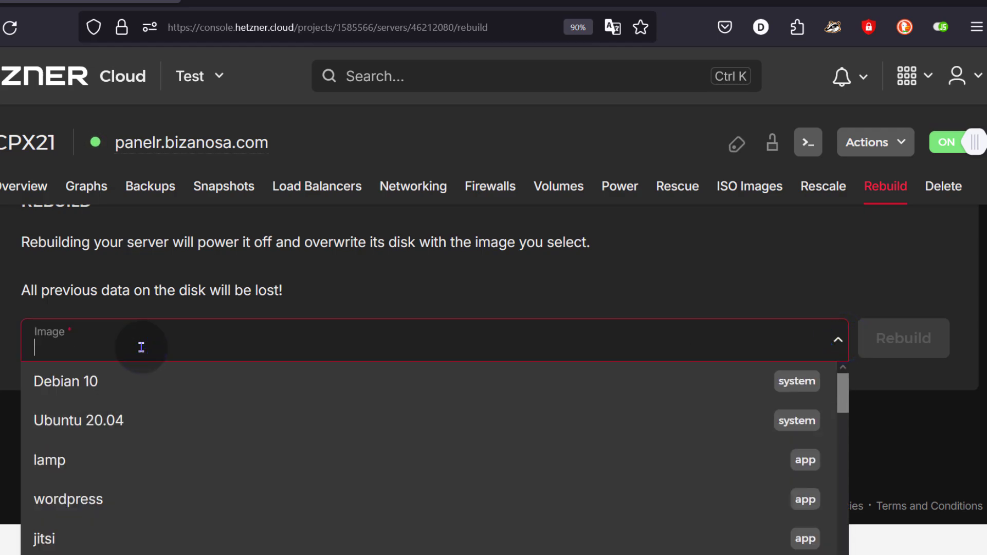
text(ubunt)
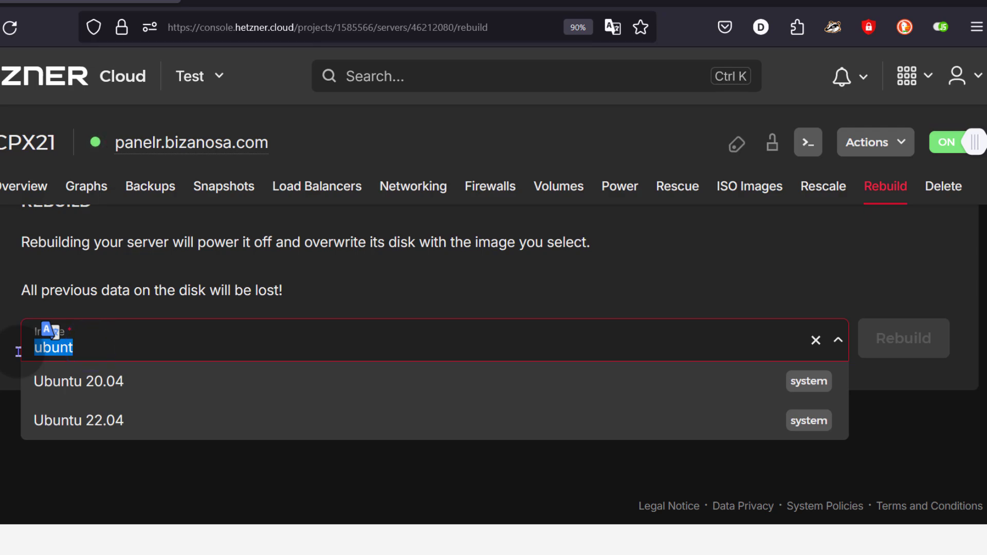
text(deb)
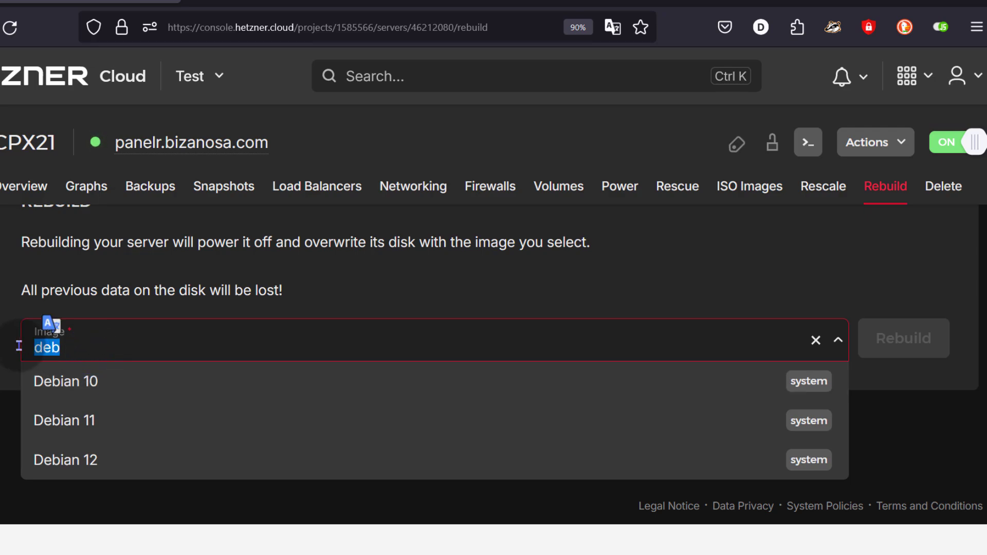
text(cen)
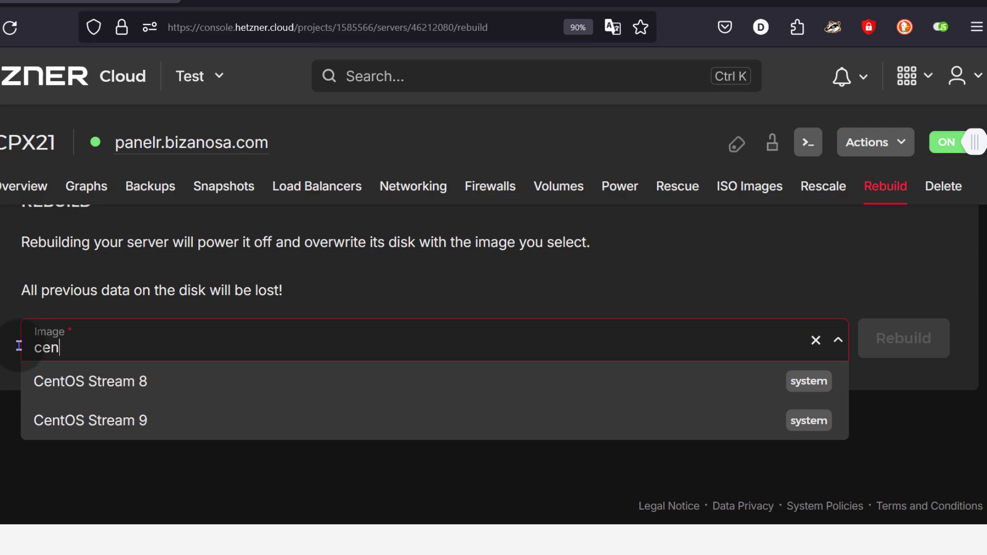
text(t)
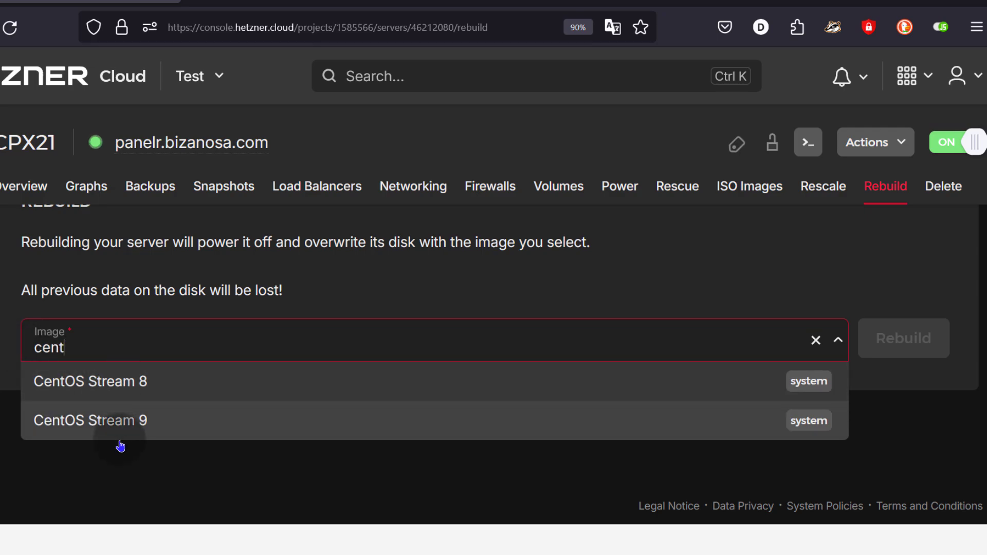
click(815, 340)
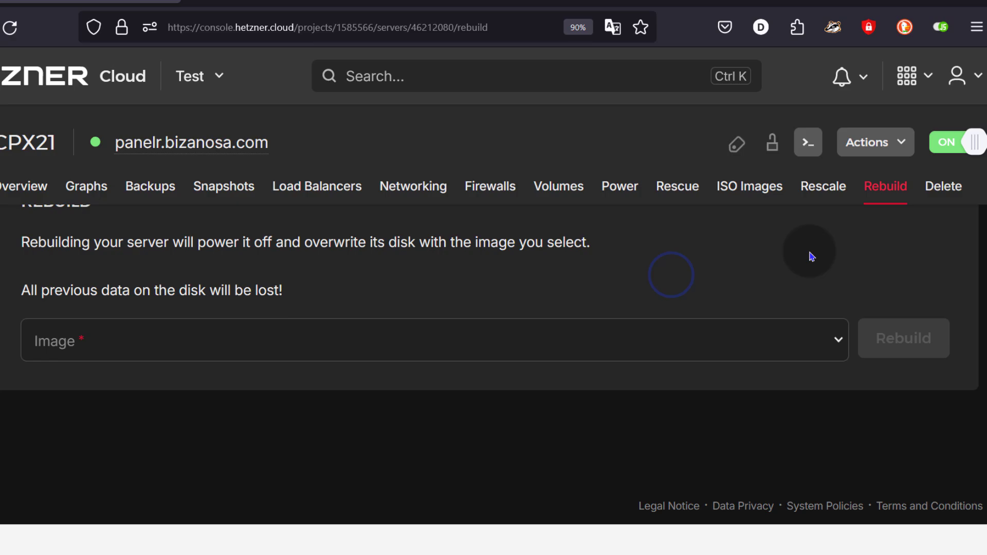
click(943, 186)
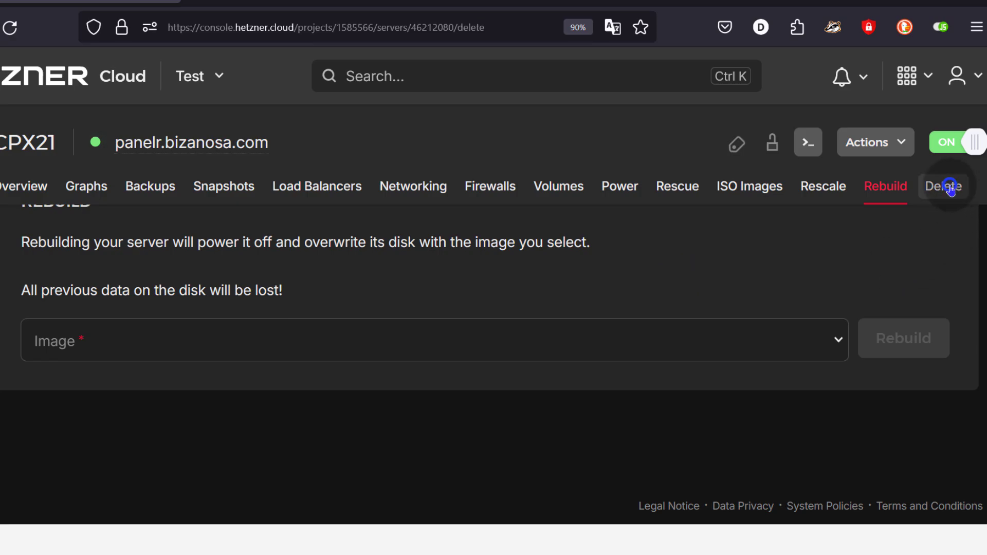
Step: Delete panelr.bizanosa.com with its IPv4 and IPv6 addresses, confirming by typing the server name
click(943, 186)
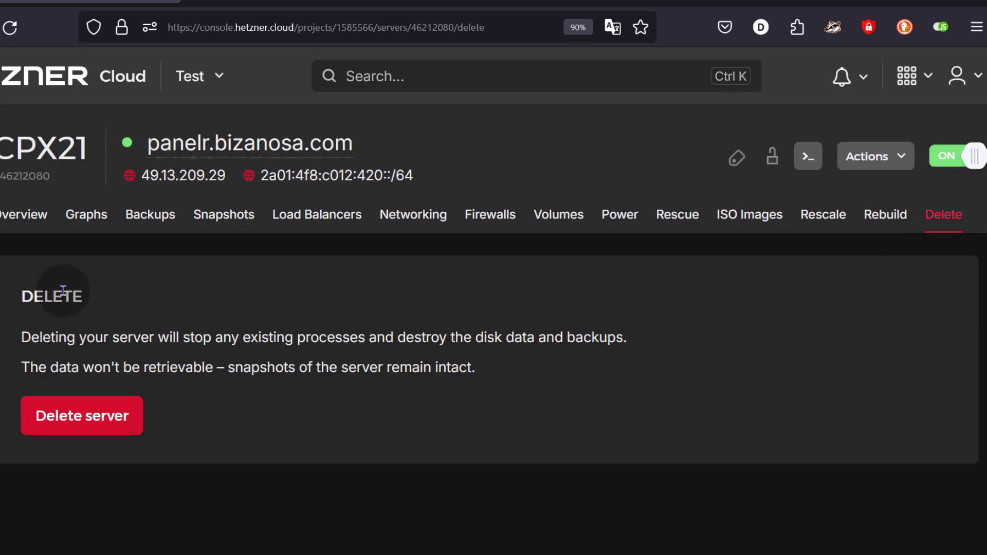
click(81, 415)
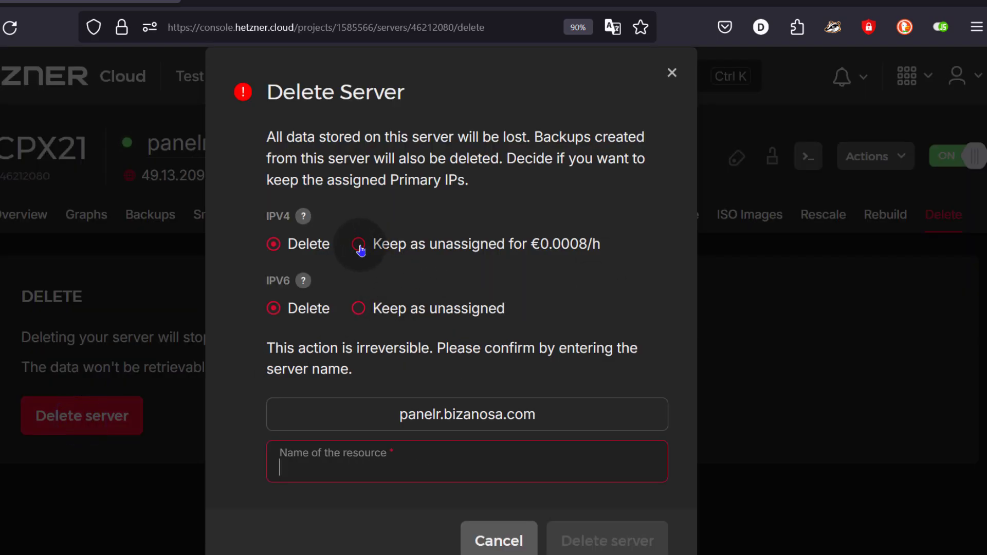
click(273, 244)
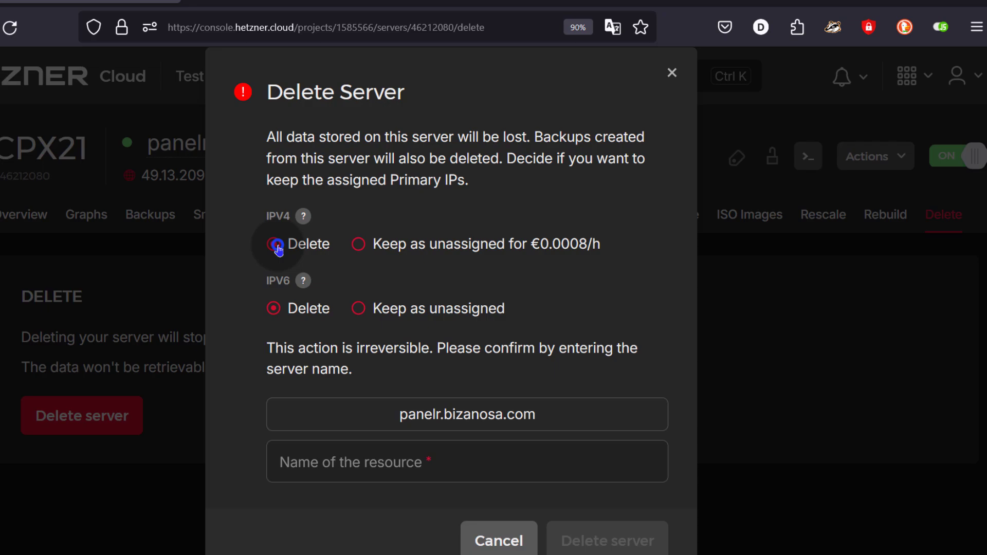
click(273, 245)
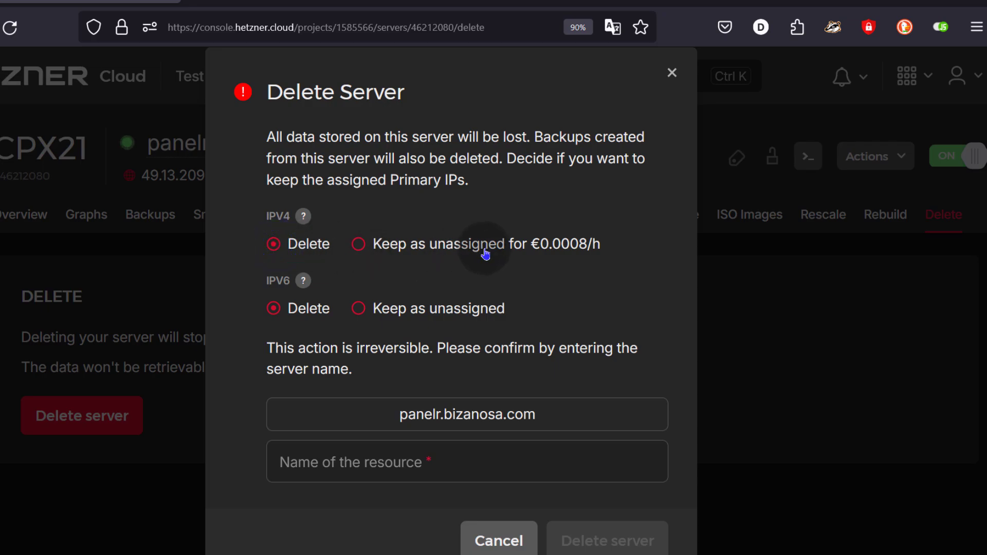
mouse_move(308, 295)
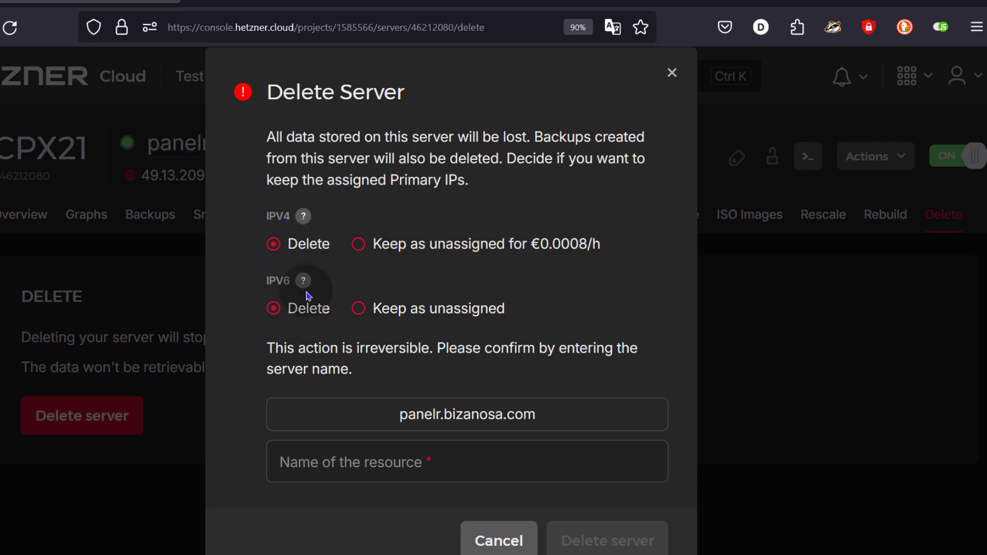
mouse_move(416, 311)
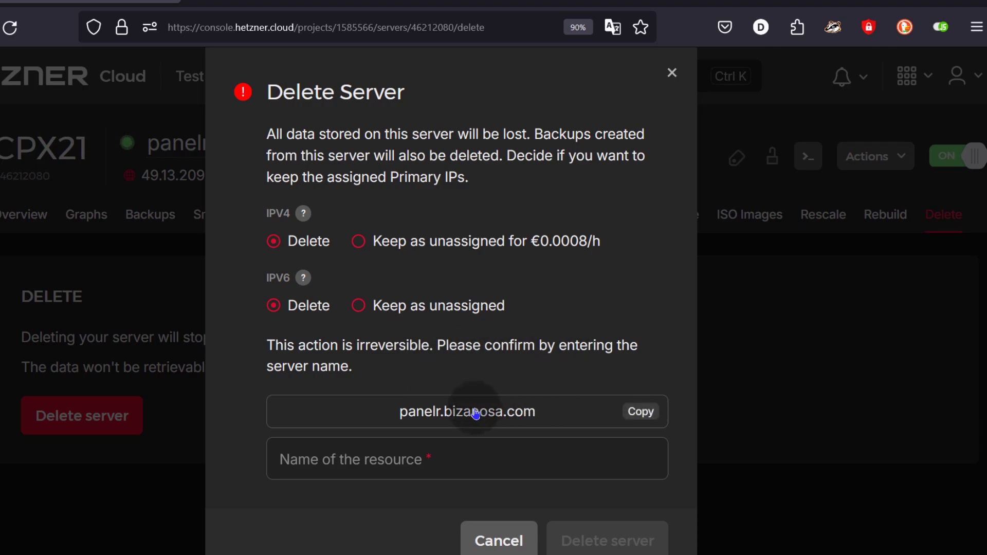
click(441, 459)
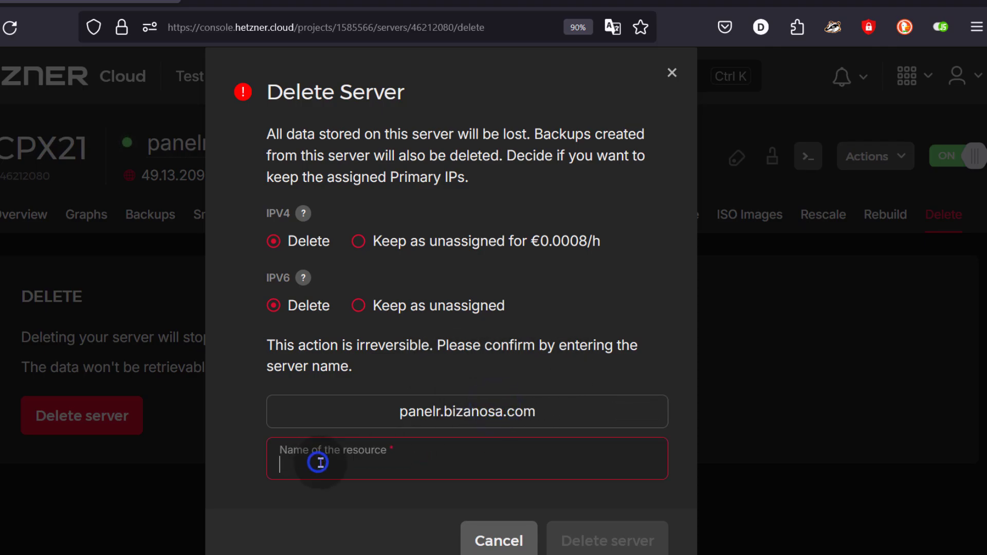
text(panelr.bizanosa.com)
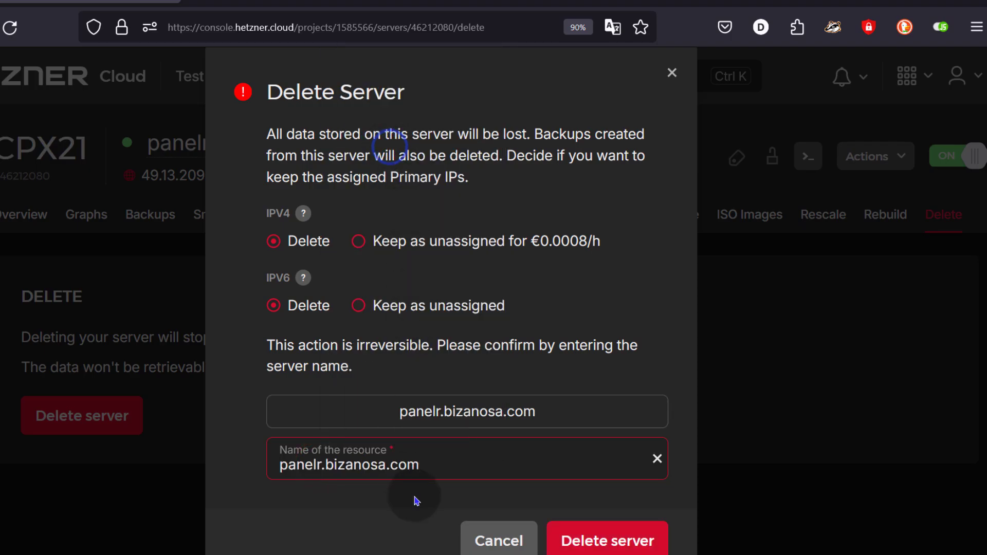
click(606, 540)
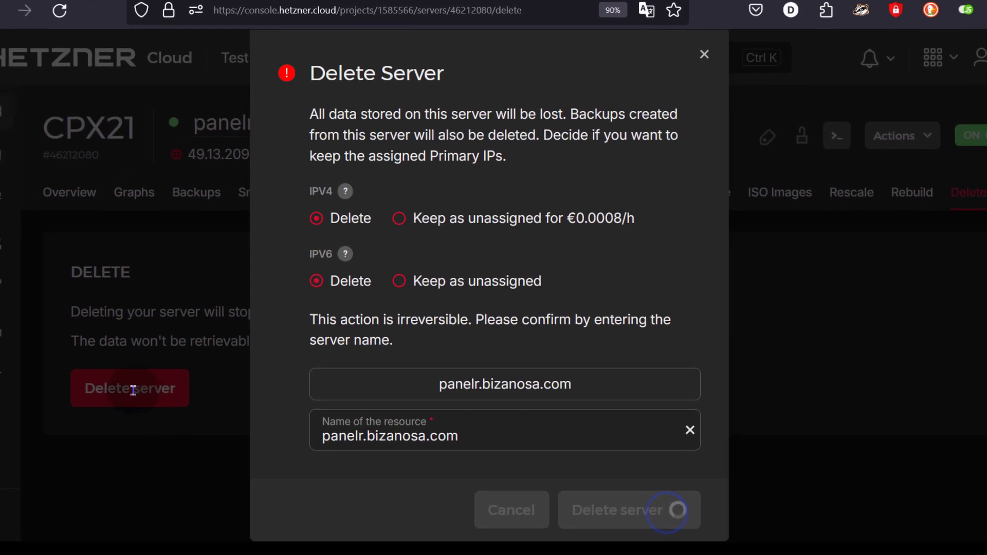